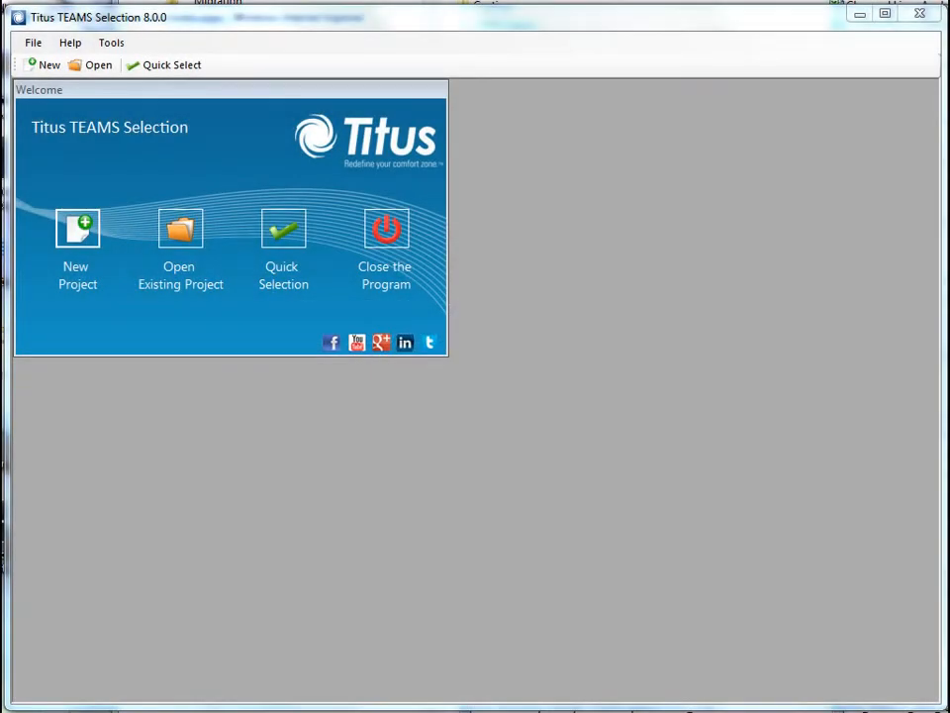
mouse_move(143, 110)
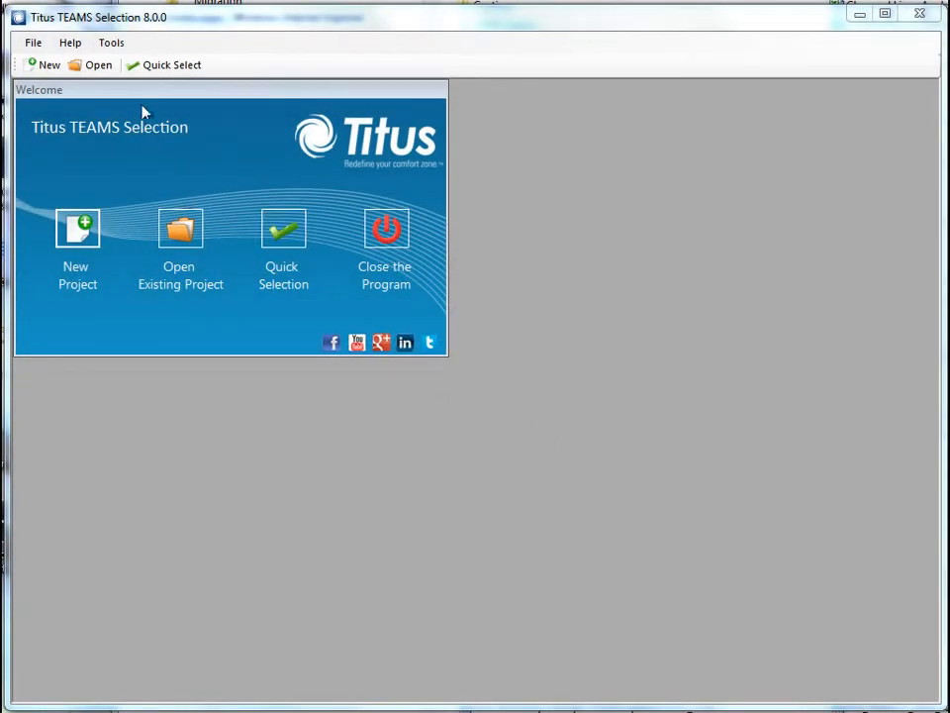
mouse_move(141, 95)
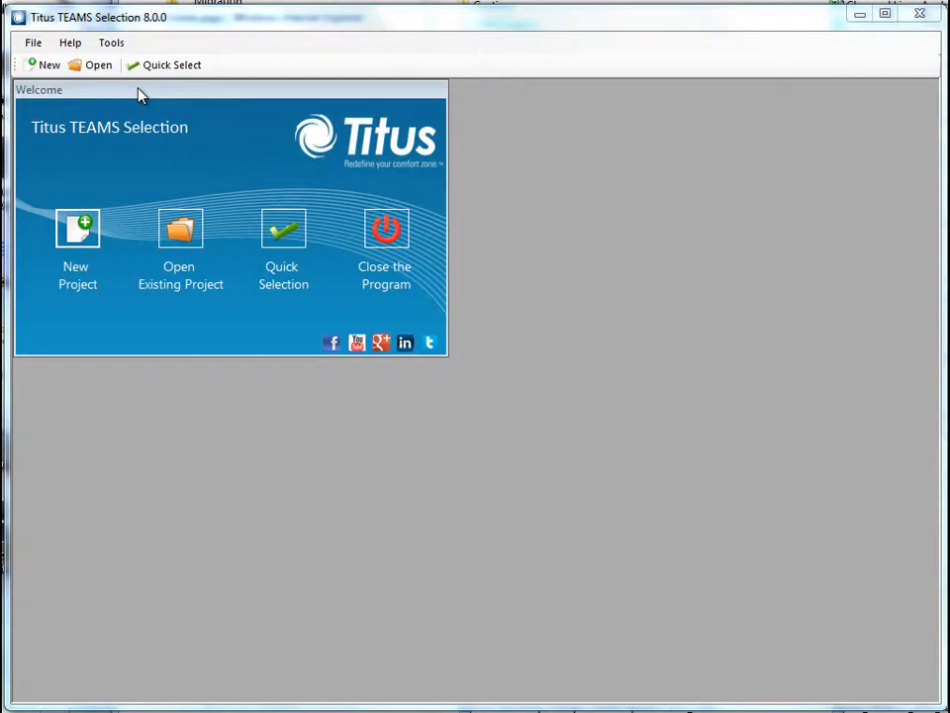
Step: Create a new project and save it as 'podcast demo'
click(107, 43)
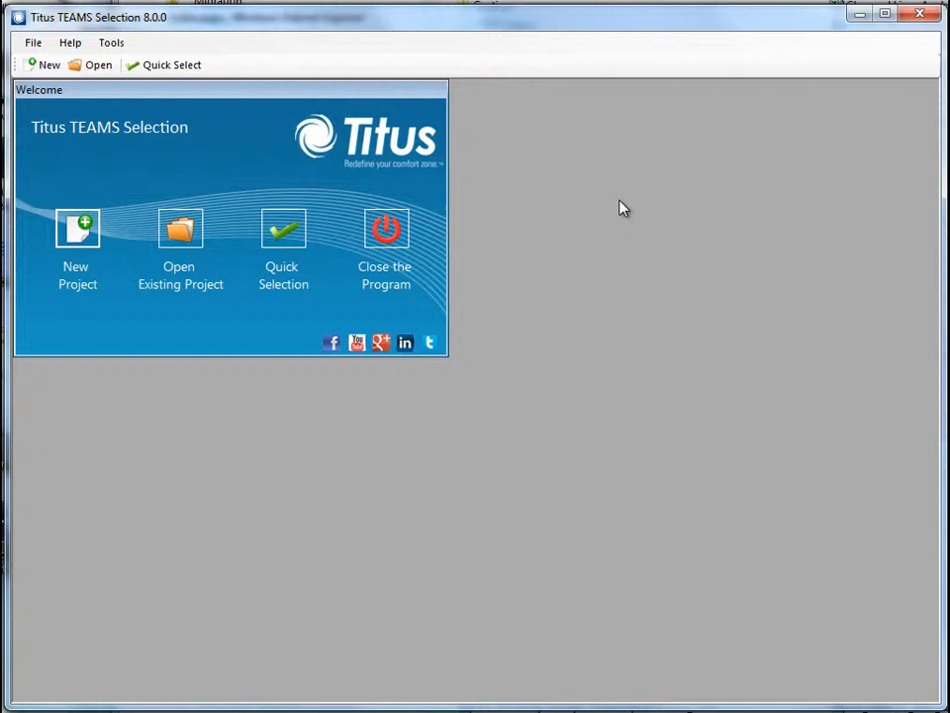
mouse_move(69, 230)
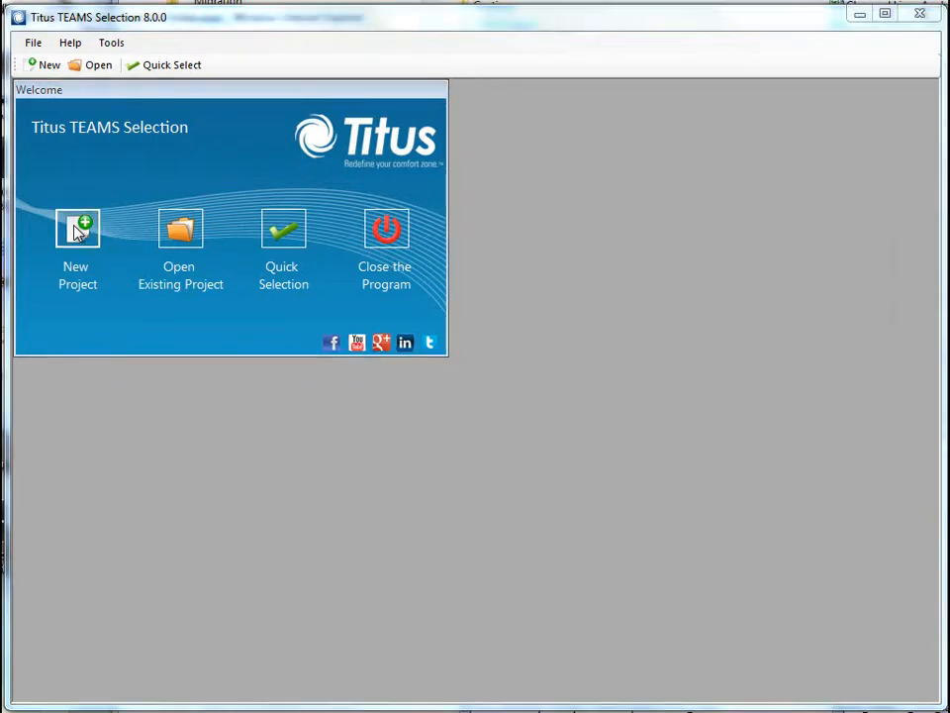
click(77, 231)
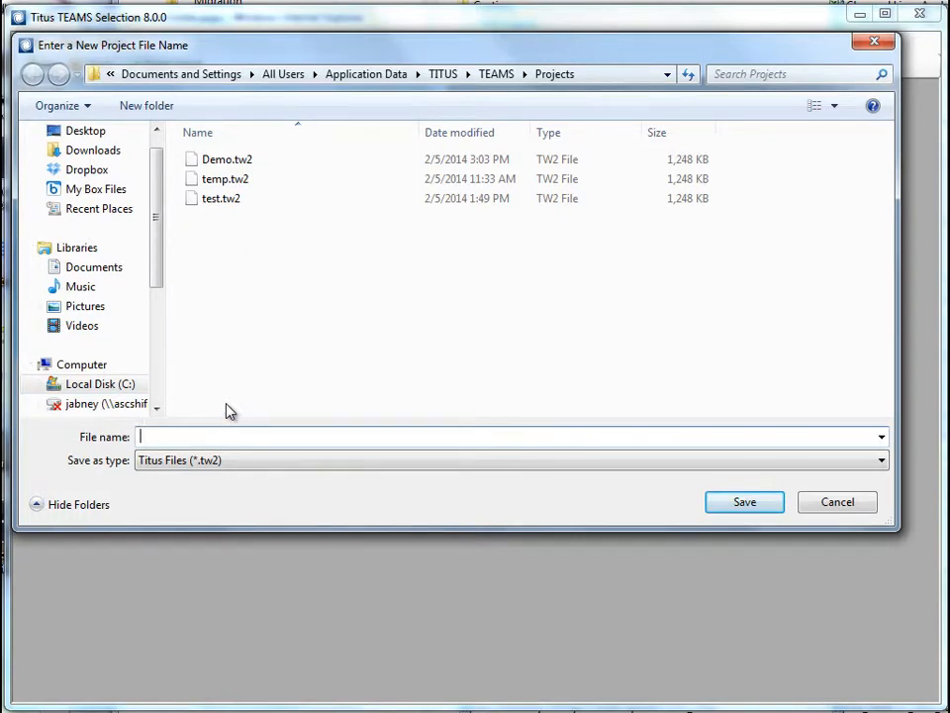
mouse_move(229, 421)
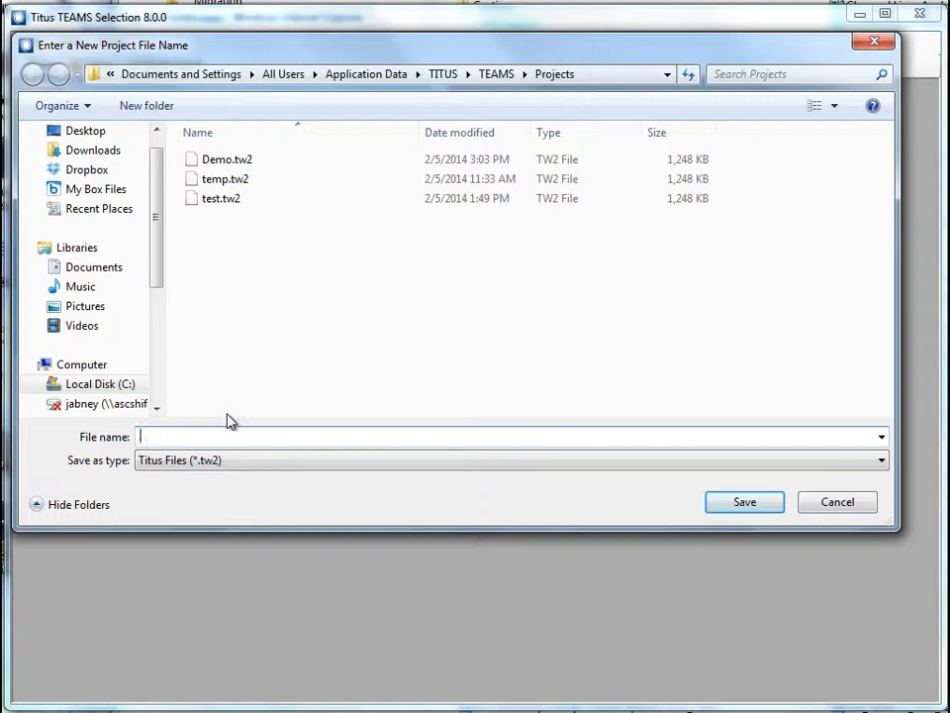
text(podcast demo)
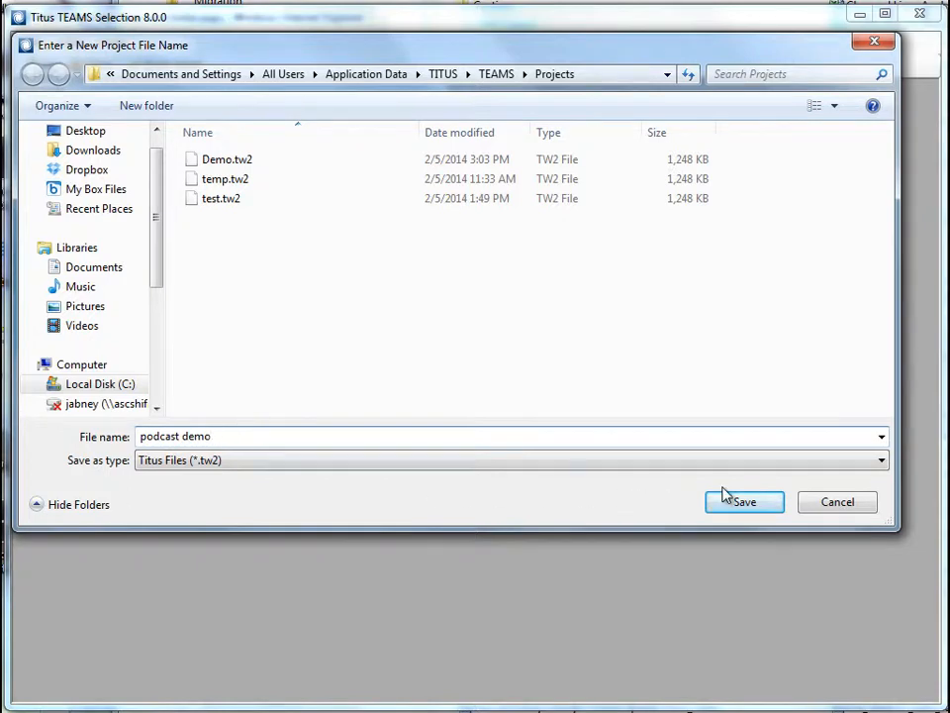
click(745, 501)
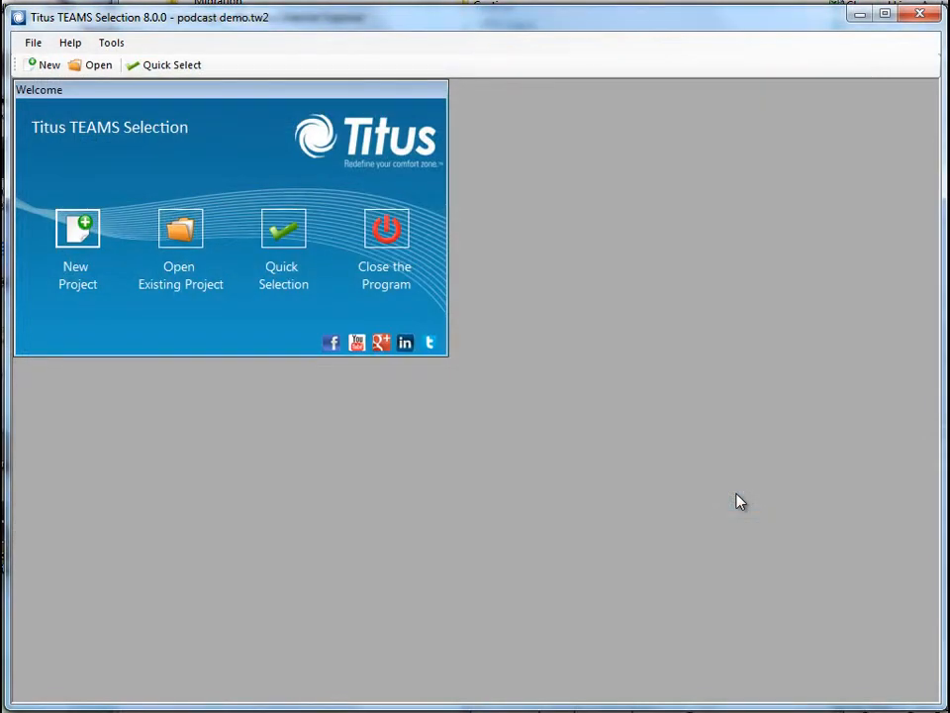
click(77, 232)
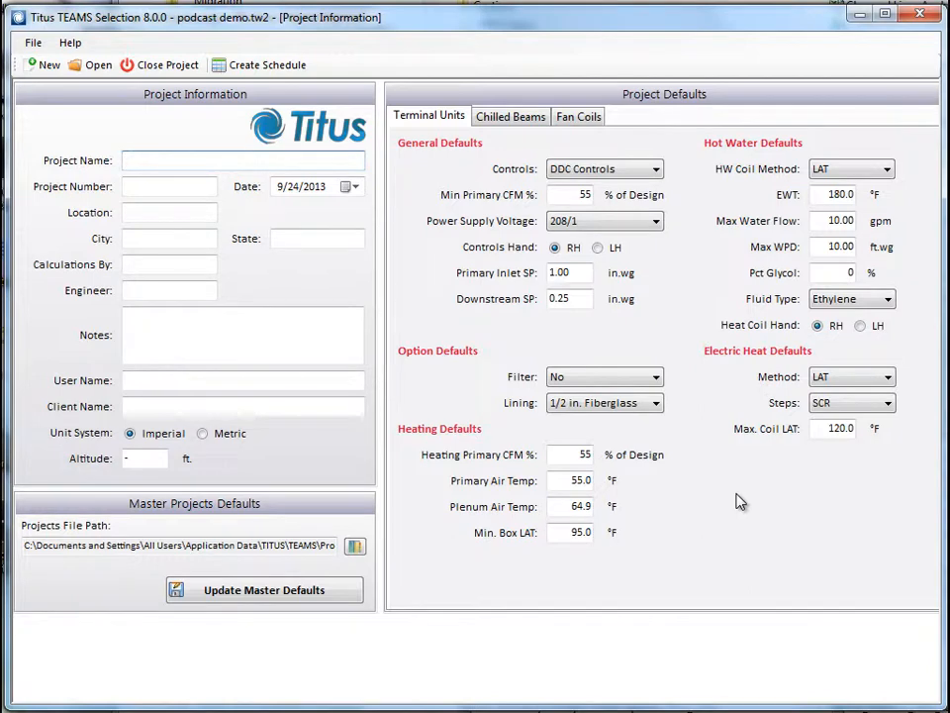
mouse_move(383, 272)
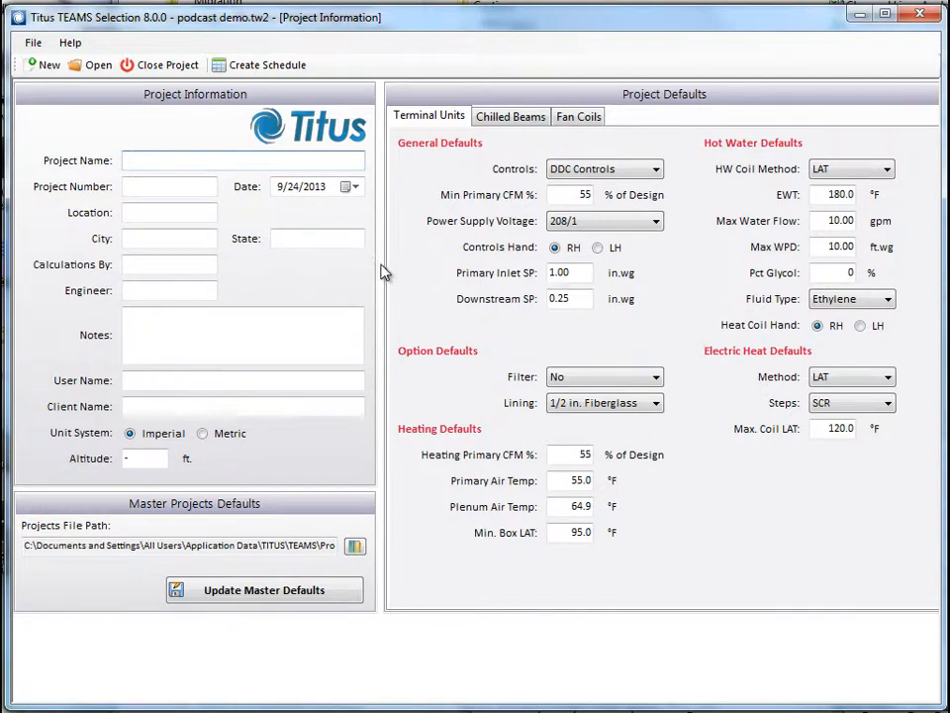
Step: Enter project name Podcast Demo Job, city Dallas, state TX and engineer Jenny
text(Podcast D)
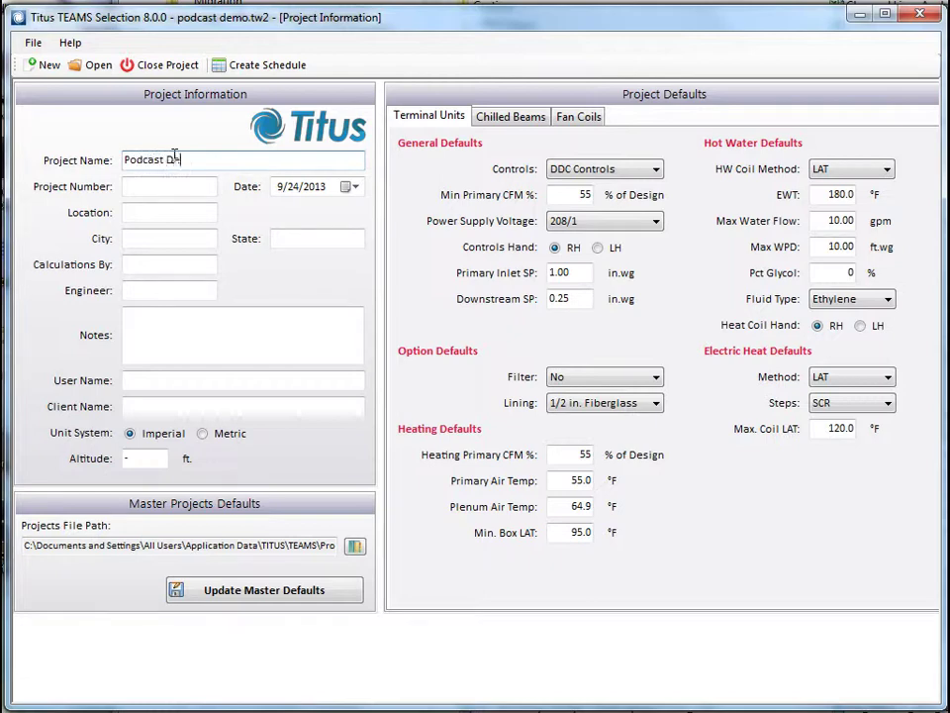
text(emo Job)
click(169, 239)
text(Dal)
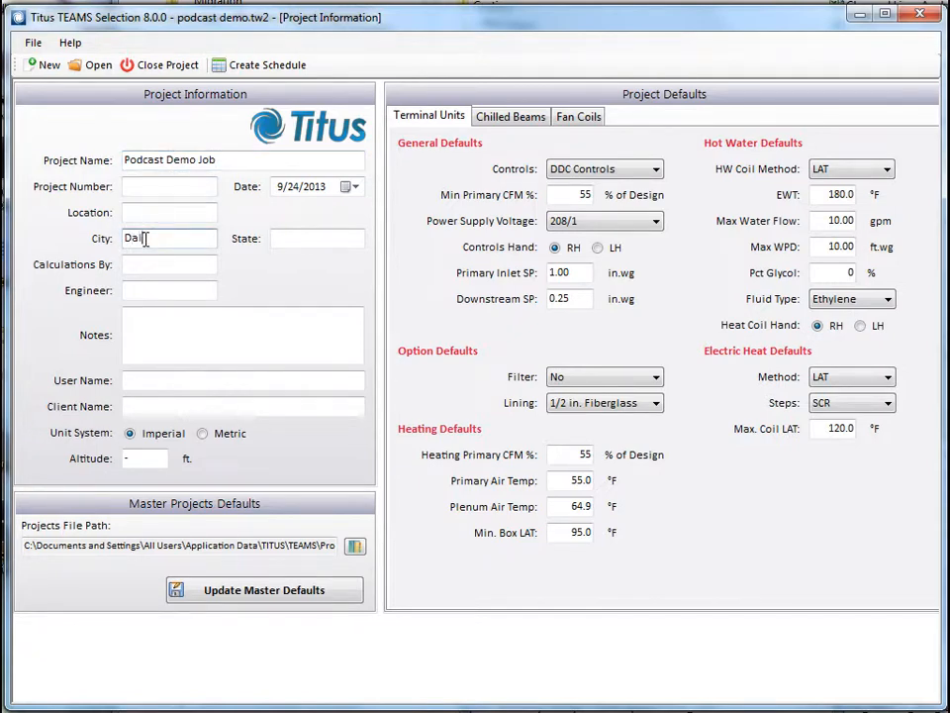
click(317, 237)
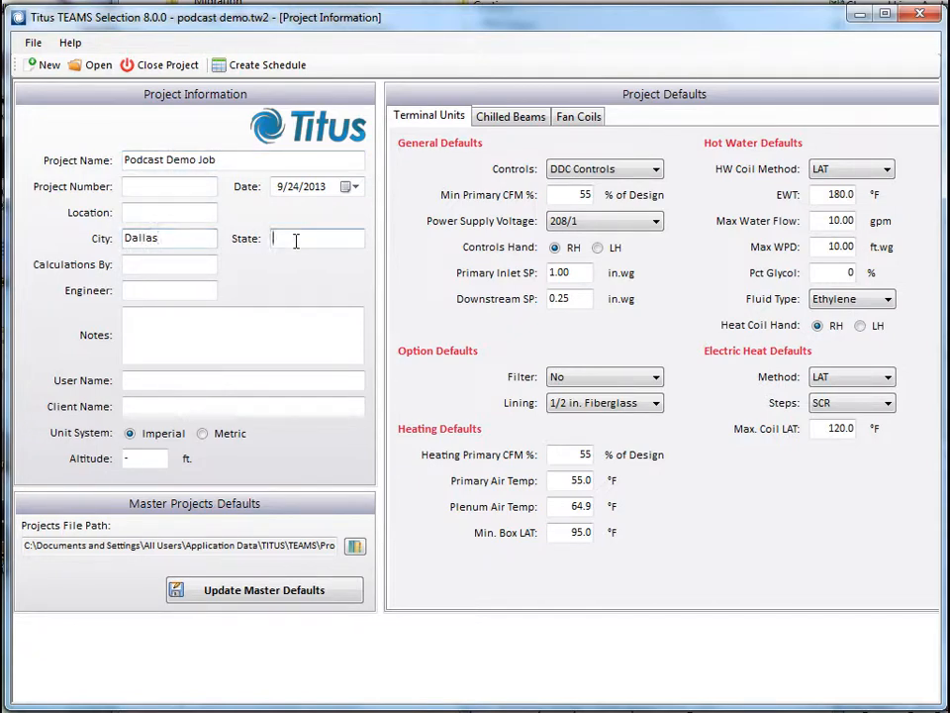
text(TX)
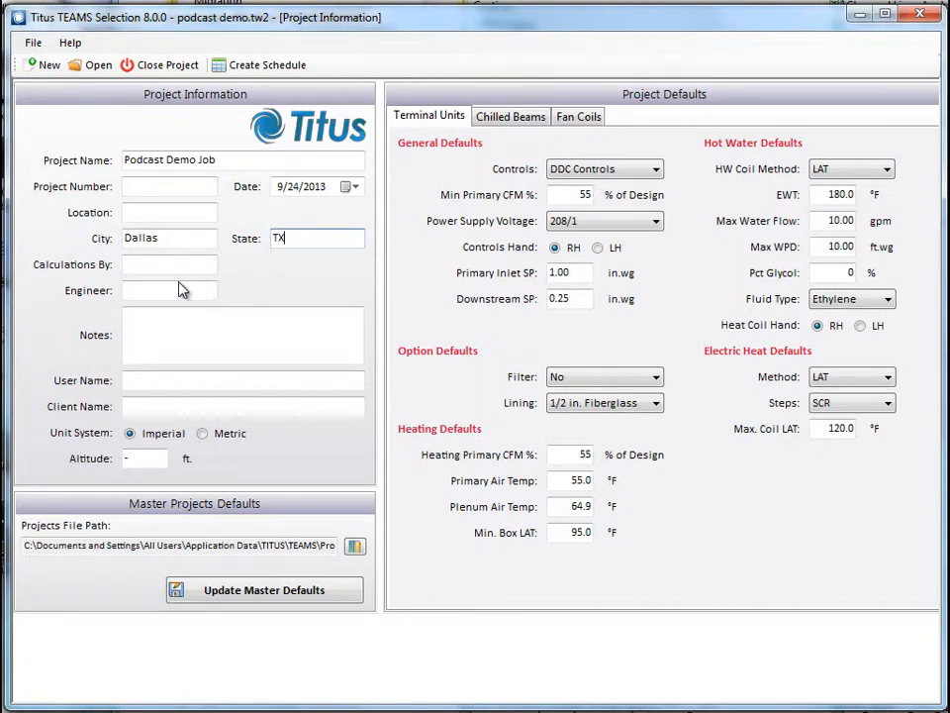
text(Jen)
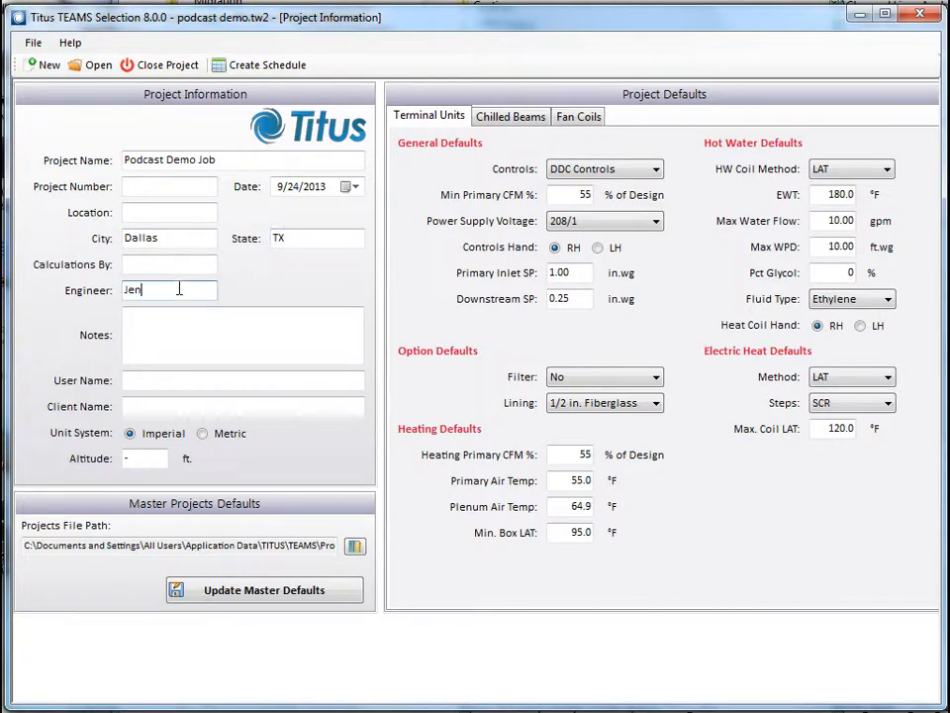
text(ny)
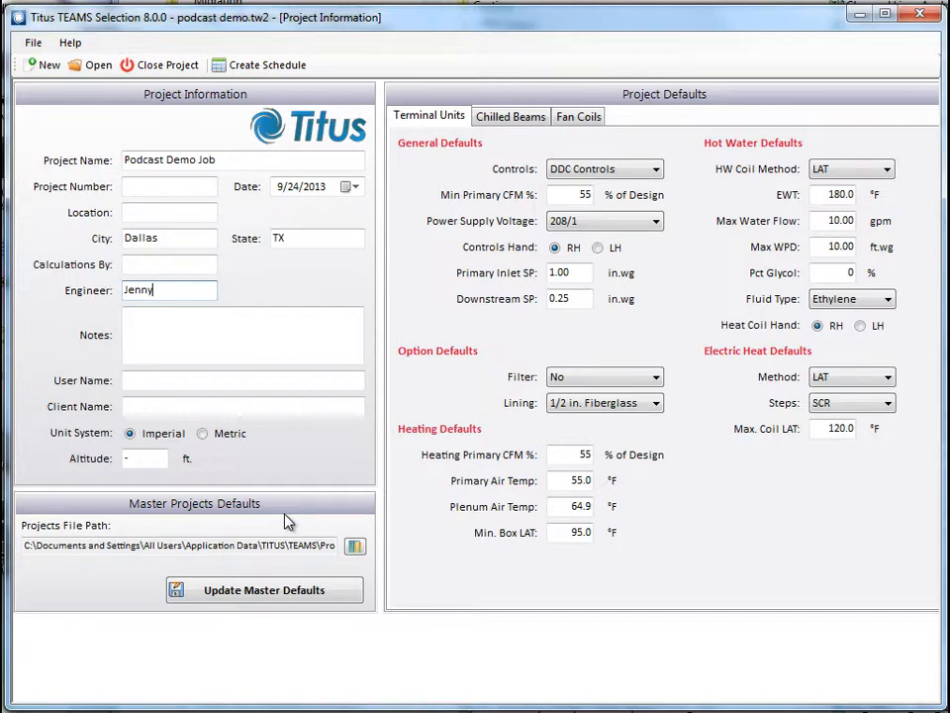
mouse_move(688, 117)
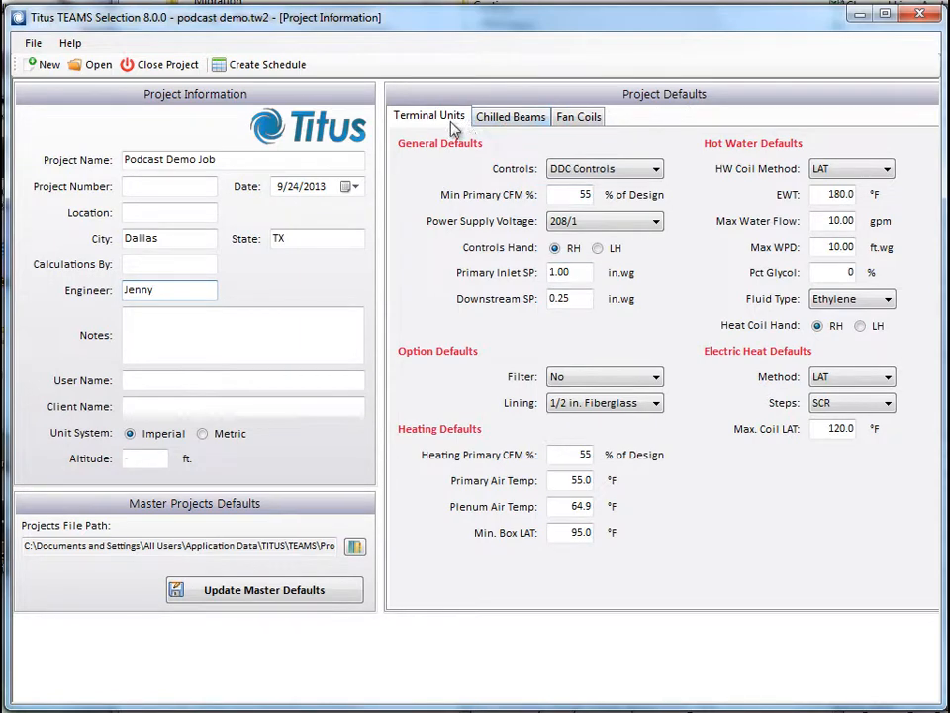
click(578, 116)
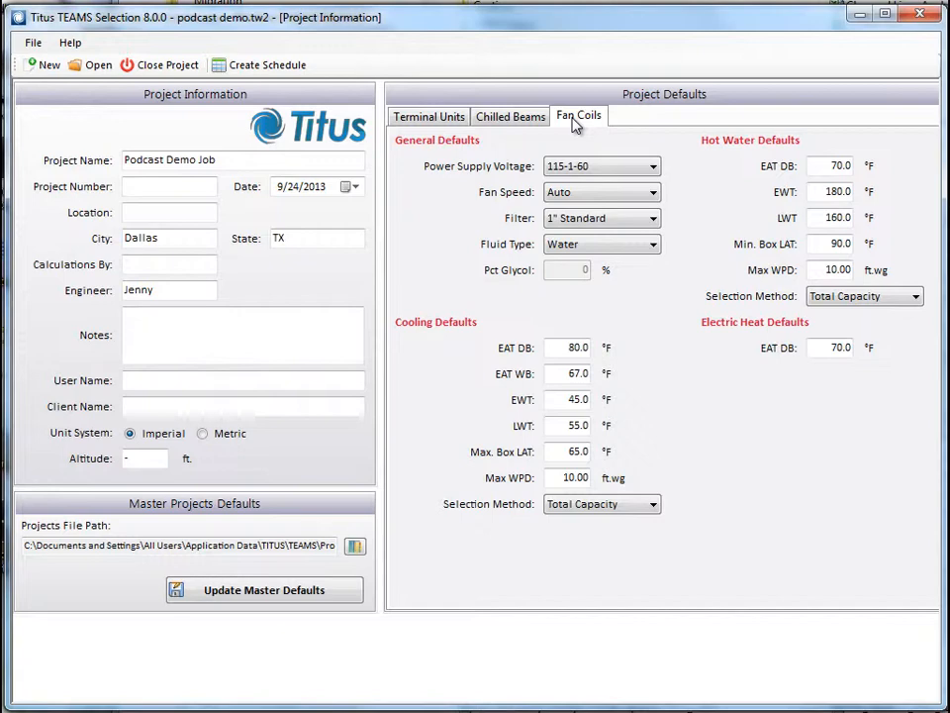
mouse_move(579, 130)
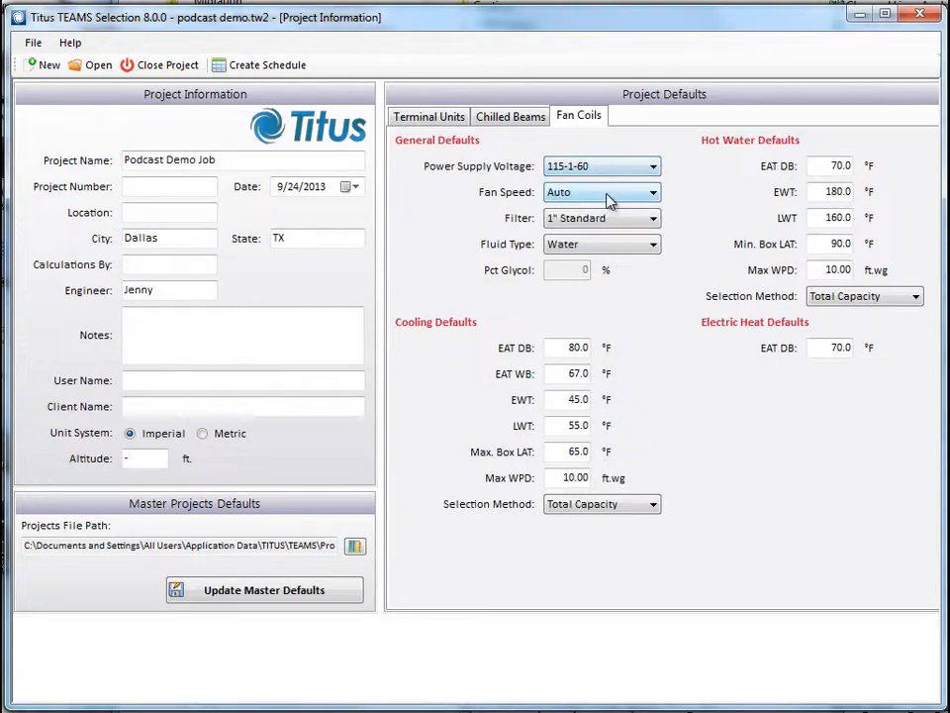
Step: Check the fan coil fluid type options and keep Water
click(654, 218)
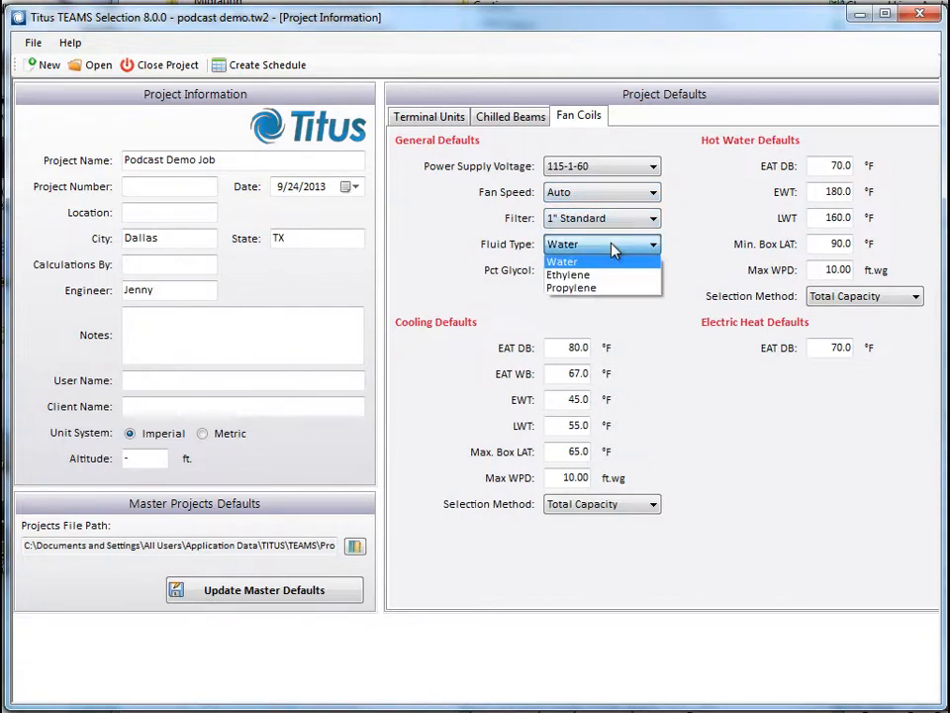
click(562, 262)
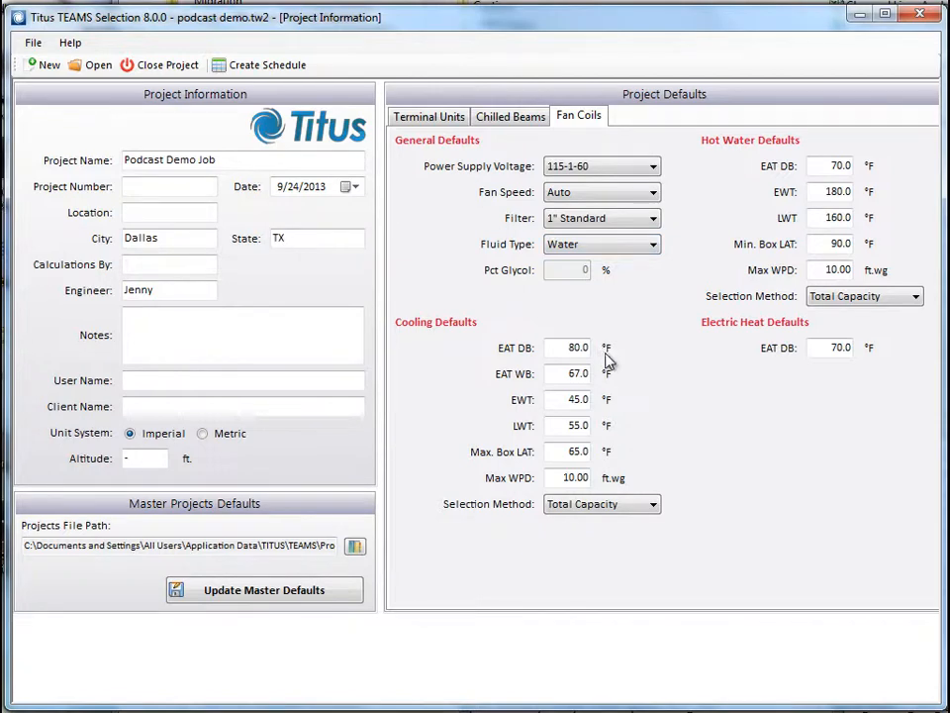
mouse_move(623, 393)
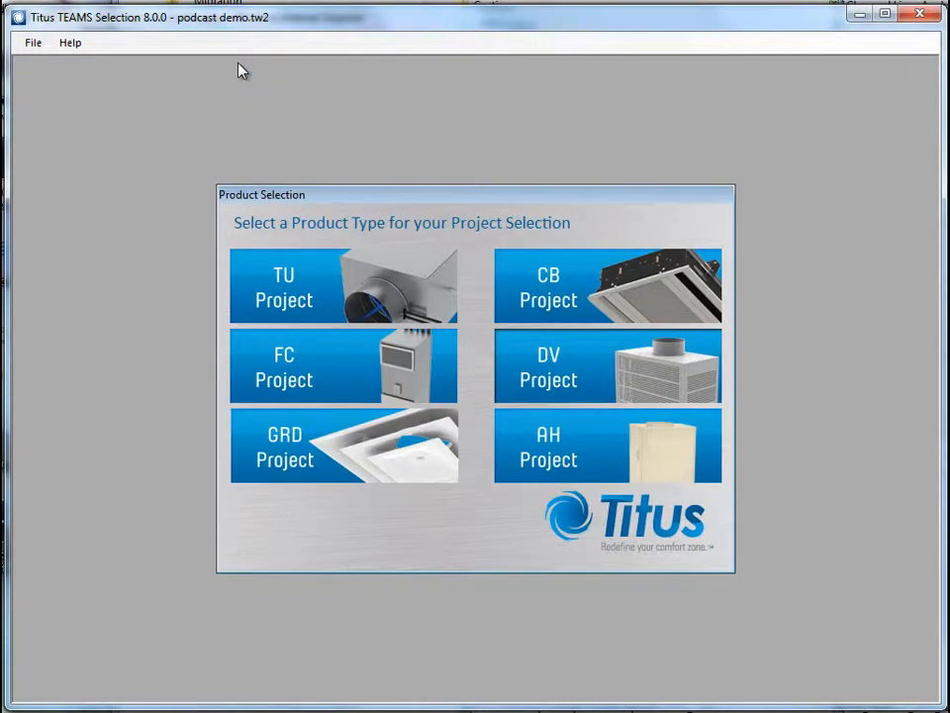
mouse_move(206, 348)
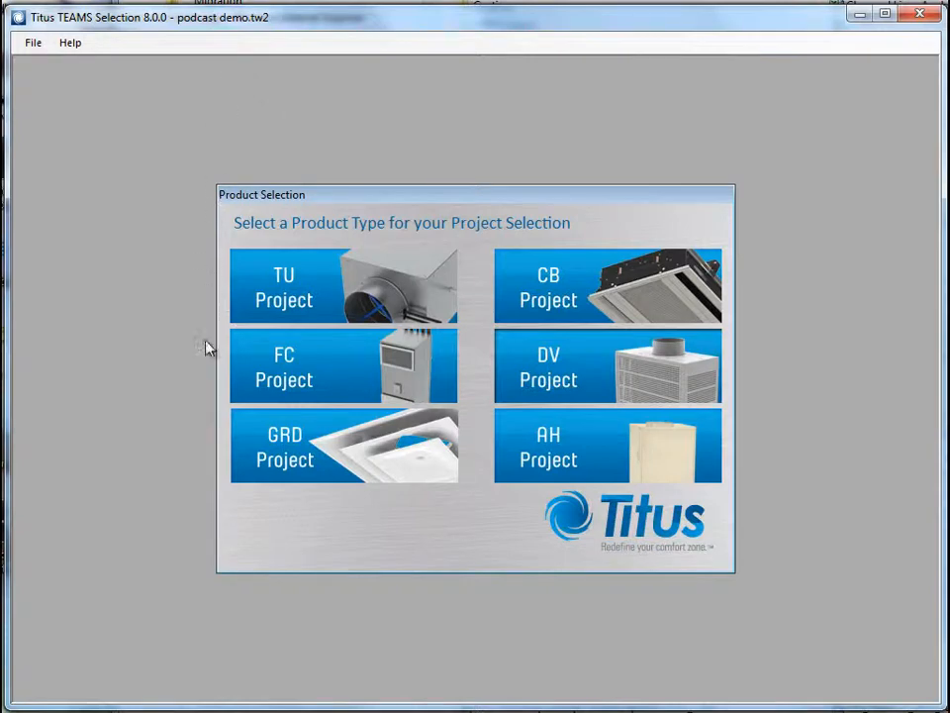
mouse_move(352, 369)
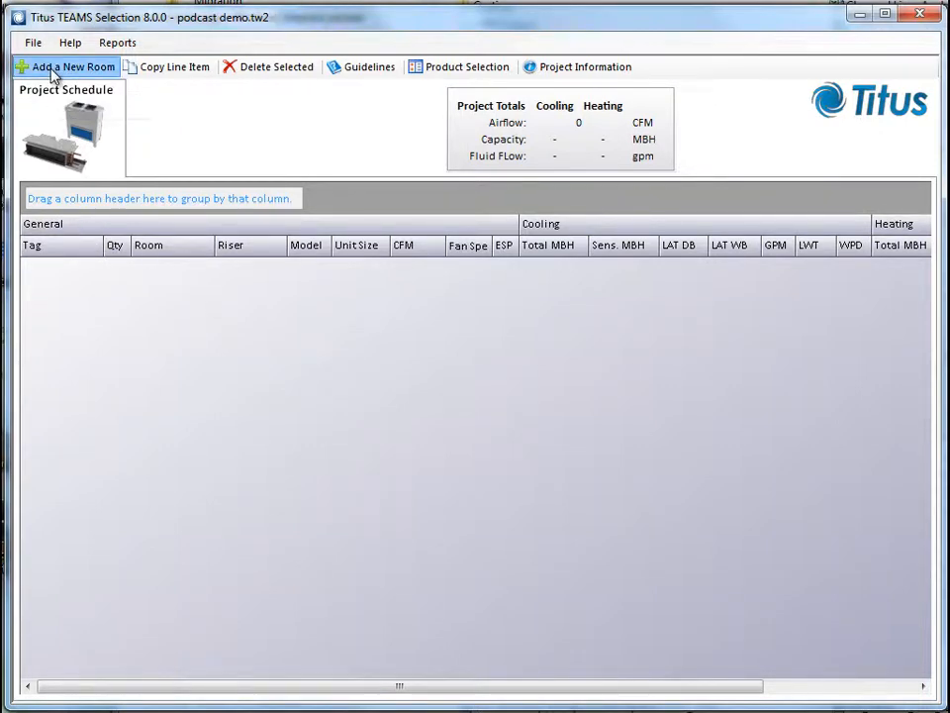
Step: Add fan coil FCU-01 with the Vertical Stack series and model VSR
click(47, 66)
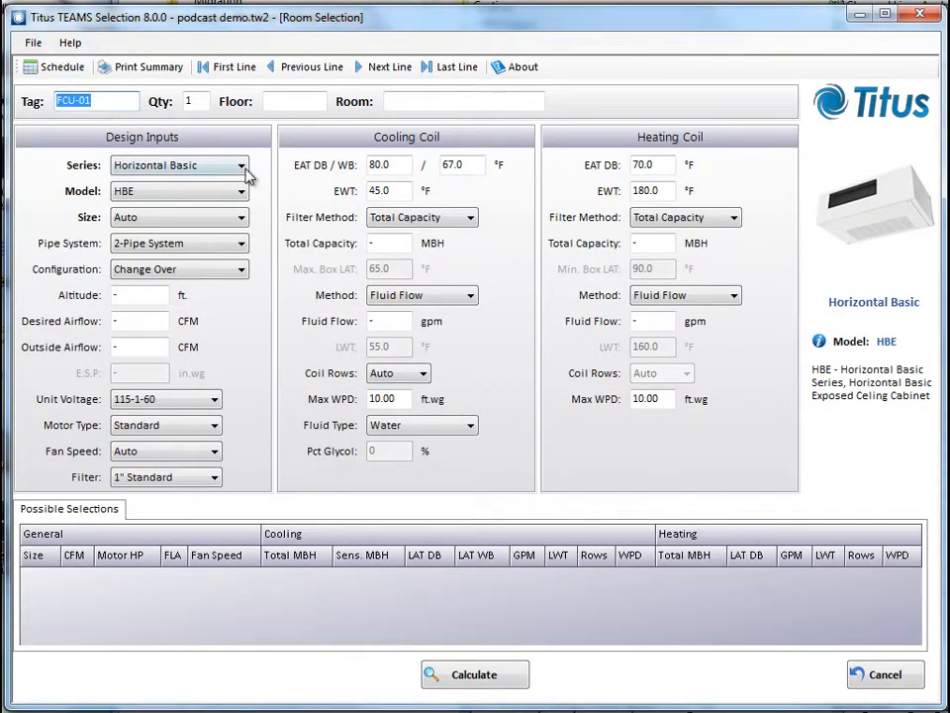
mouse_move(282, 190)
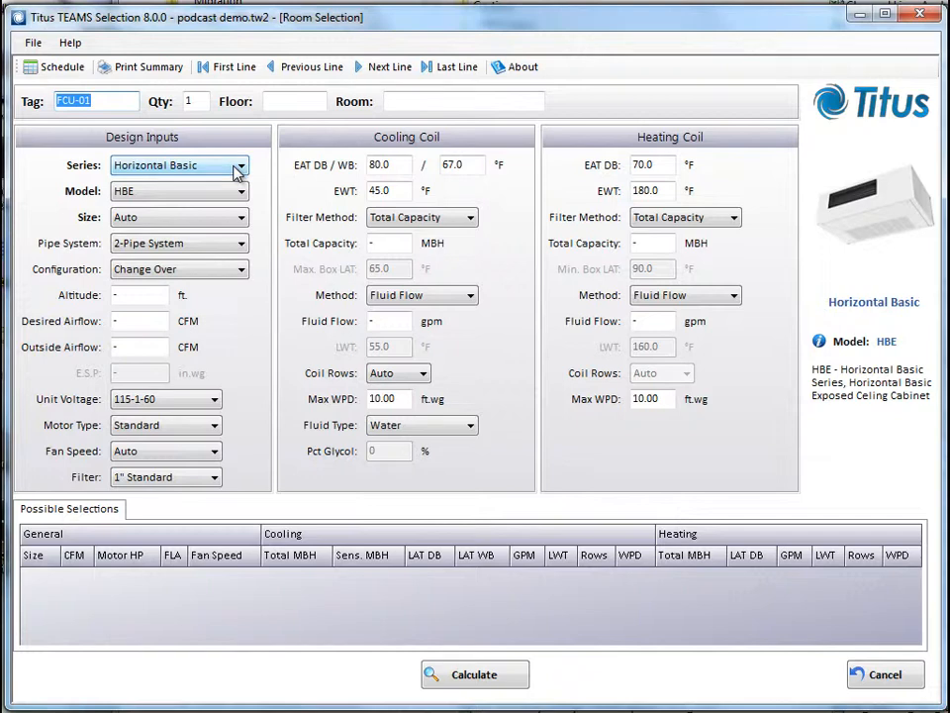
click(237, 166)
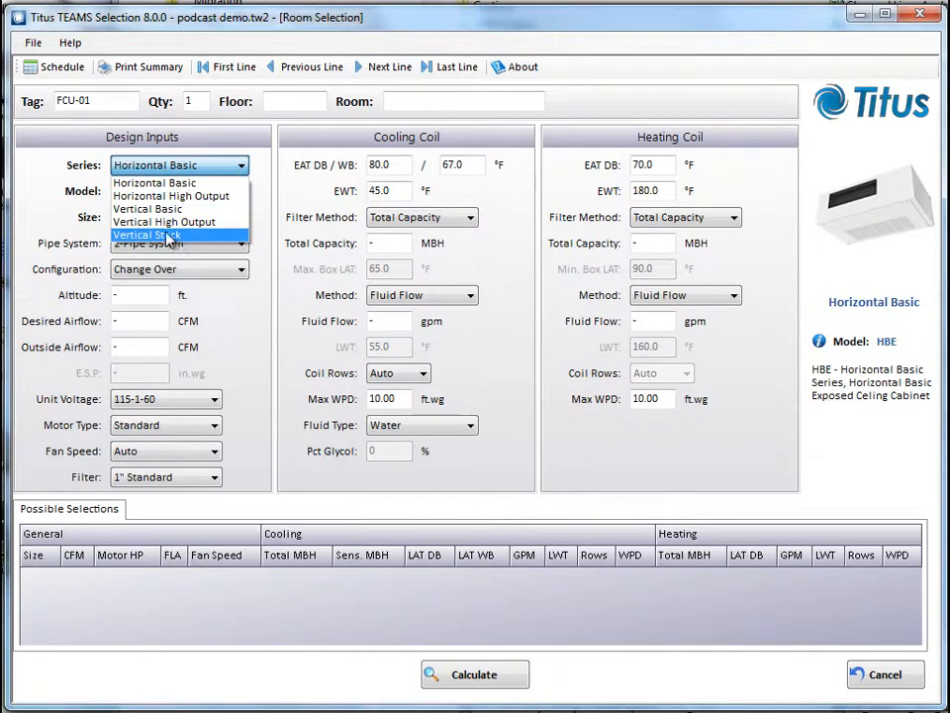
click(149, 234)
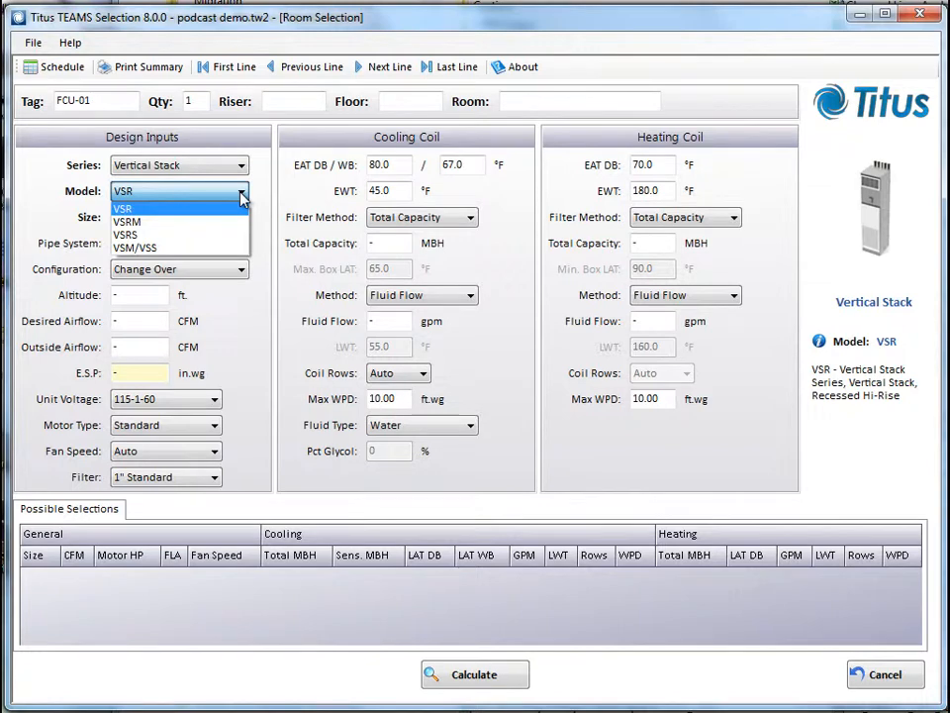
click(127, 207)
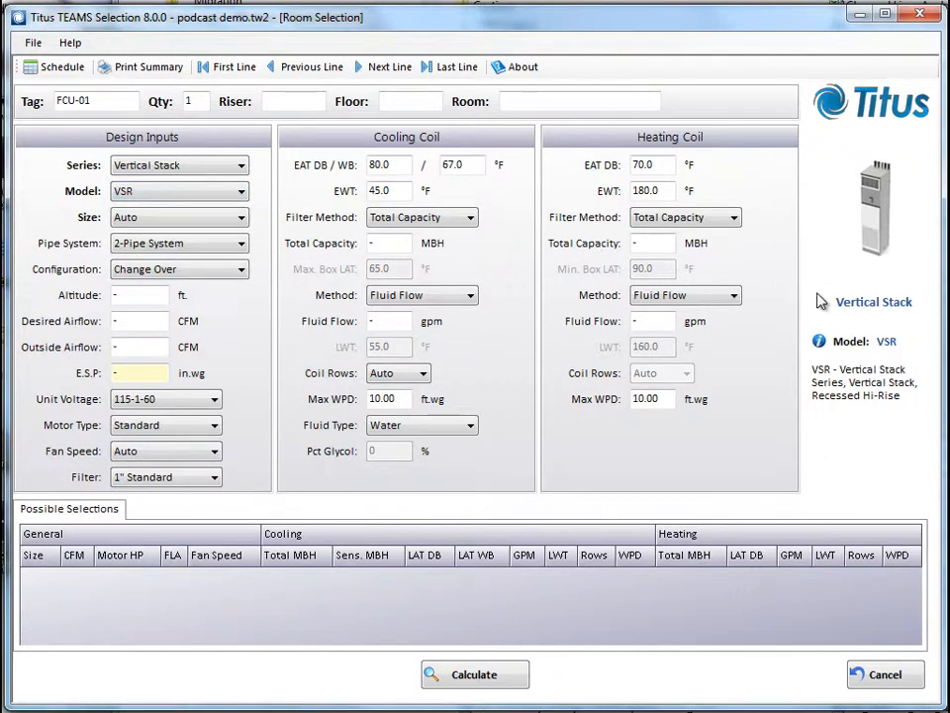
mouse_move(822, 352)
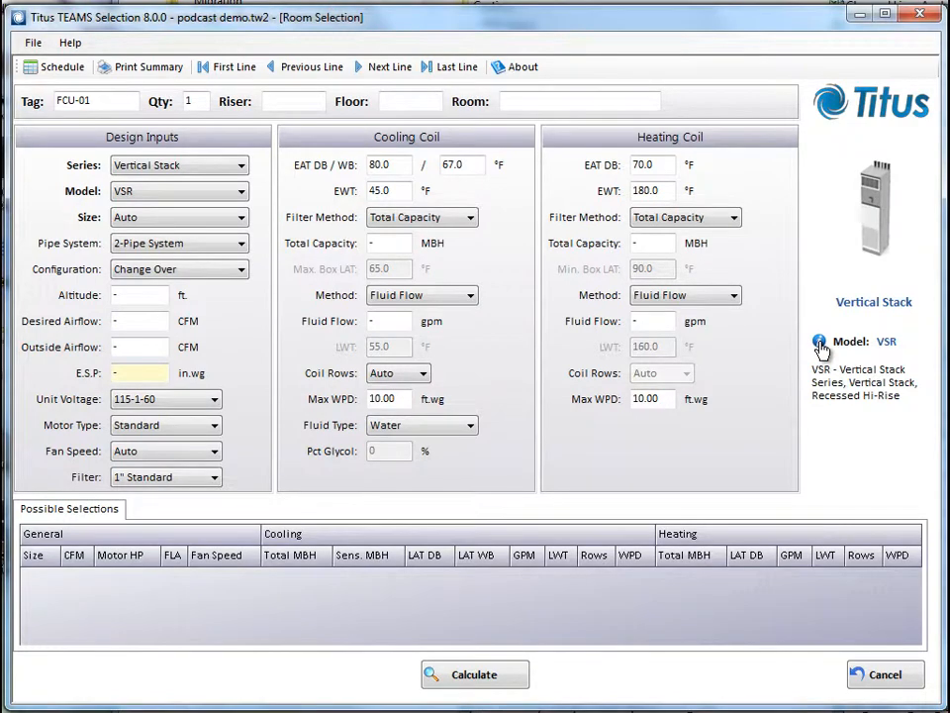
Step: Open the VSR model's Titus e-catalog page in Internet Explorer and scroll through it
click(821, 341)
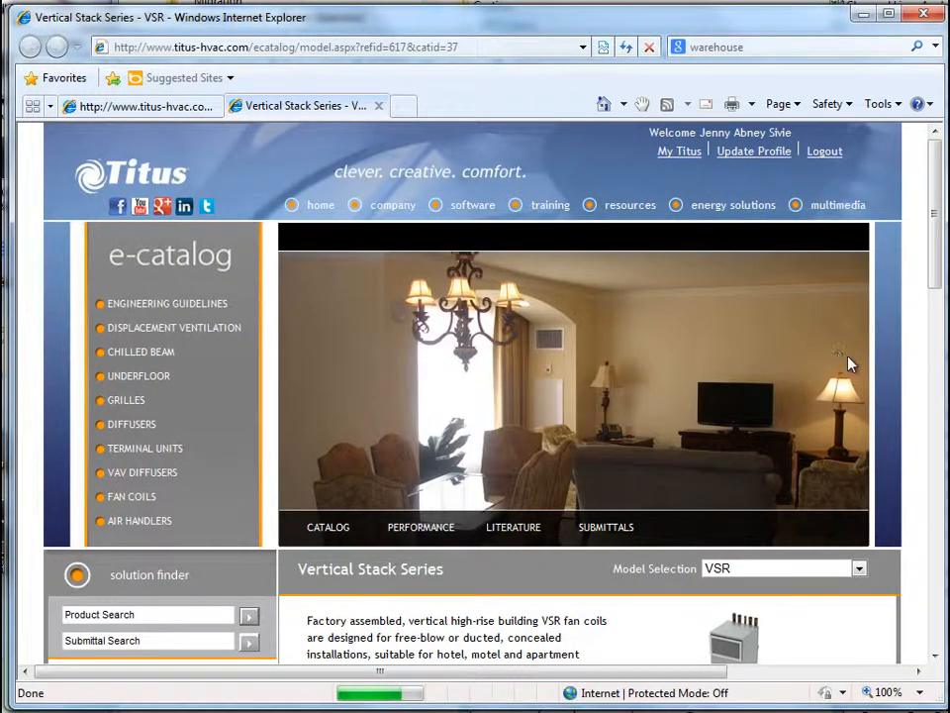
scroll(down, 3)
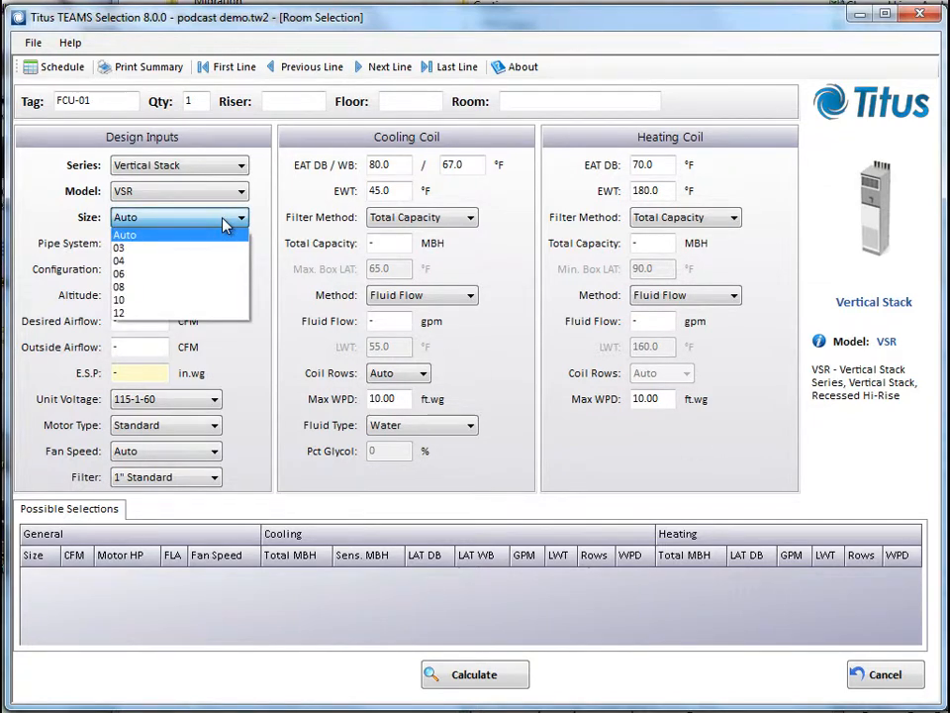
Step: Give FCU-01 a 4-pipe system, 520 CFM airflow and 0.2 in.wg E.S.P., keeping other defaults
click(127, 234)
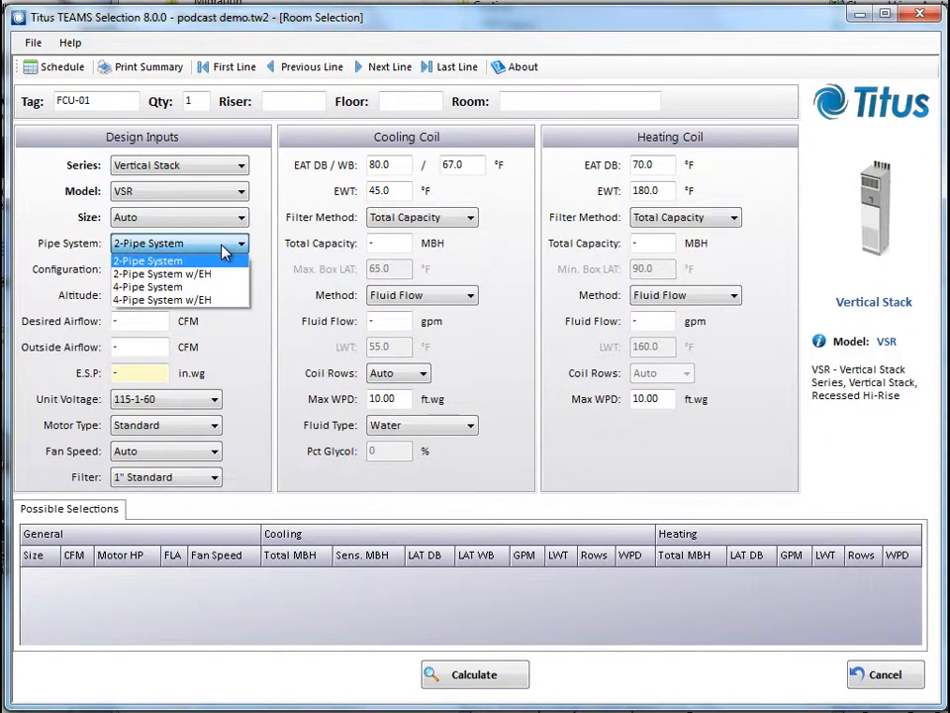
mouse_move(153, 286)
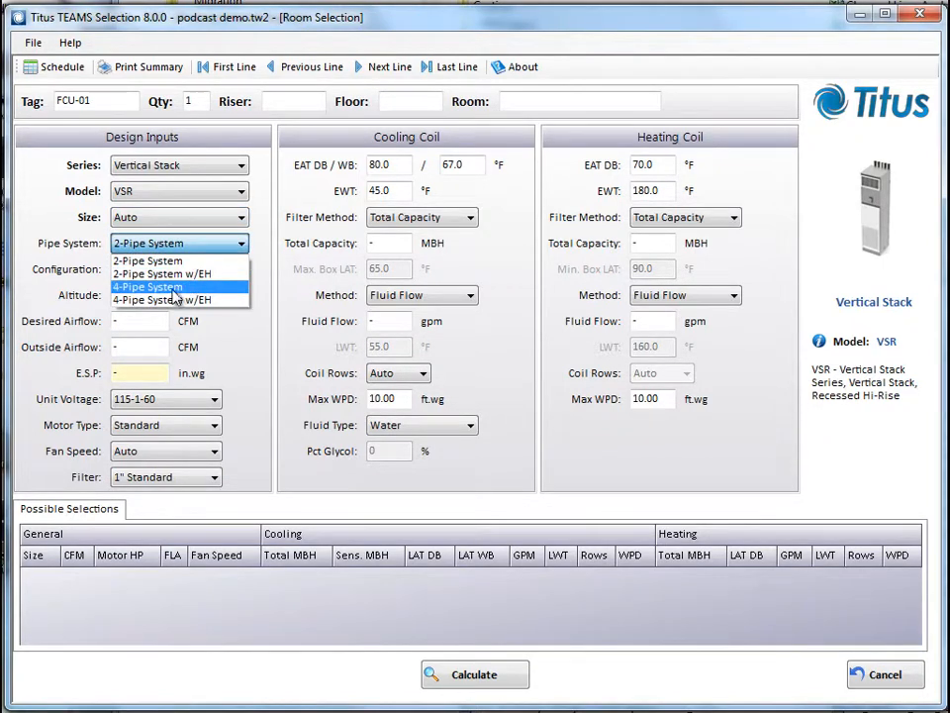
click(147, 287)
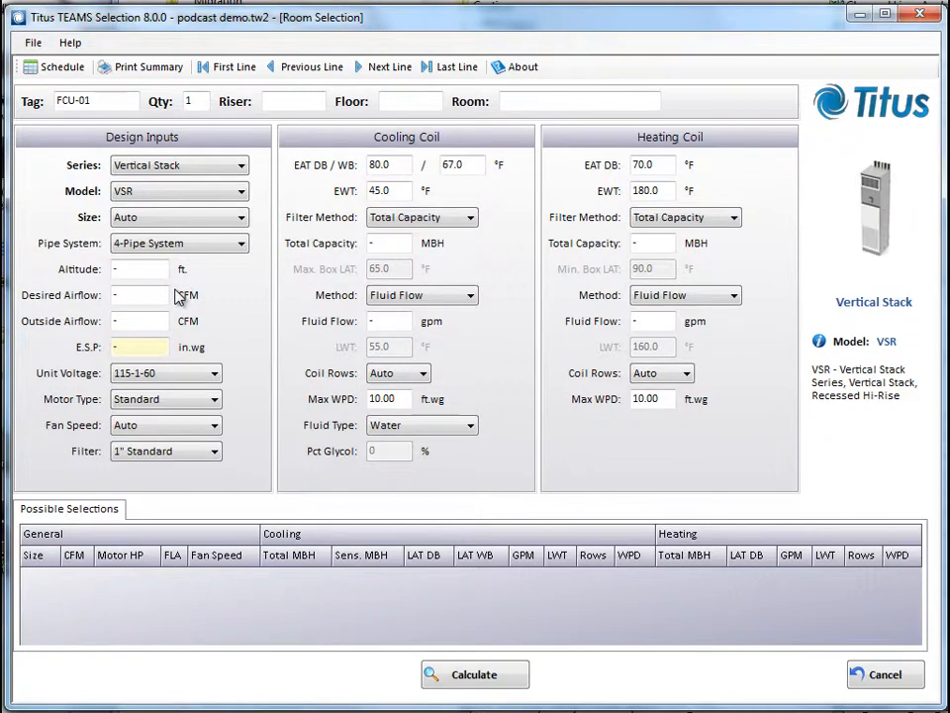
mouse_move(196, 308)
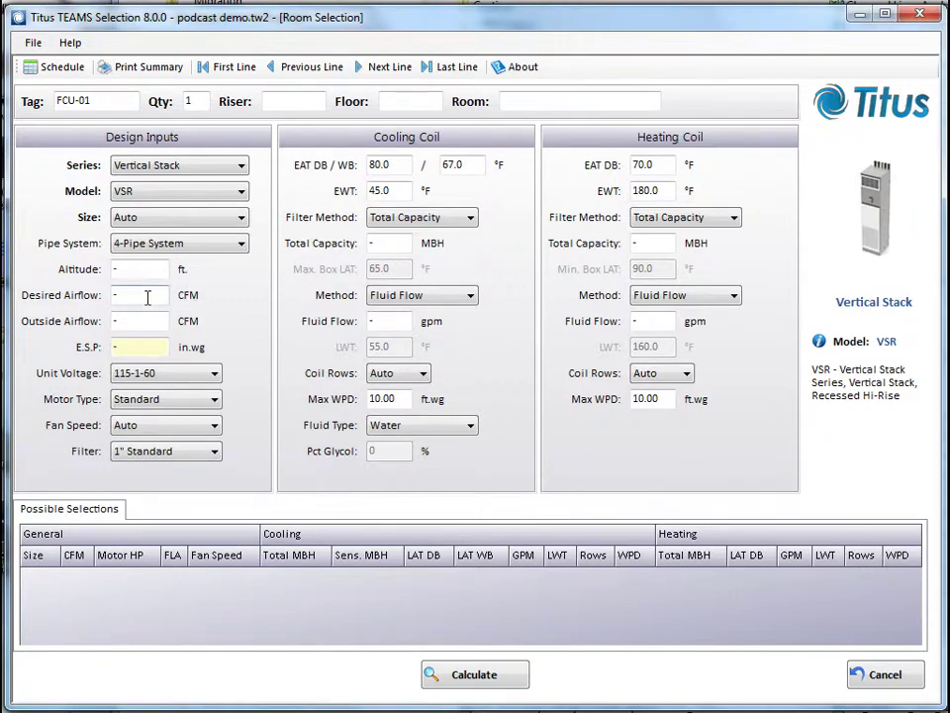
click(139, 294)
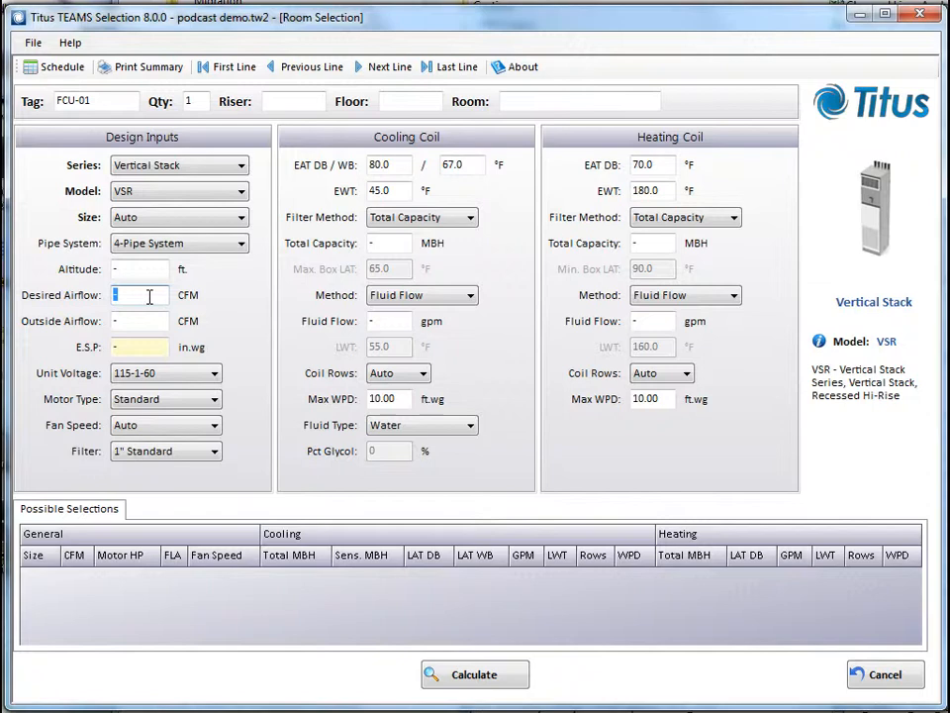
text(520)
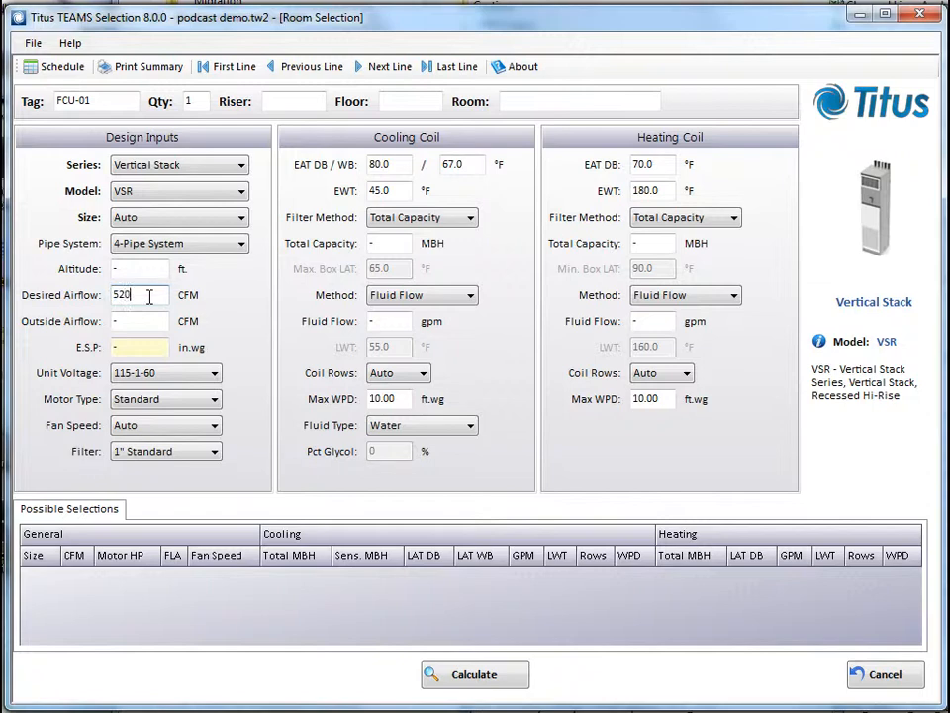
click(139, 321)
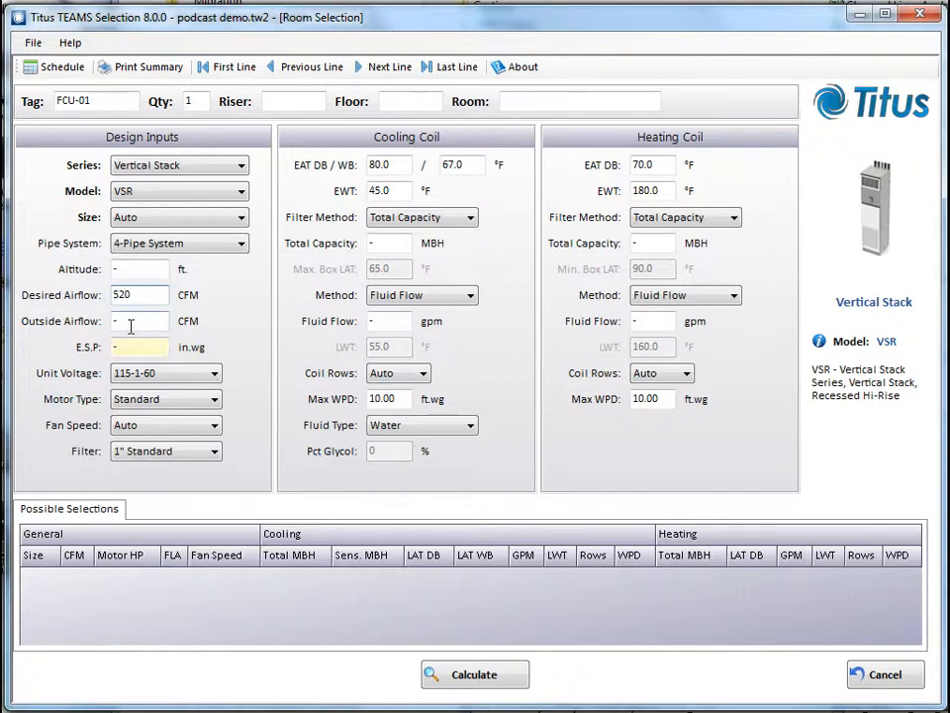
click(139, 347)
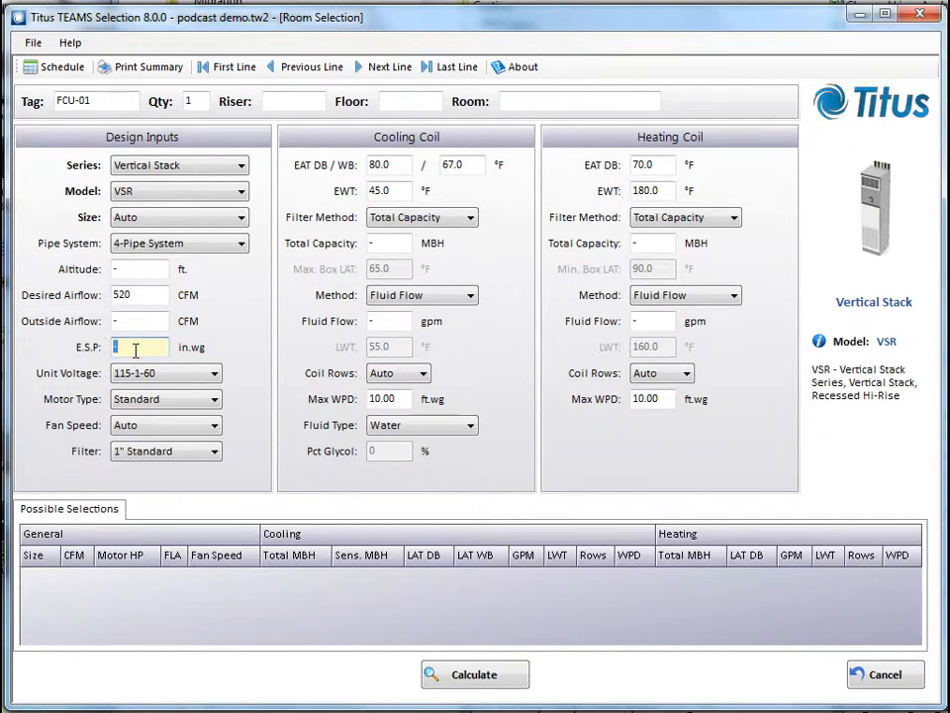
text(.2)
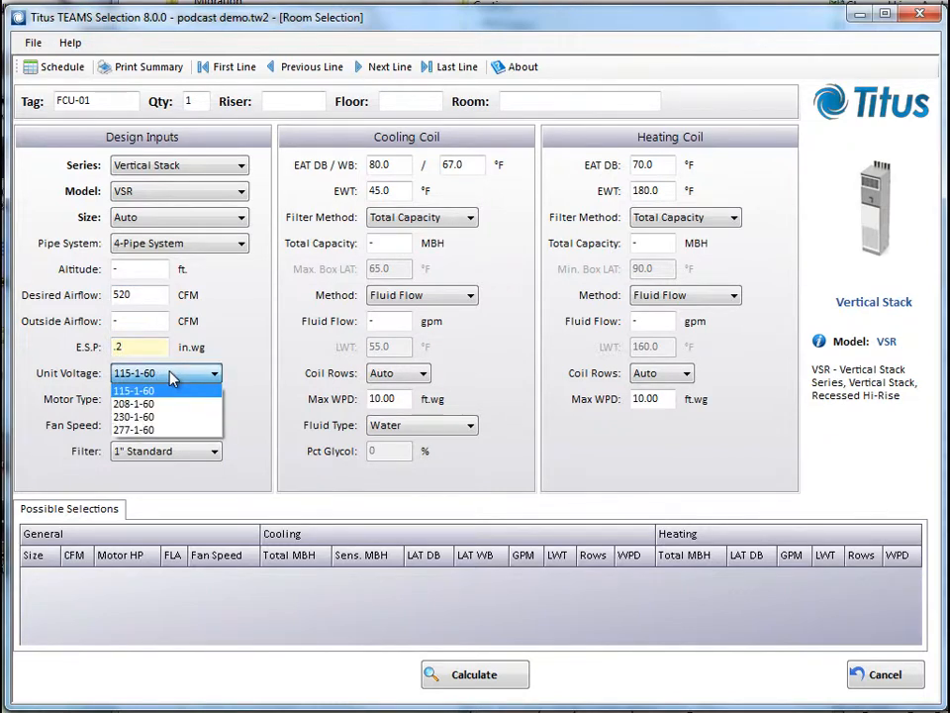
click(139, 389)
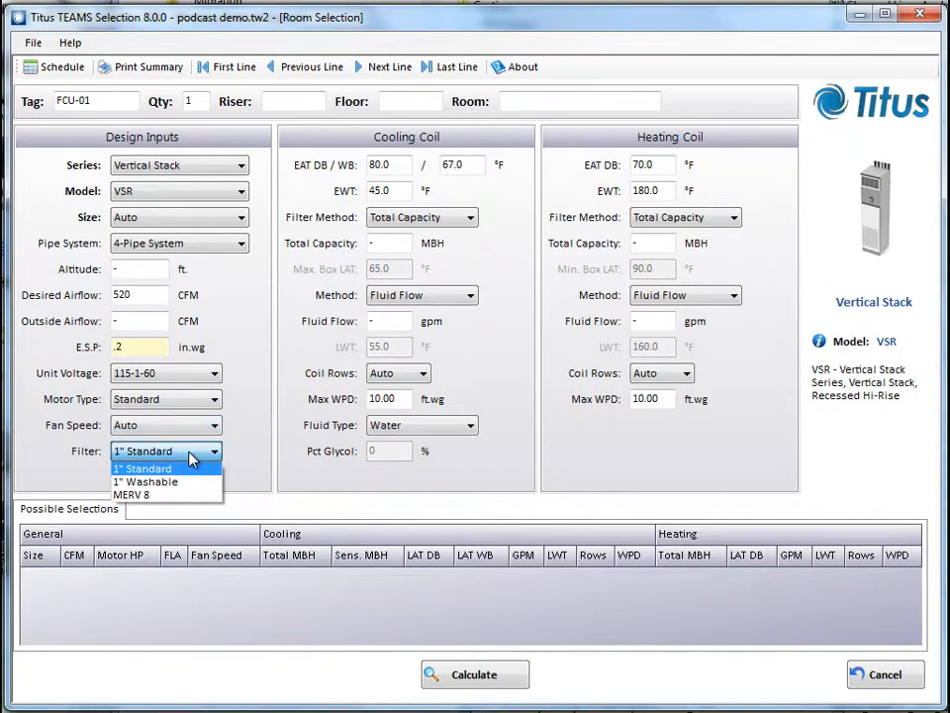
click(141, 468)
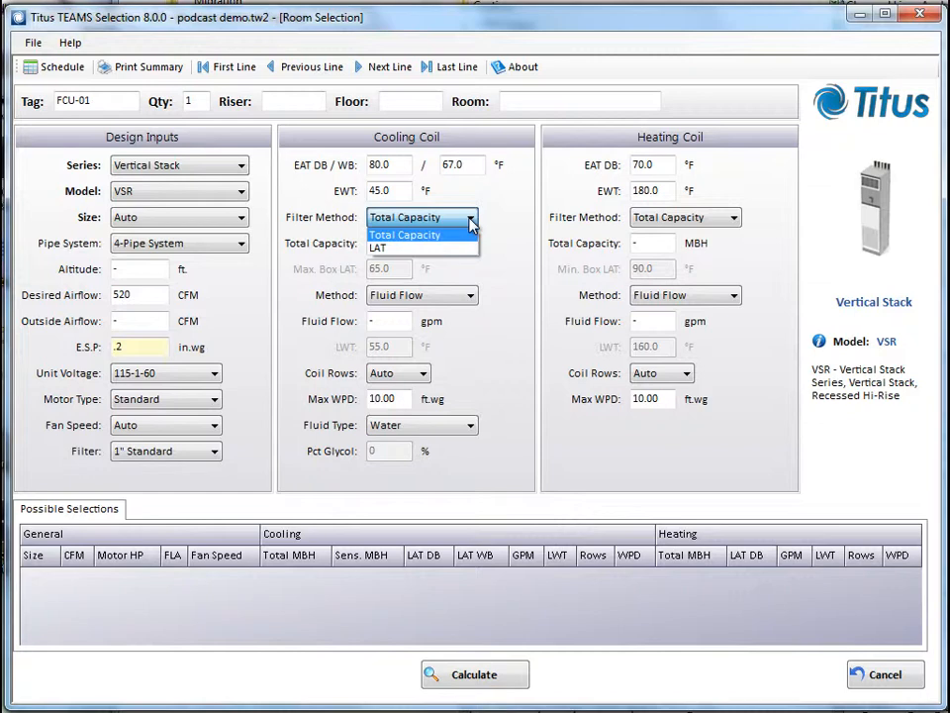
Step: Enter cooling 17 MBH at 3 gpm and heating 24 MBH at 1.5 gpm
click(414, 217)
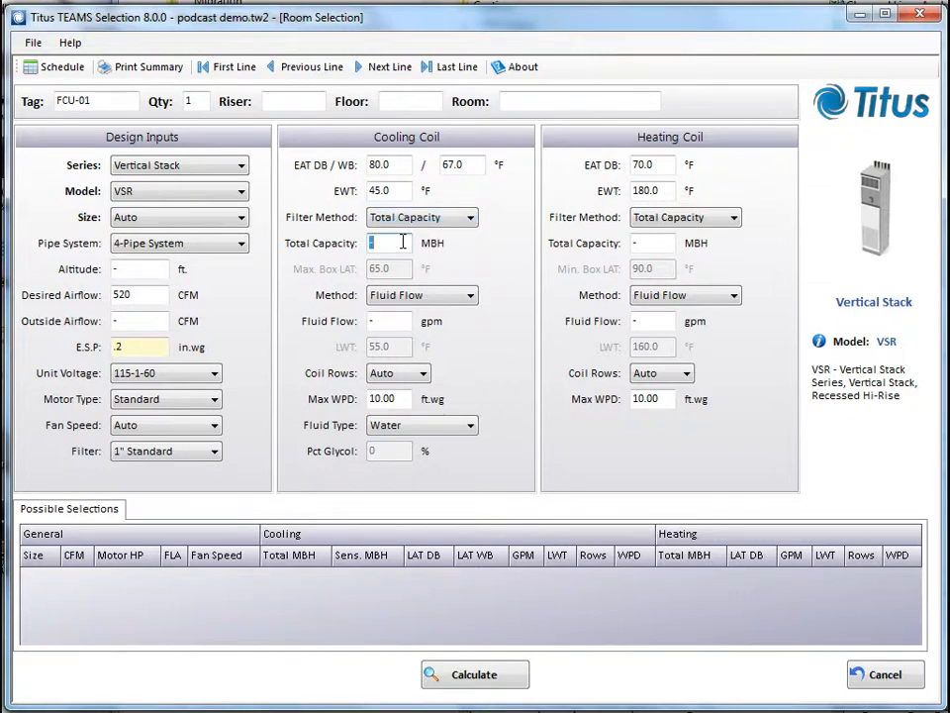
text(17)
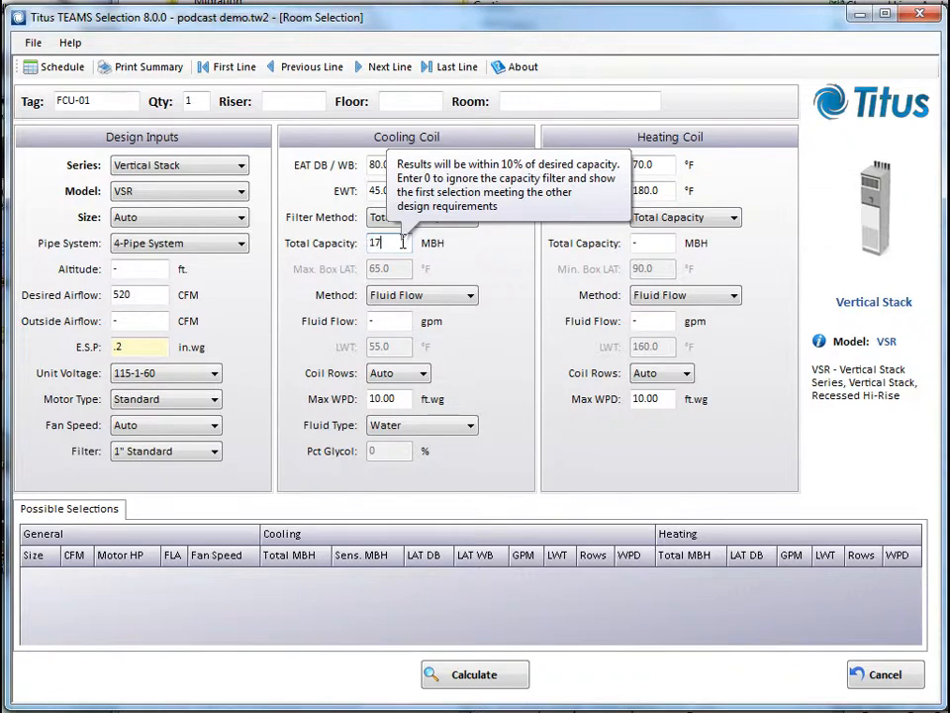
mouse_move(442, 285)
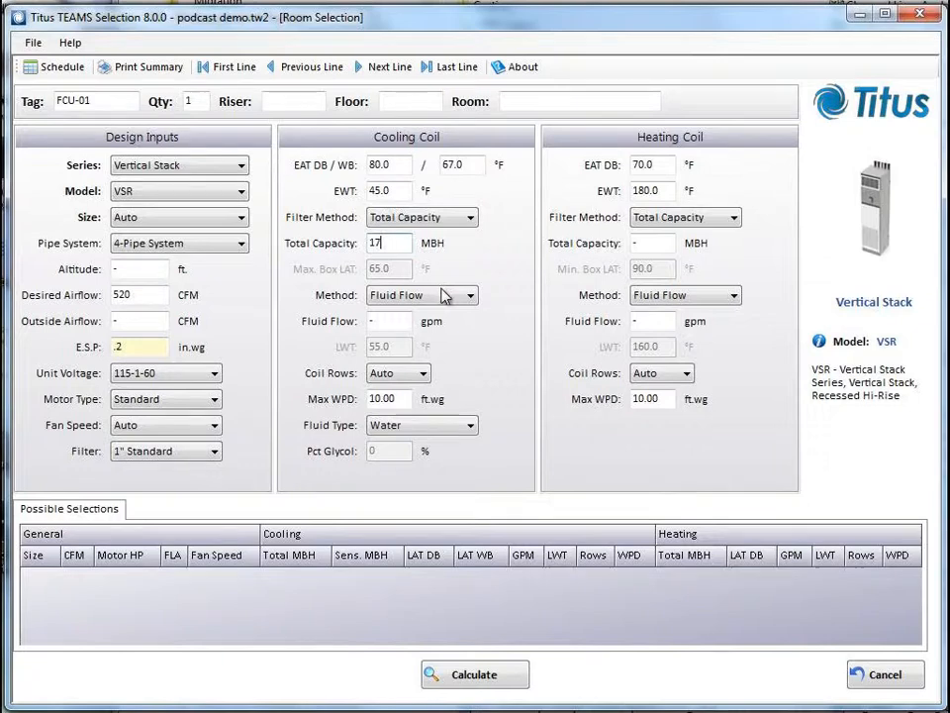
click(469, 295)
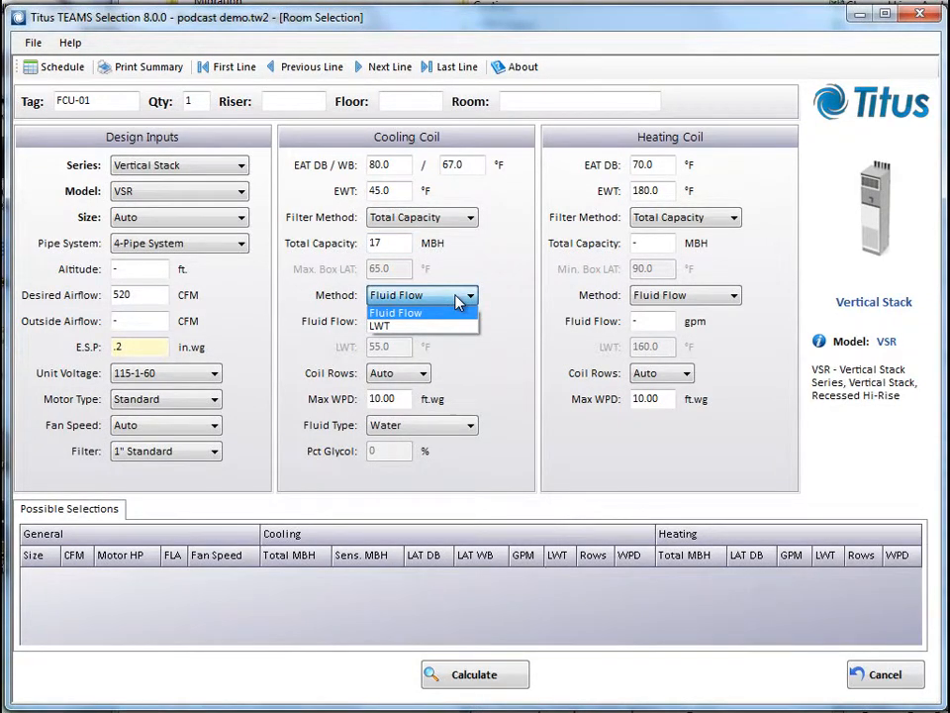
click(395, 312)
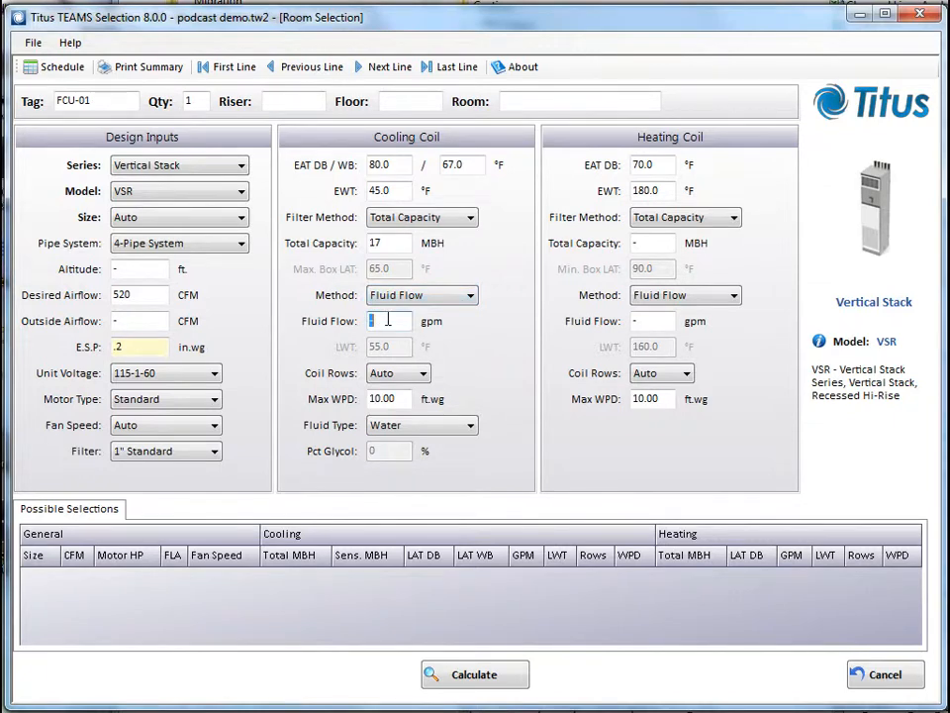
text(3)
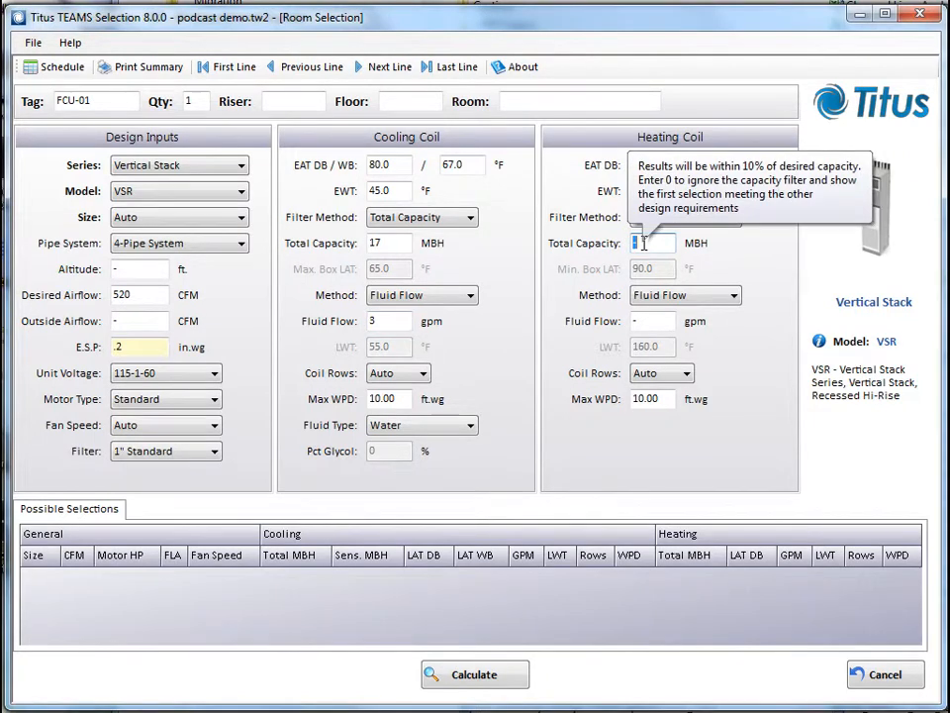
text(24)
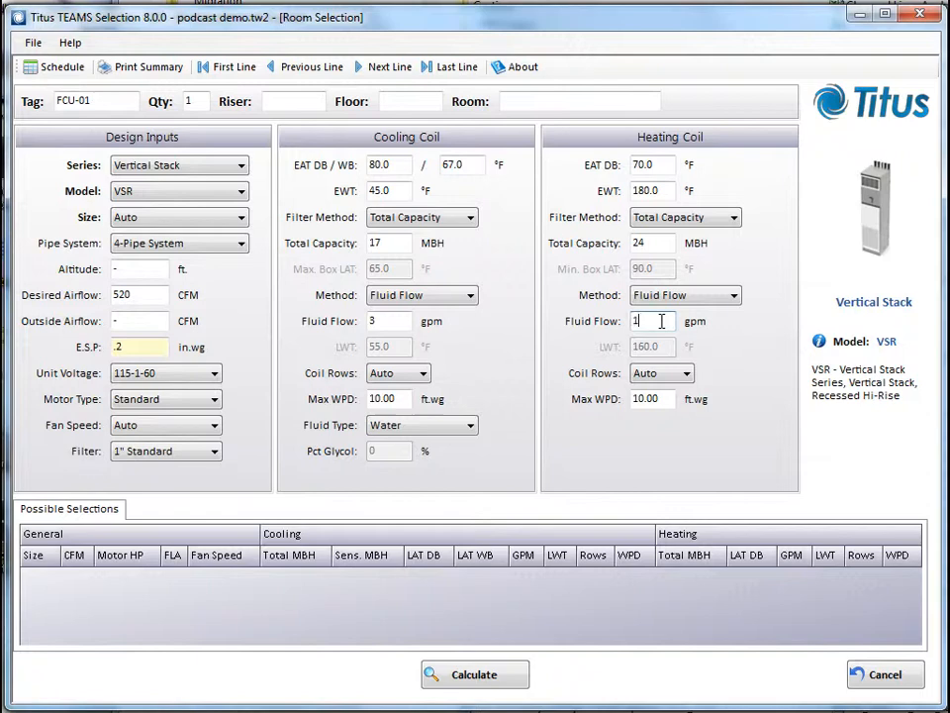
text(1.5)
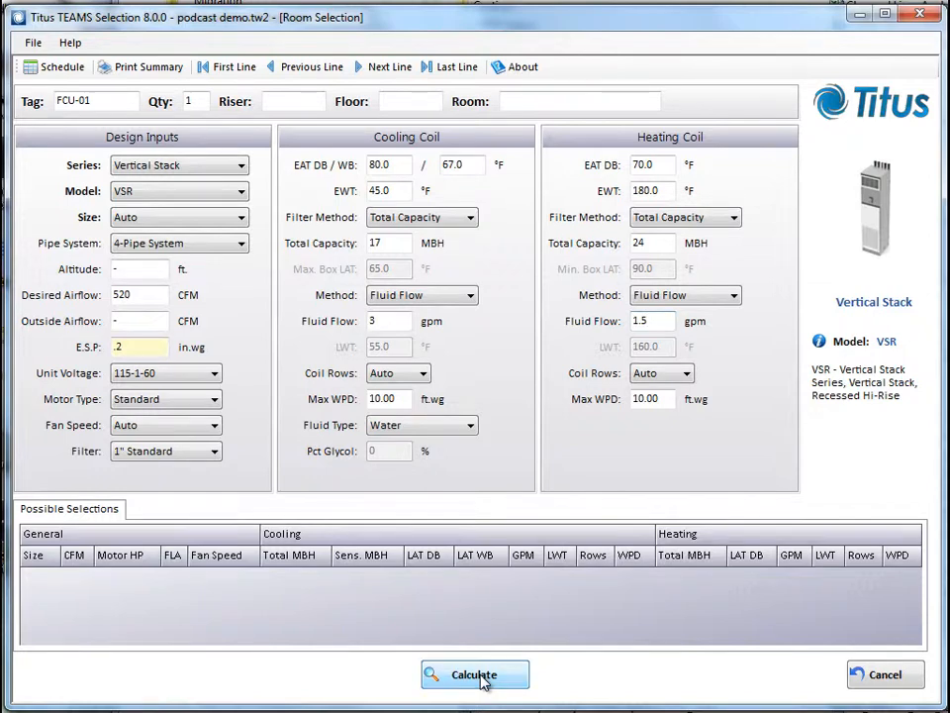
Step: Calculate FCU-01, producing possible selections of size 06 and size 08 units
click(475, 674)
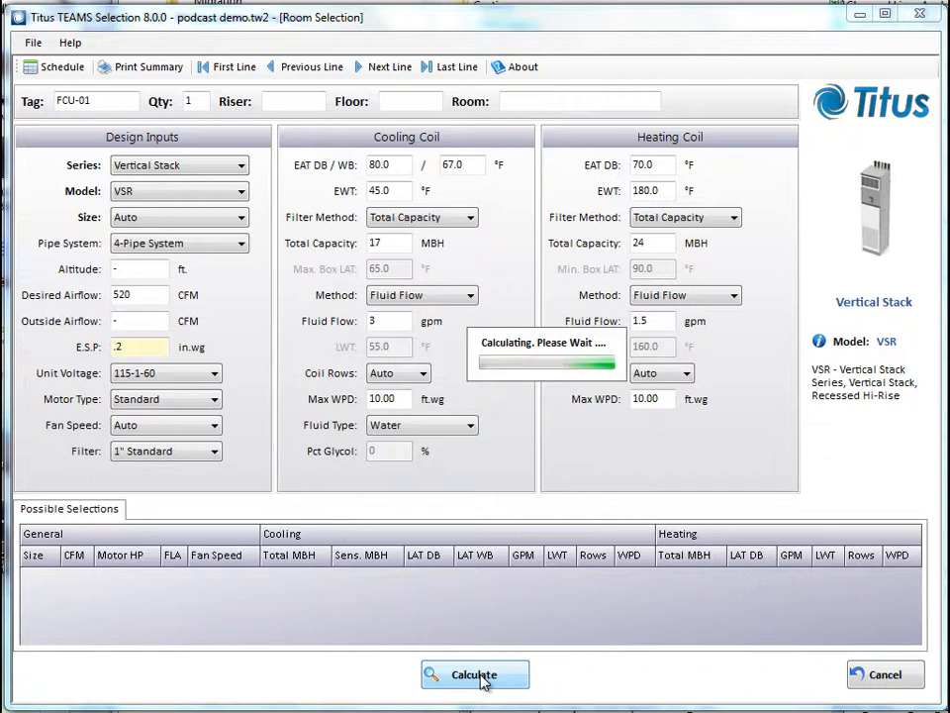
click(475, 674)
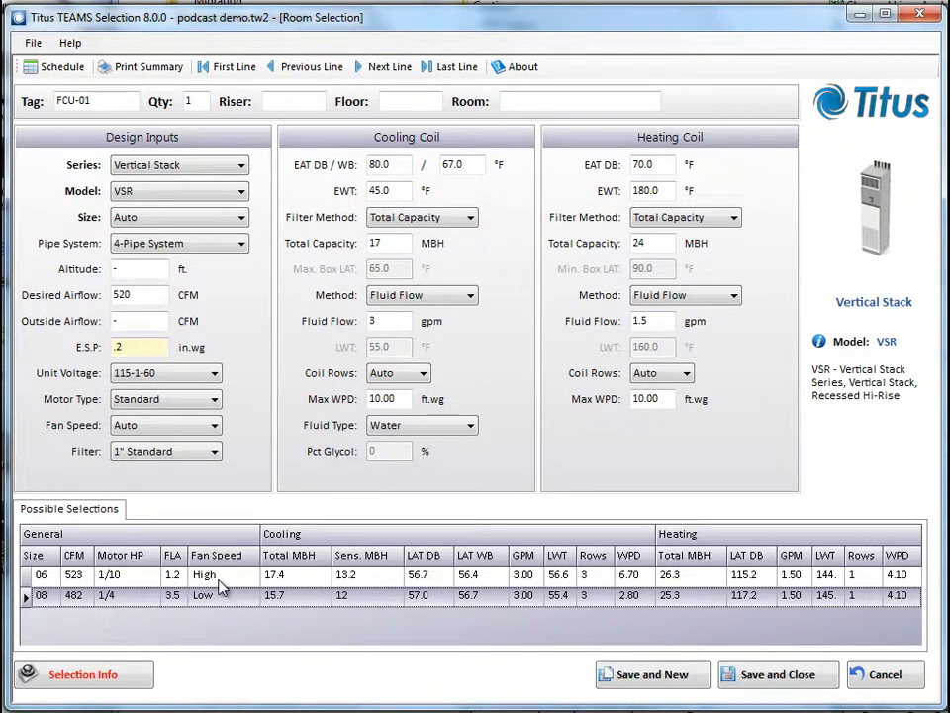
mouse_move(312, 589)
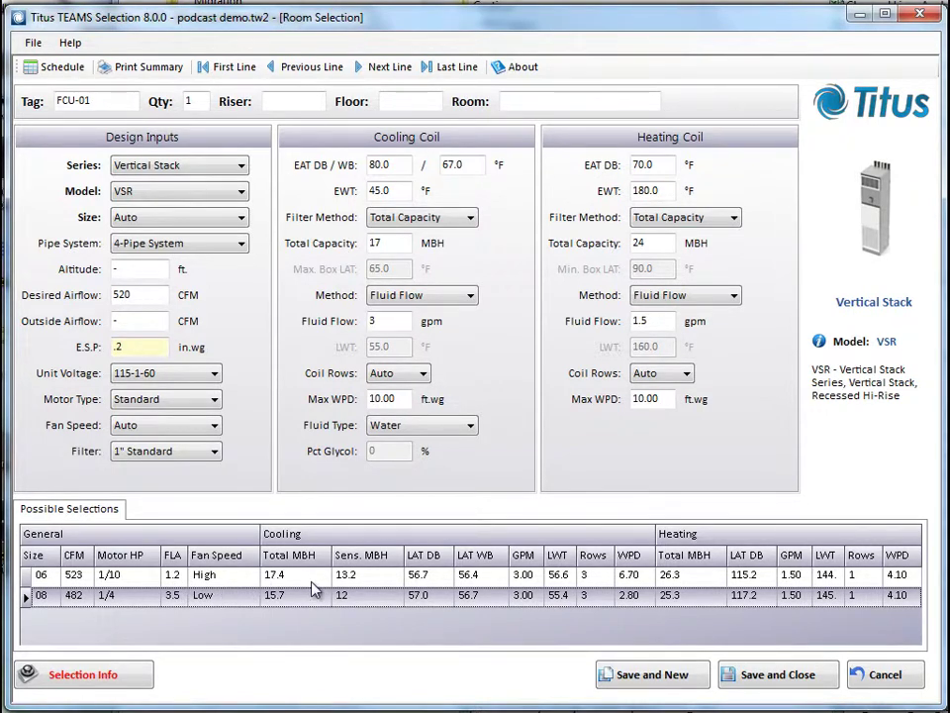
mouse_move(411, 594)
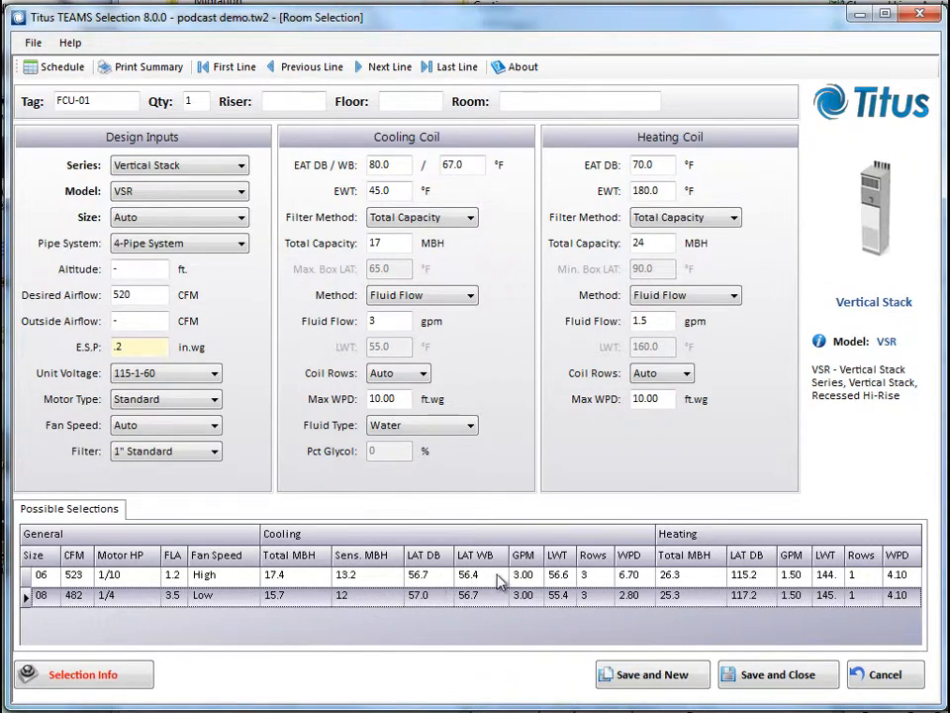
mouse_move(530, 610)
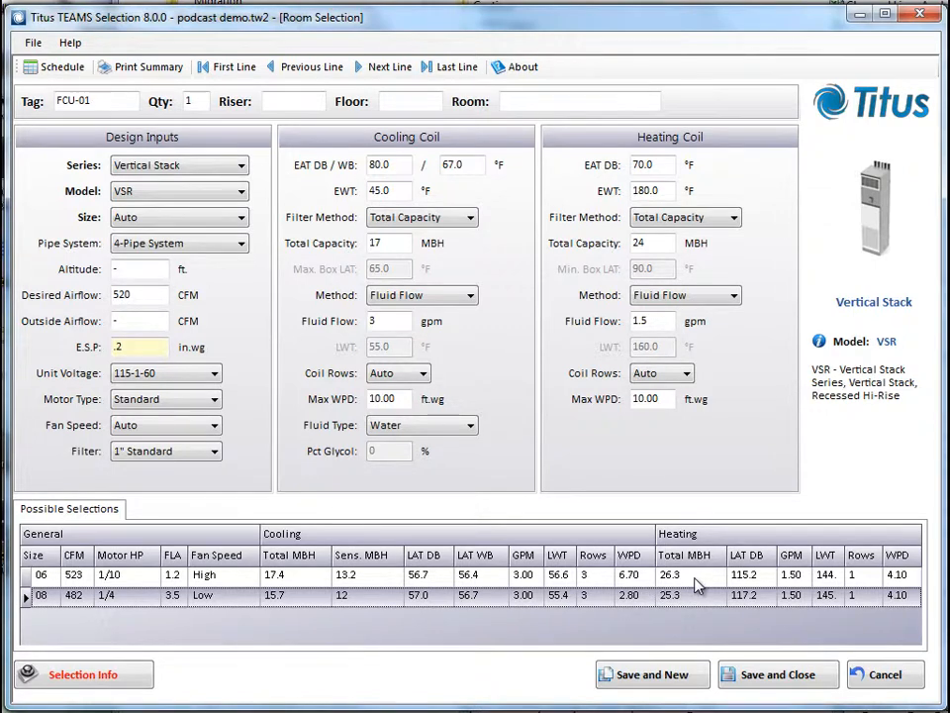
mouse_move(764, 589)
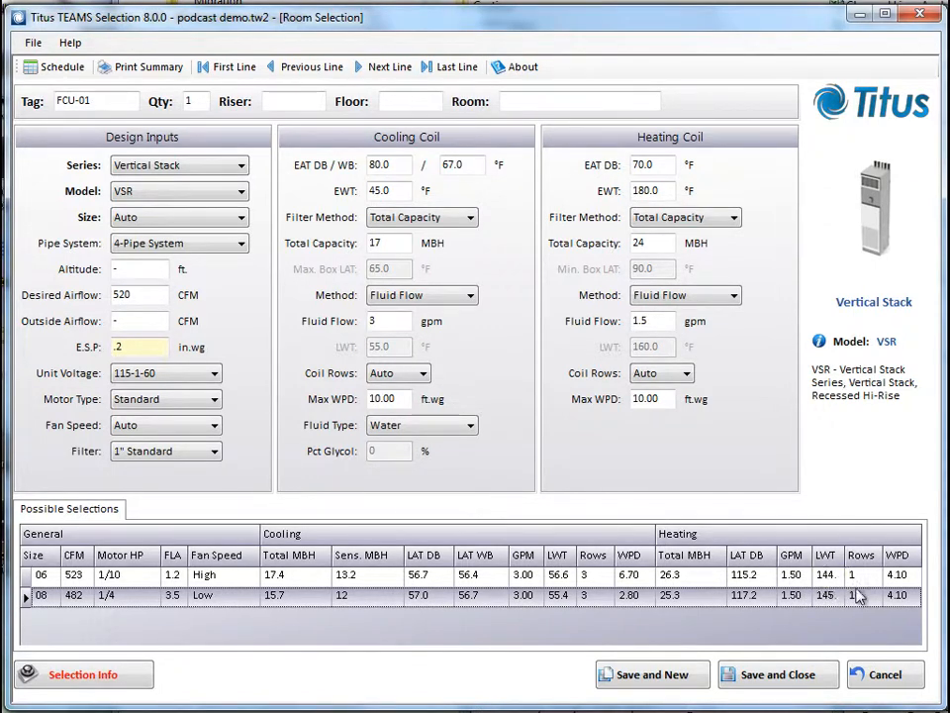
mouse_move(923, 595)
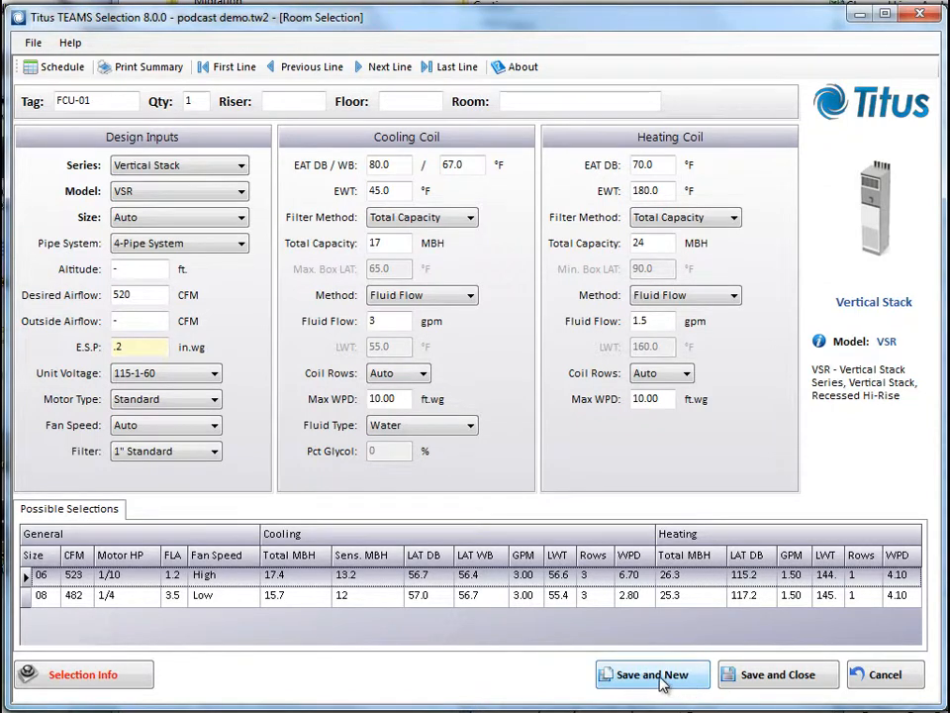
mouse_move(646, 685)
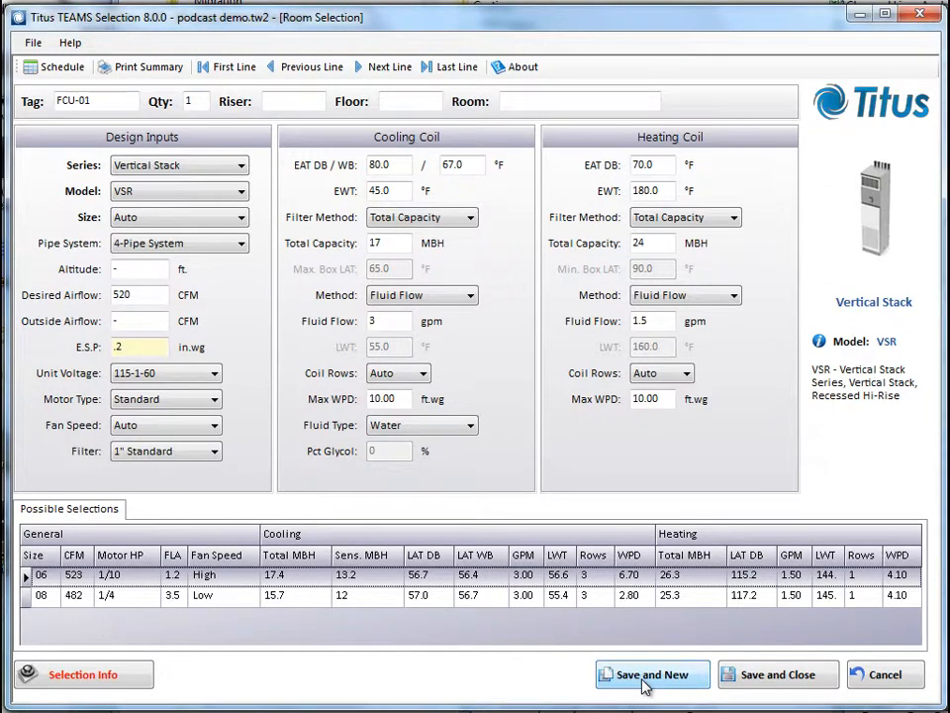
Step: Save FCU-01 and start FCU-02 with Auto fan speed and 170 CFM airflow
click(649, 674)
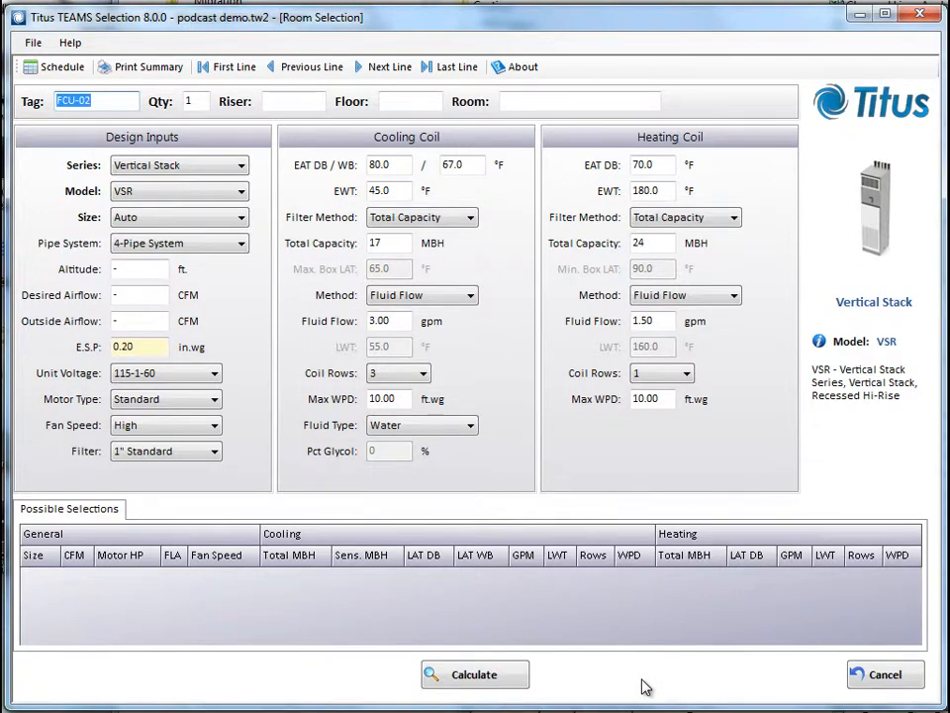
mouse_move(170, 427)
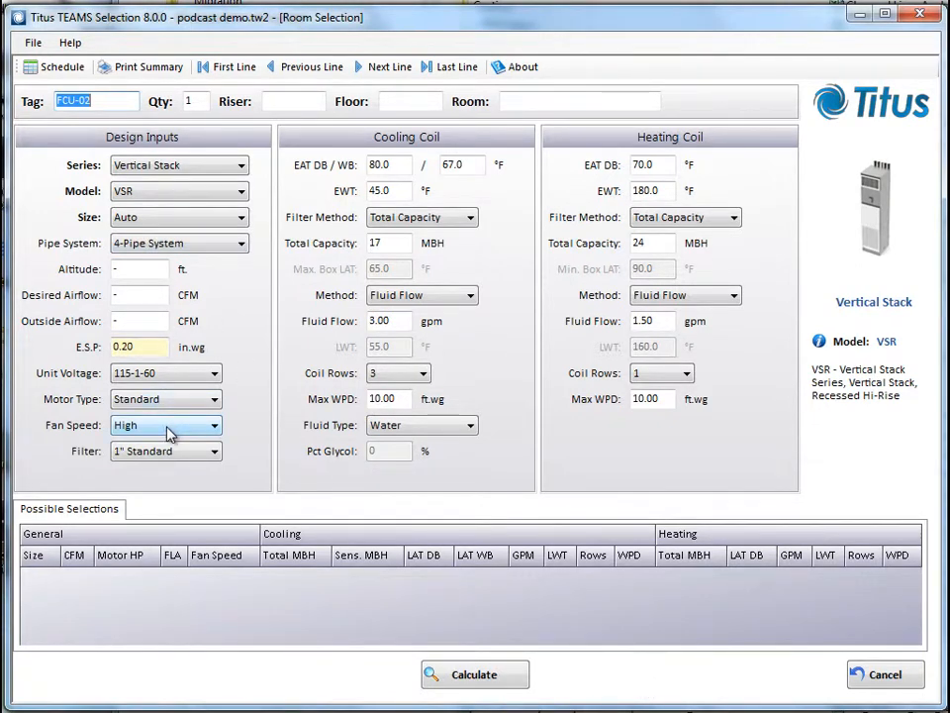
mouse_move(191, 430)
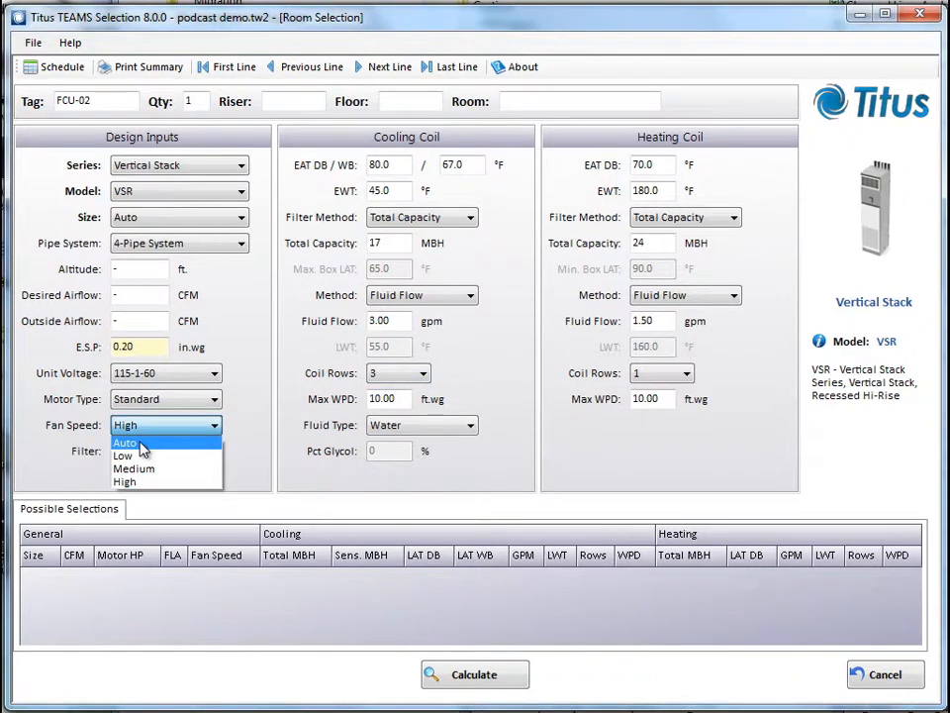
click(123, 442)
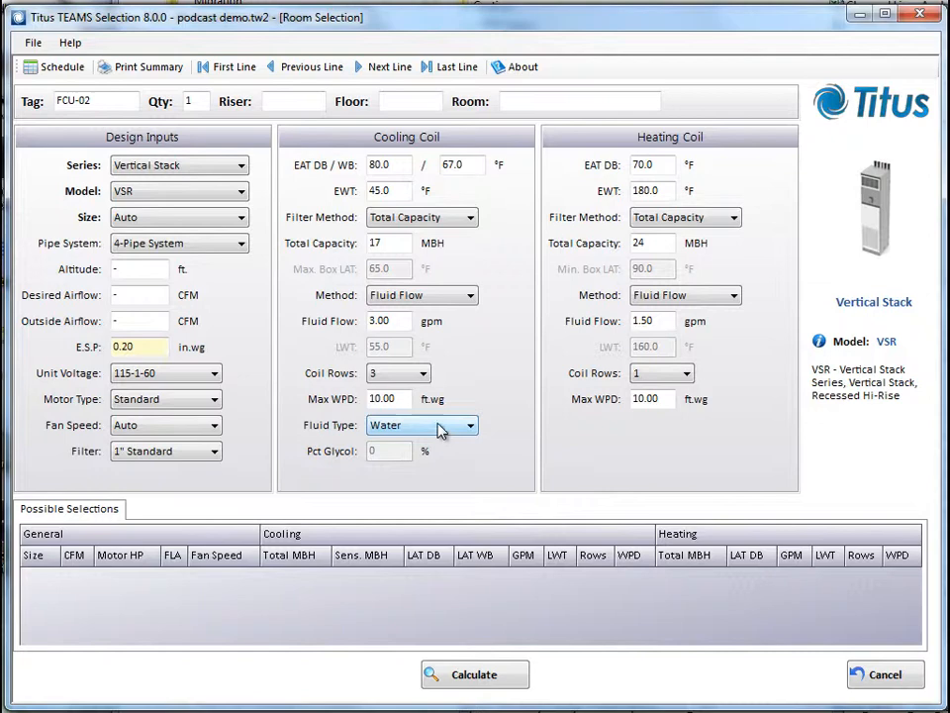
click(398, 373)
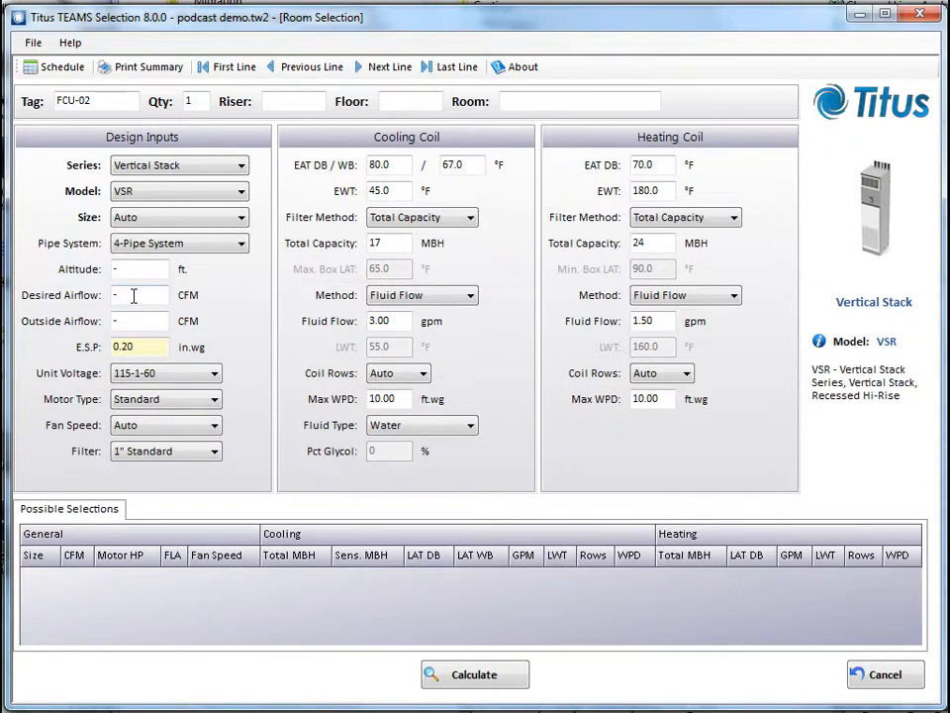
text(1)
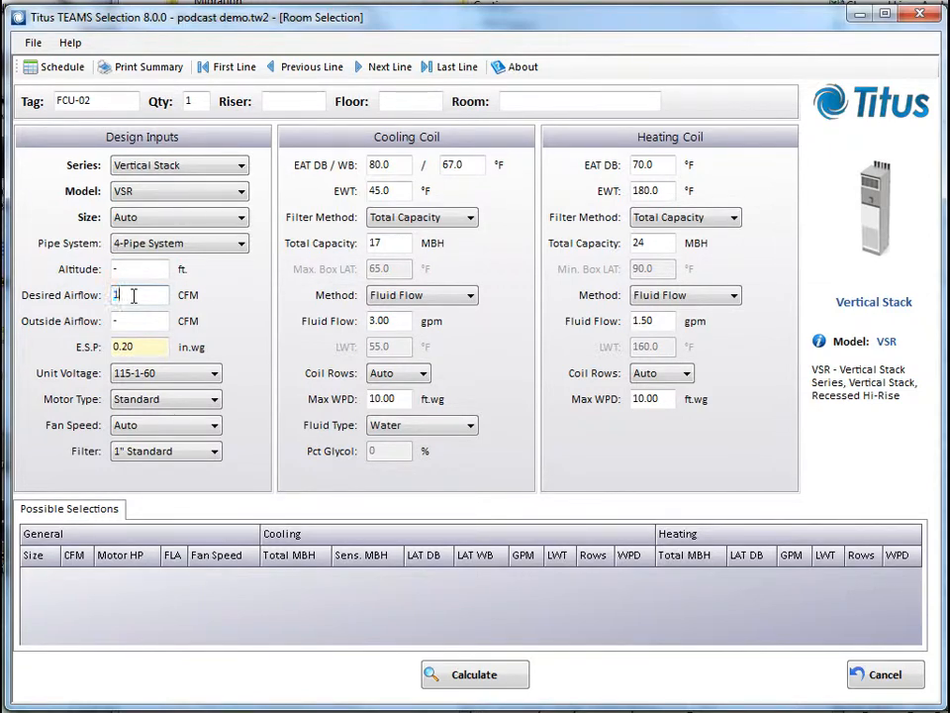
text(70)
click(389, 243)
text(7)
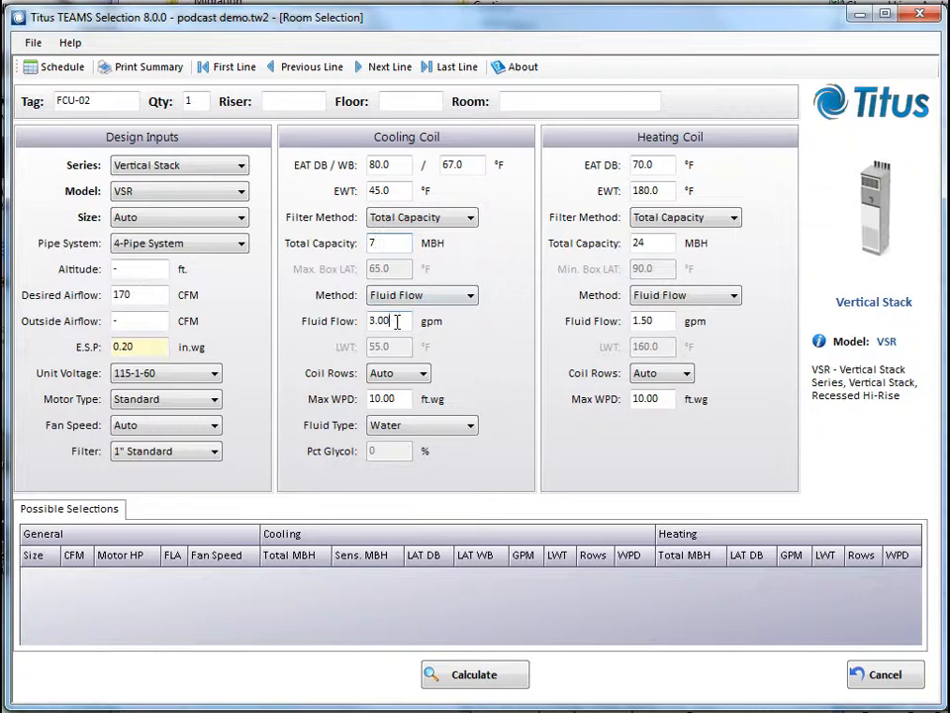
Step: Enter FCU-02's cooling 7 MBH at 1.5 gpm and heating capacity 16 MBH
text(15)
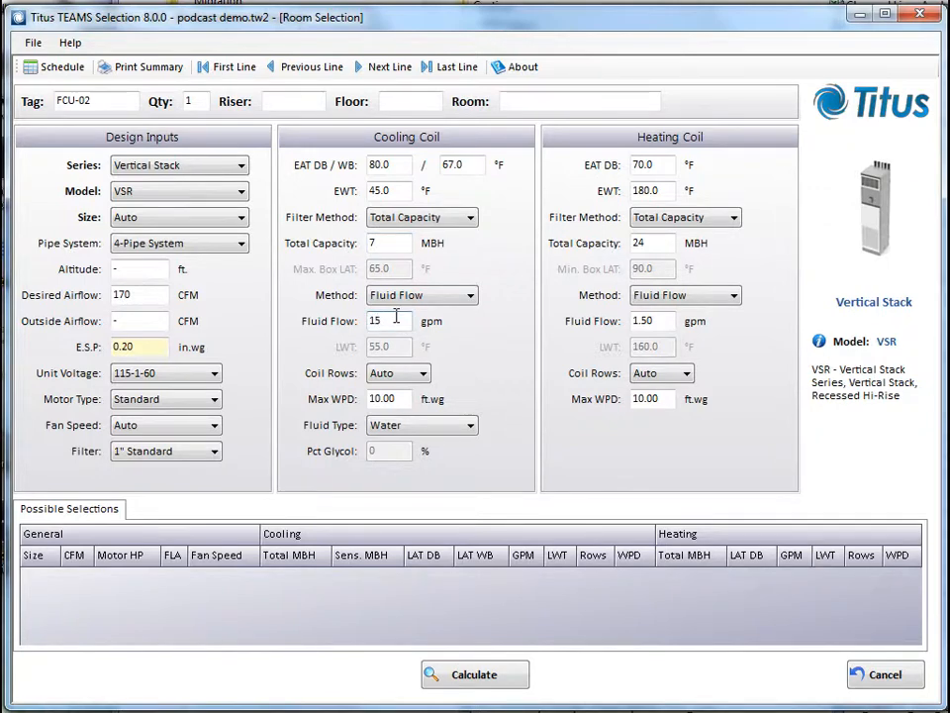
text(1.5)
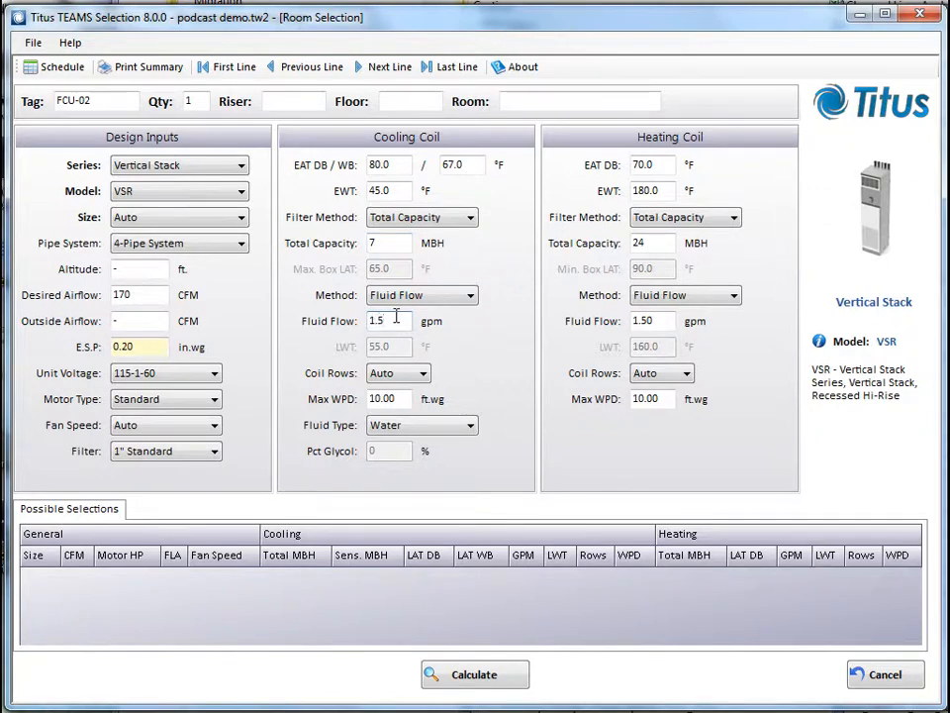
click(641, 243)
text(16)
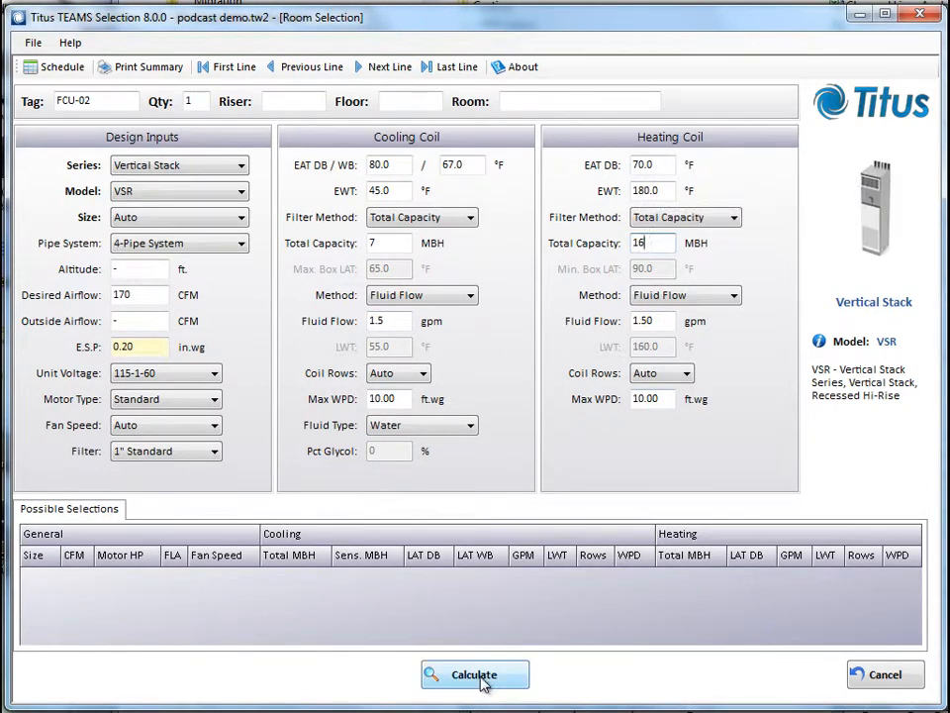
Step: Calculate FCU-02 to get a size 03 unit at 170 CFM, then save and close it
click(475, 674)
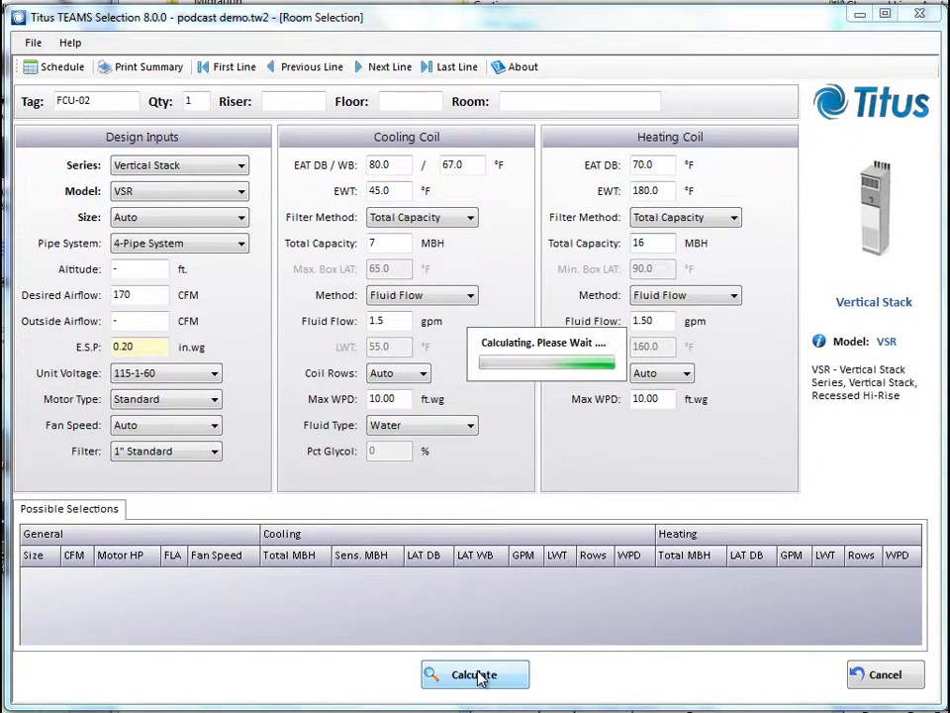
click(474, 674)
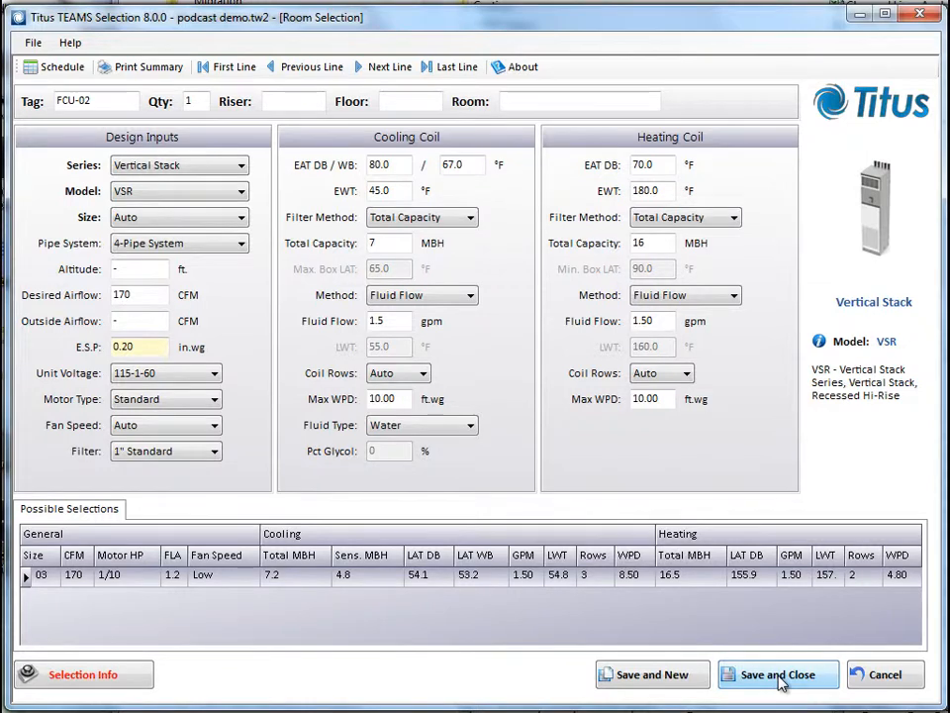
click(778, 674)
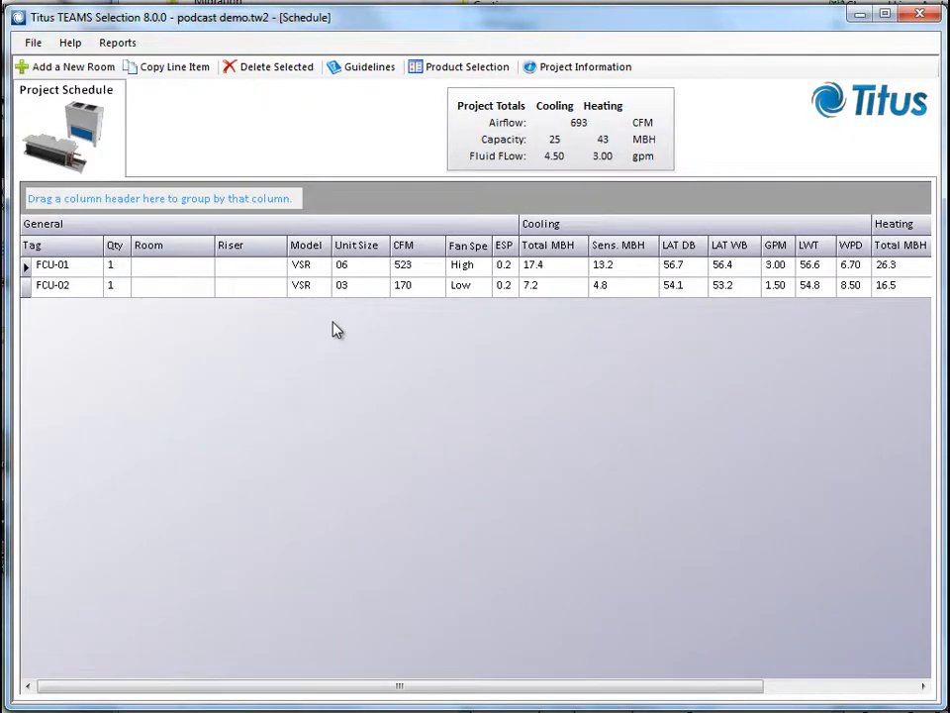
mouse_move(387, 660)
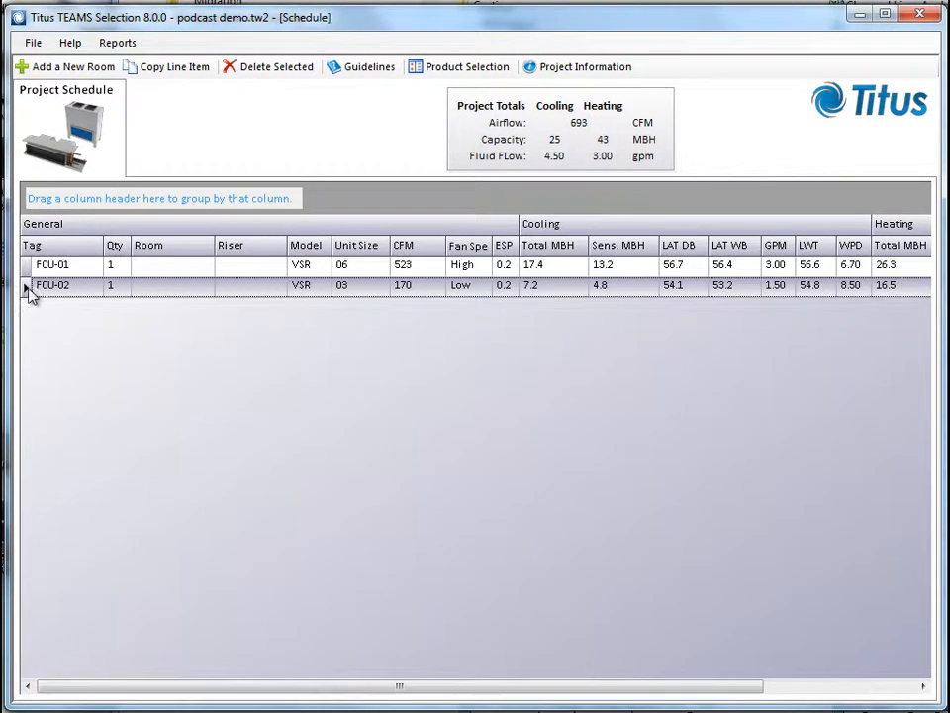
Step: Copy the selected FCU-02 line item to open the duplicate dialog
click(178, 66)
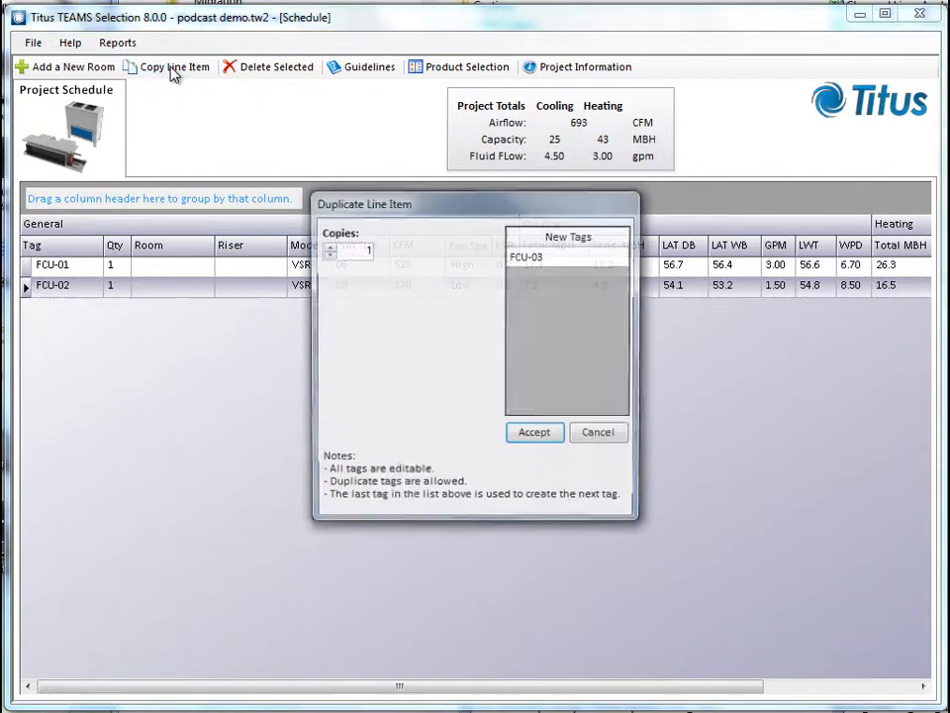
Step: Duplicate FCU-02 four times, creating FCU-03 to FCU-06, and dismiss the completion message
click(330, 245)
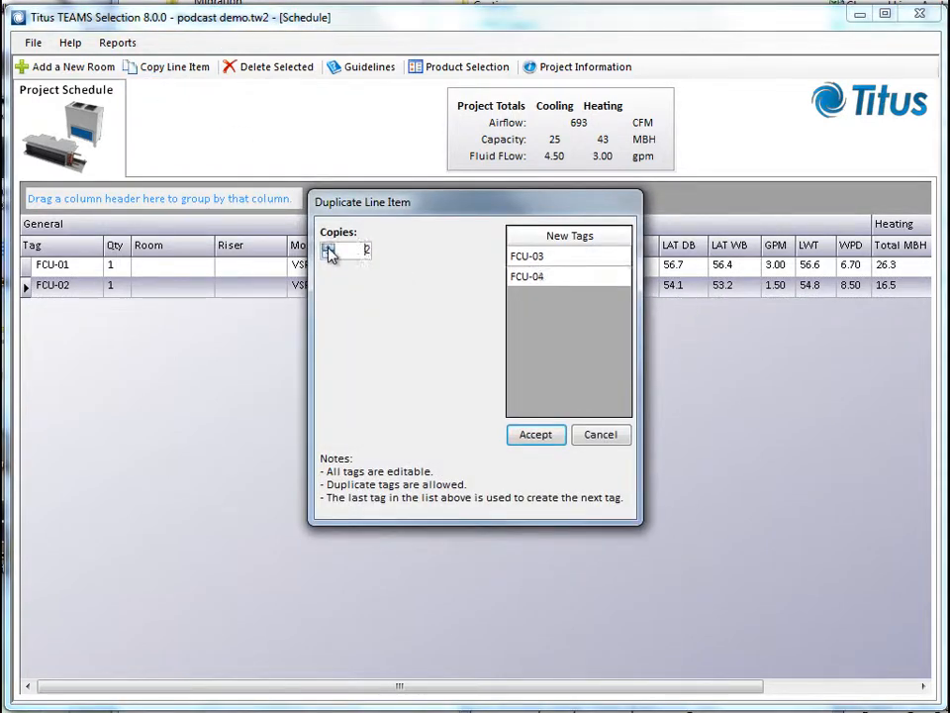
click(330, 247)
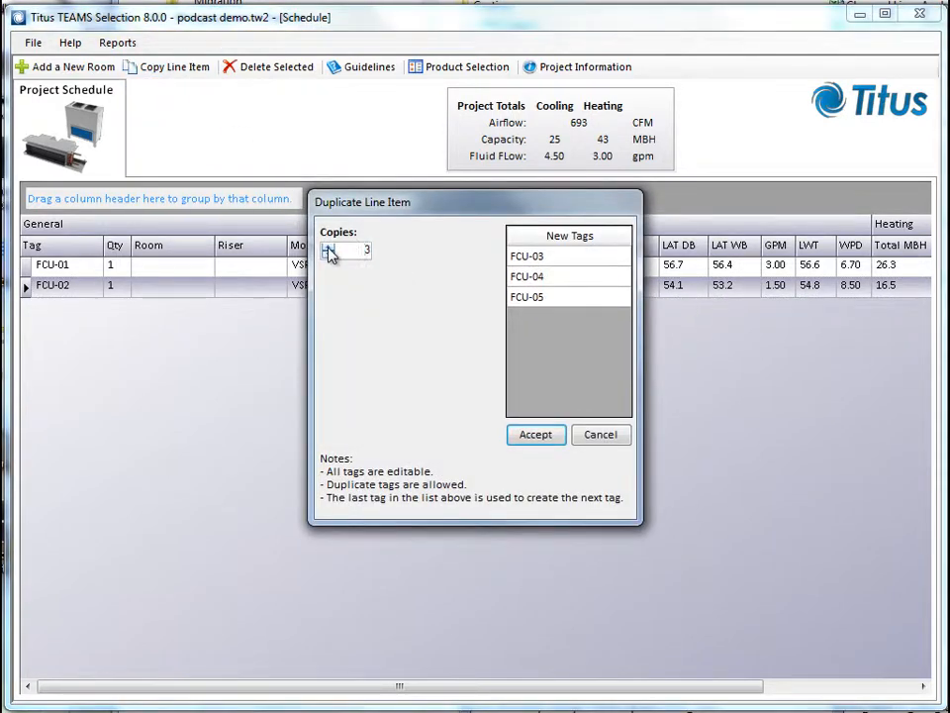
click(328, 245)
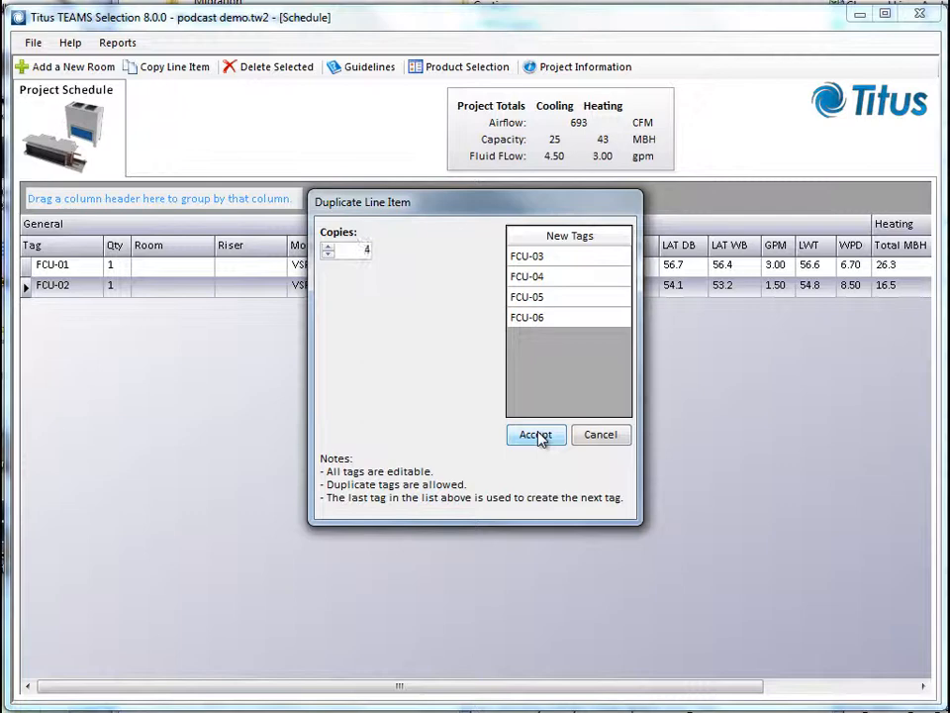
click(535, 434)
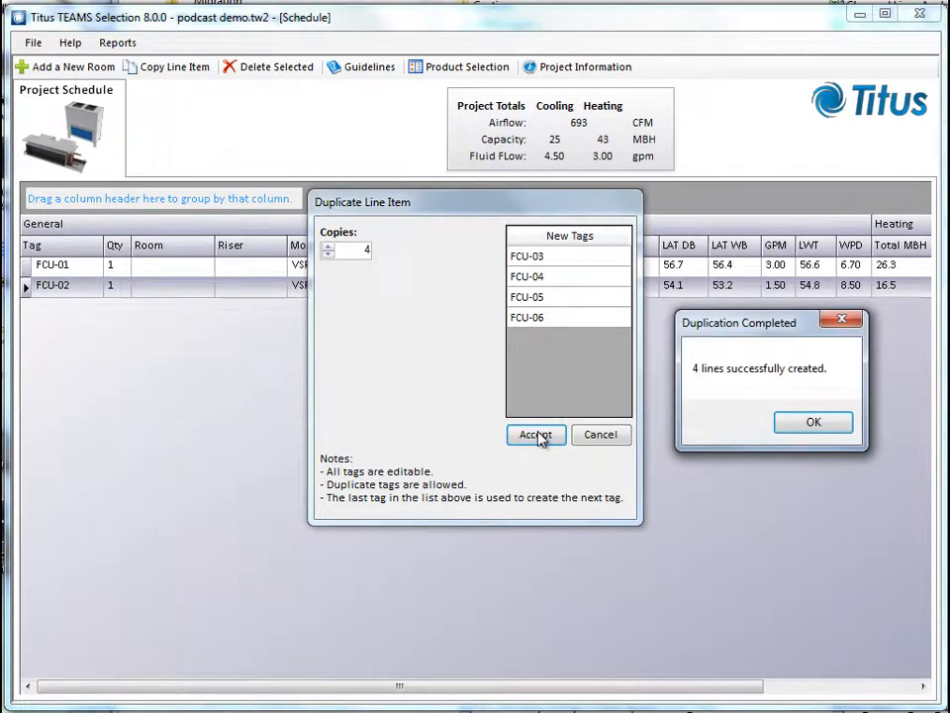
click(813, 421)
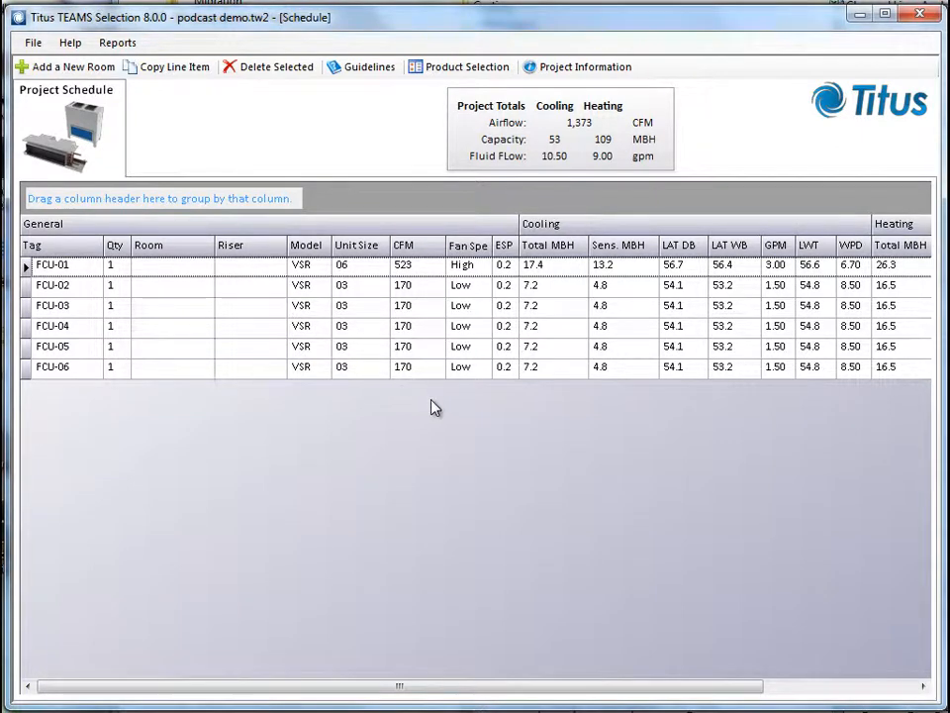
mouse_move(481, 452)
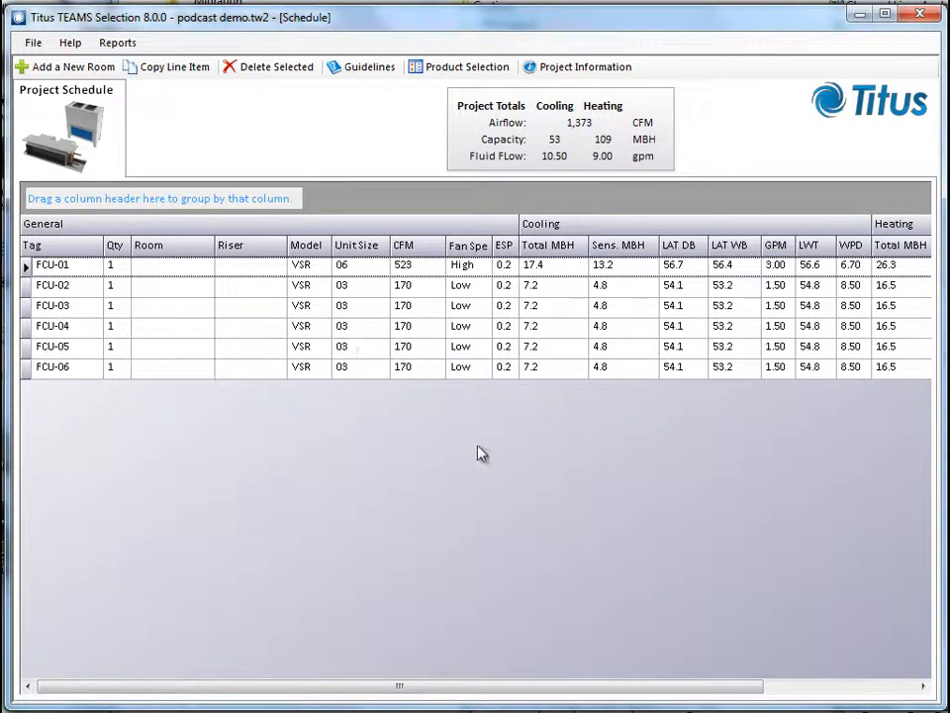
mouse_move(506, 172)
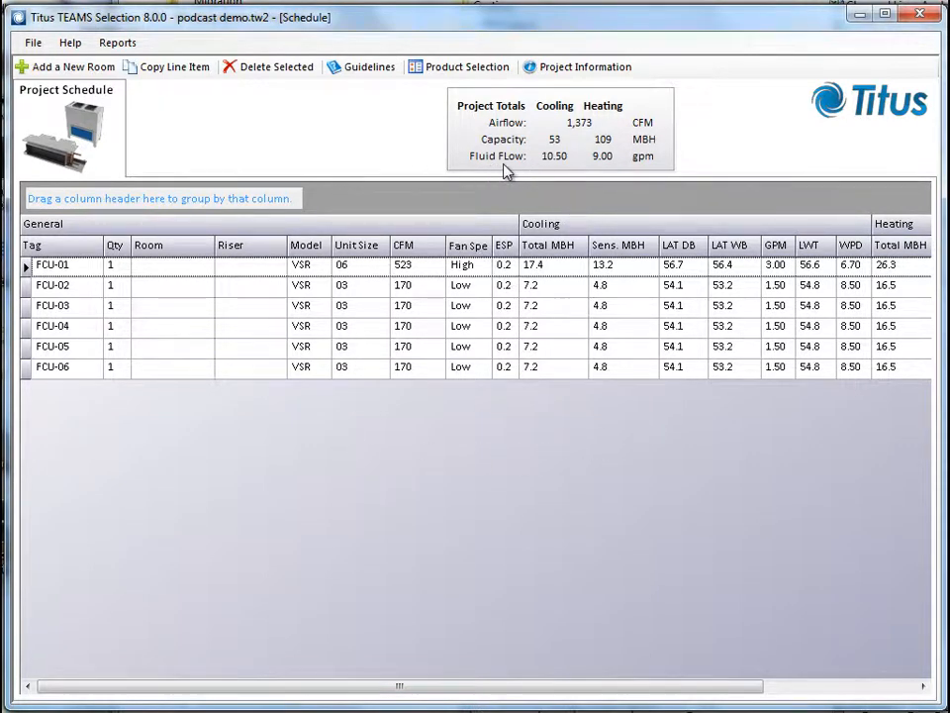
mouse_move(584, 133)
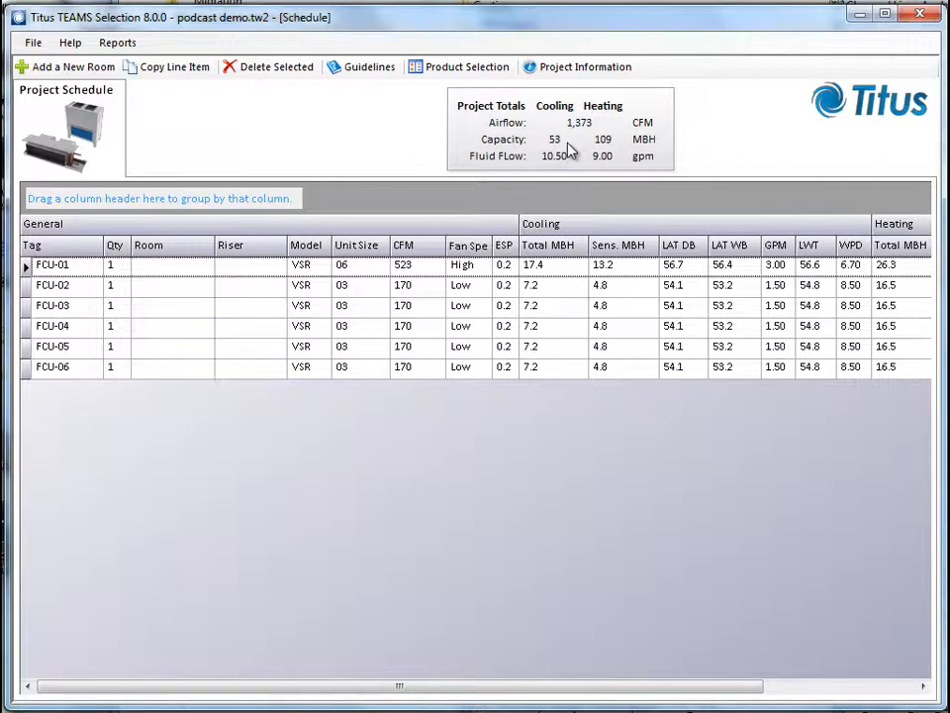
mouse_move(559, 113)
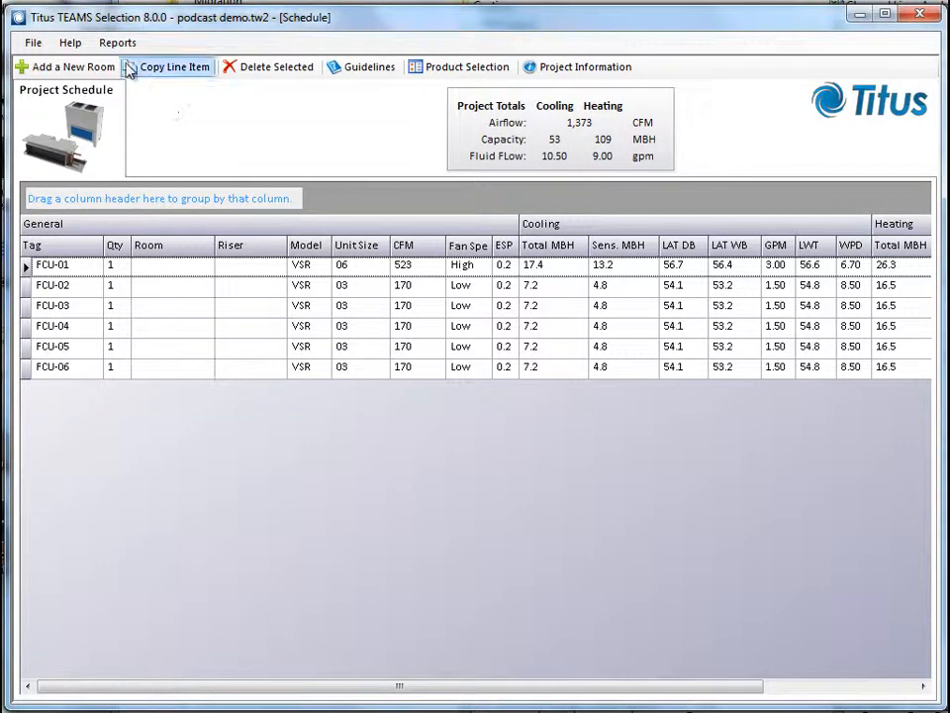
Step: Launch the Project Schedule report and scroll the Report Viewer to review its columns
click(116, 42)
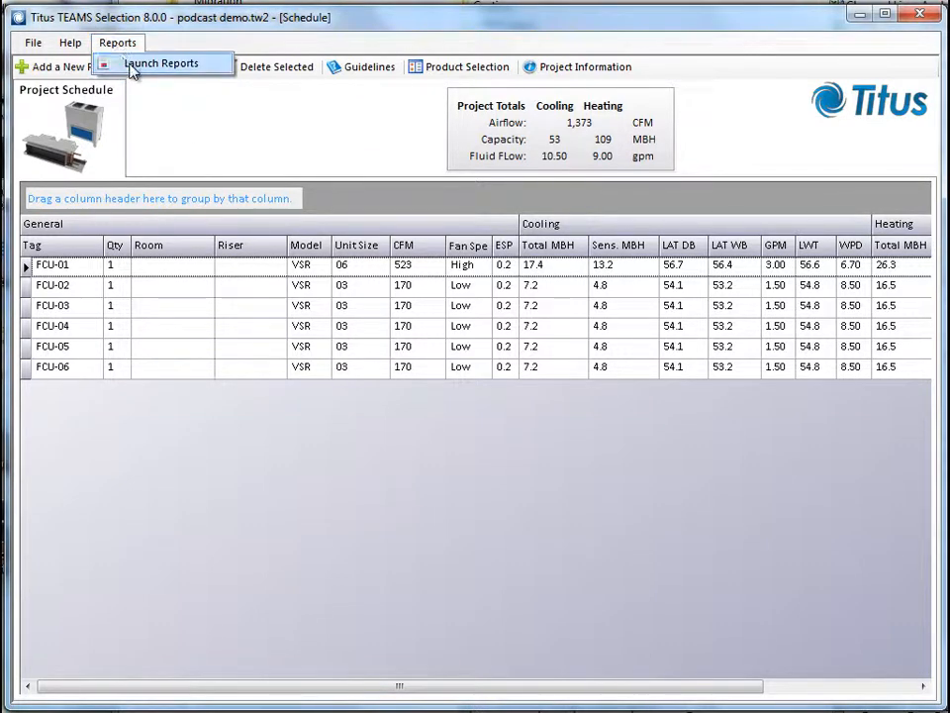
click(164, 64)
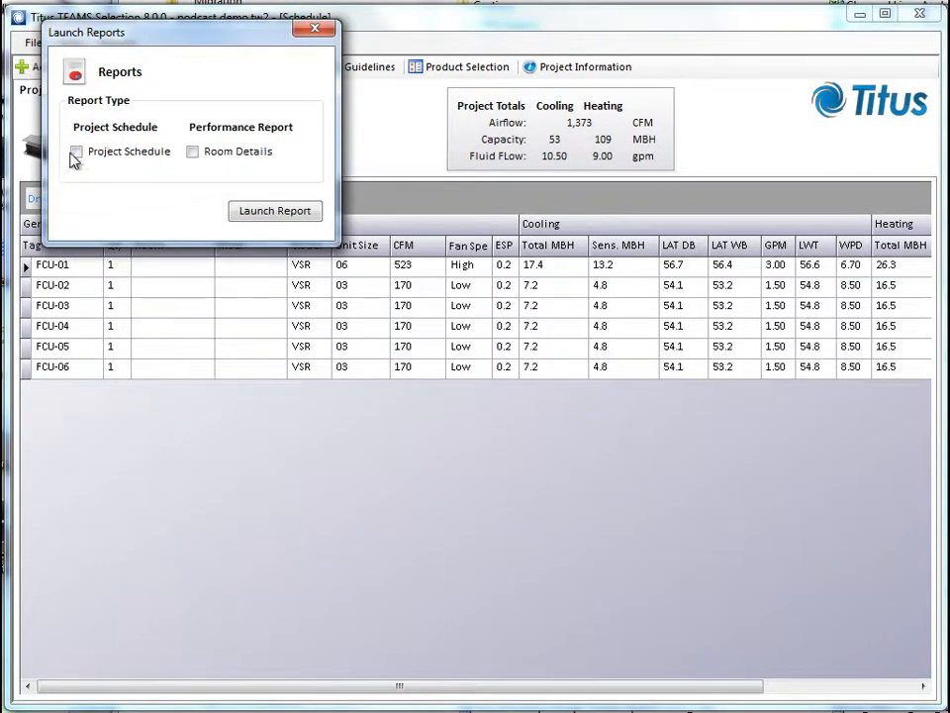
click(76, 151)
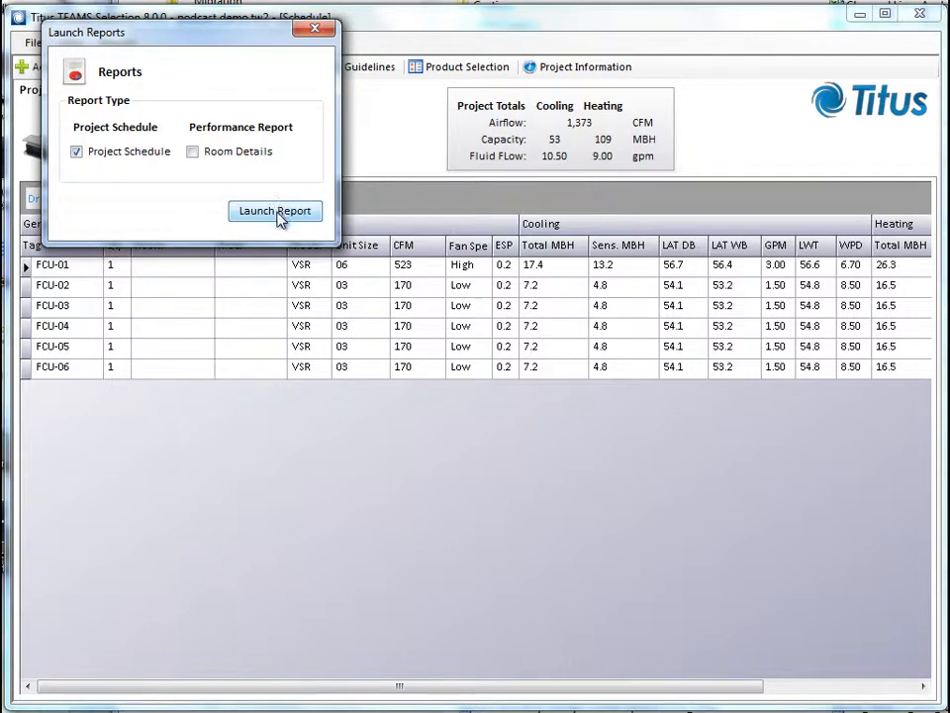
click(275, 211)
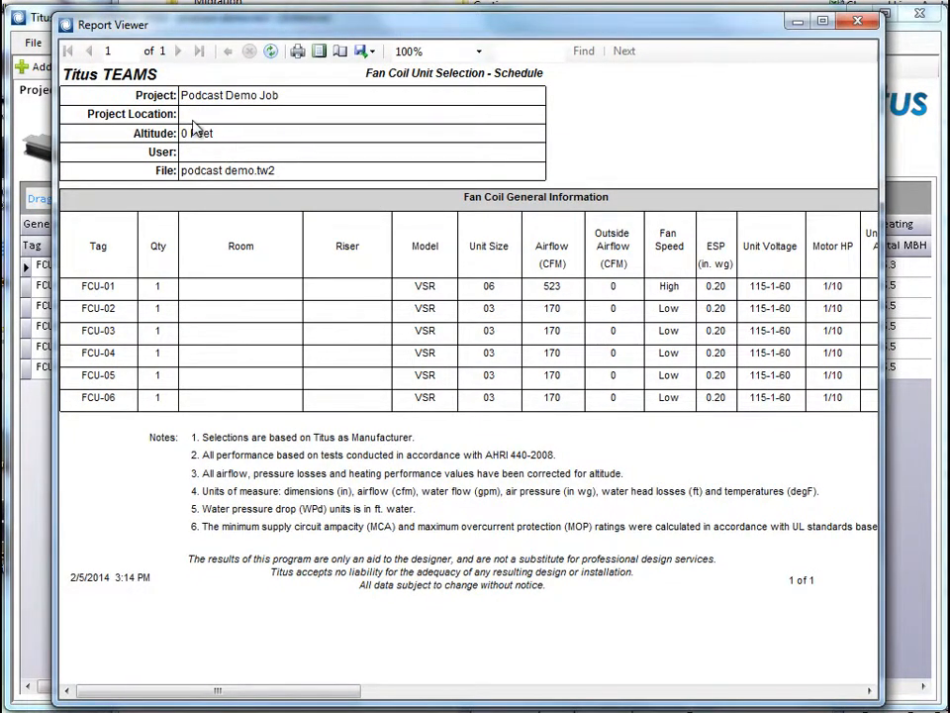
mouse_move(280, 114)
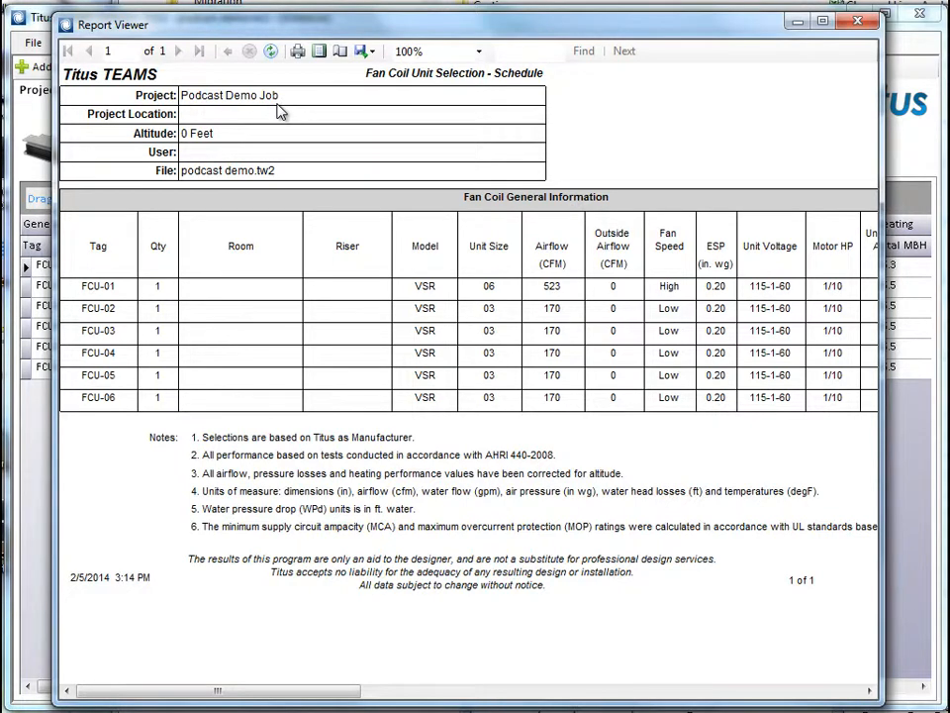
mouse_move(296, 152)
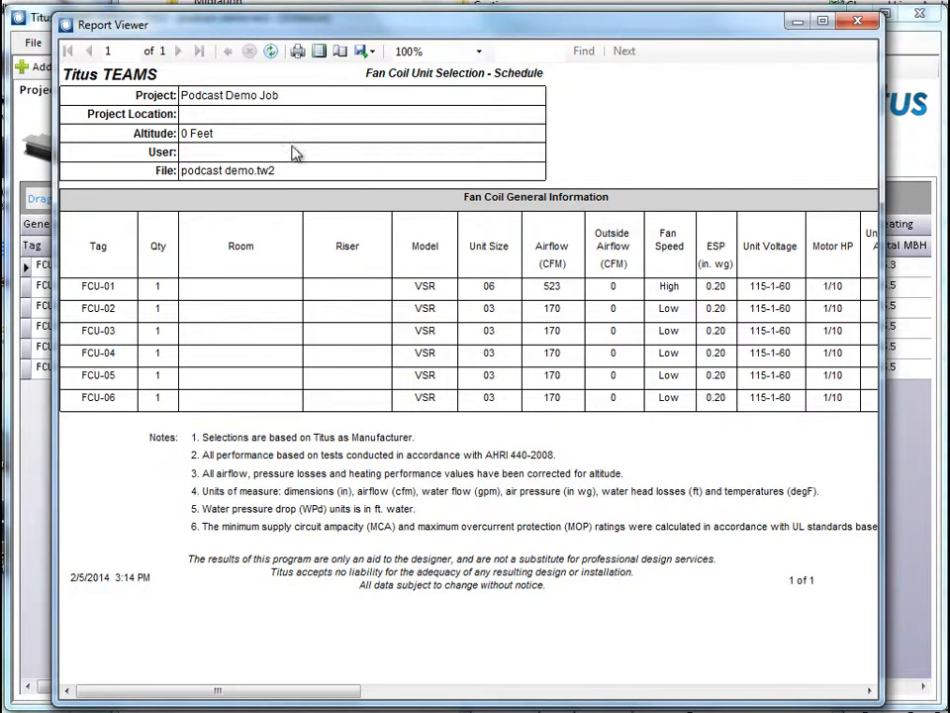
mouse_move(218, 188)
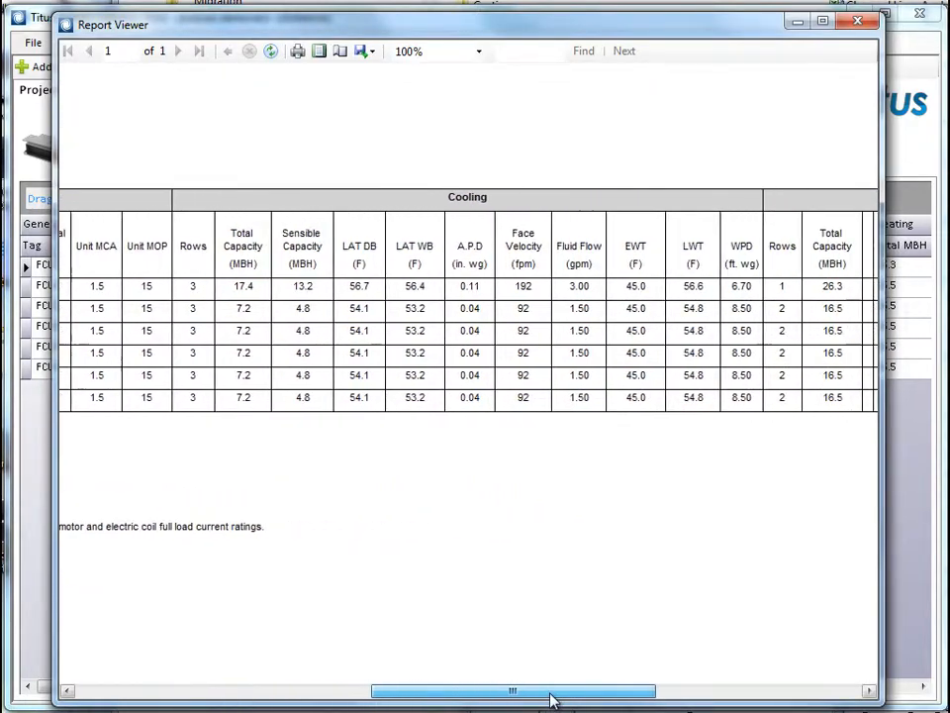
drag(549, 690, 772, 690)
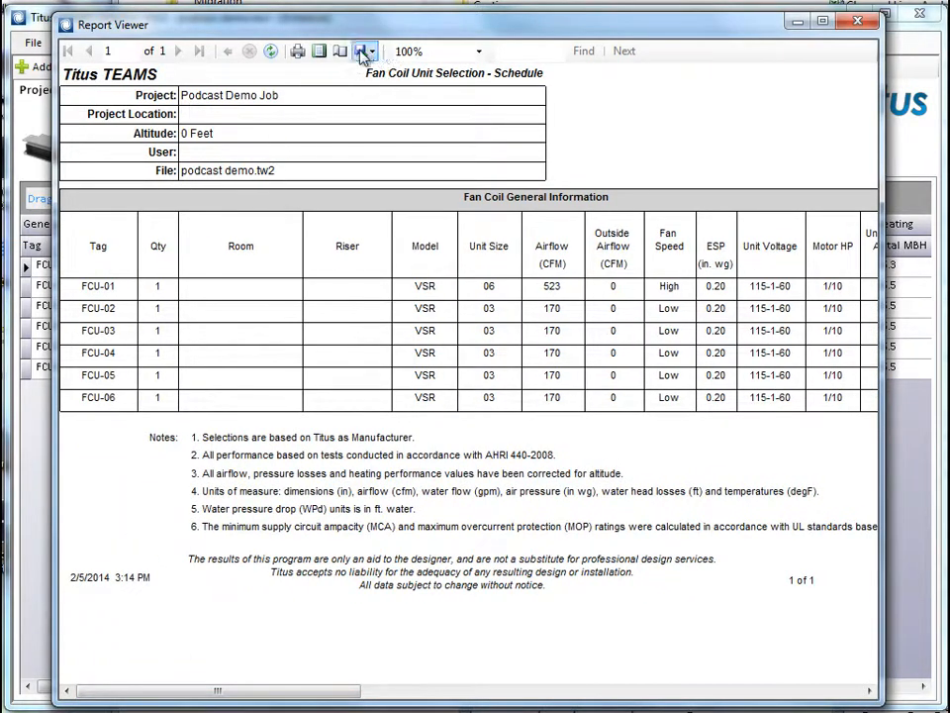
mouse_move(357, 51)
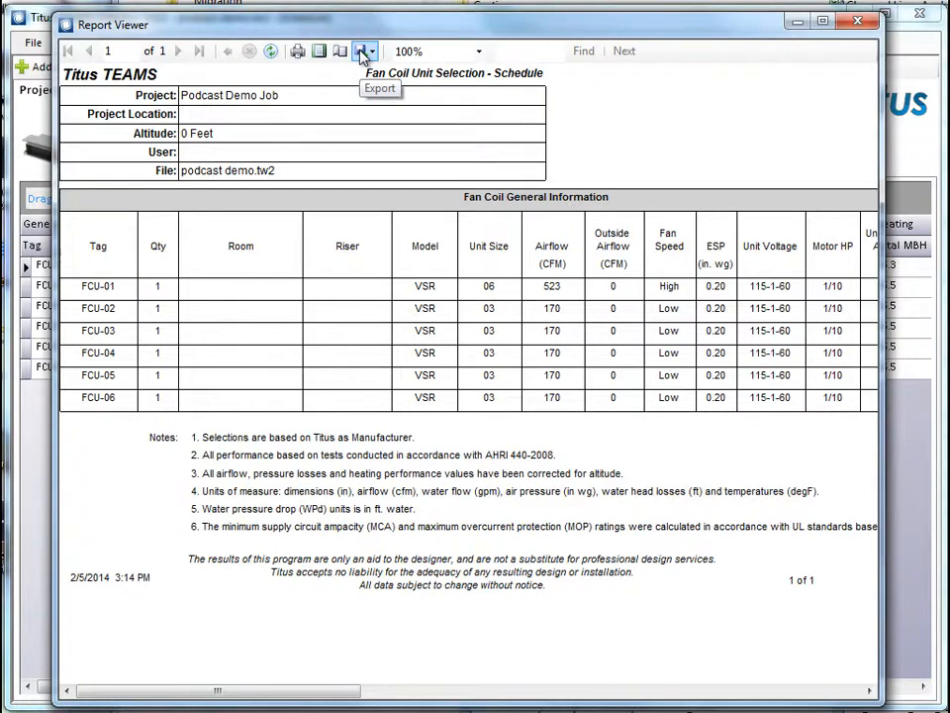
Step: Export the report to Excel as 'FCU Schedule Report' on the Desktop
click(360, 50)
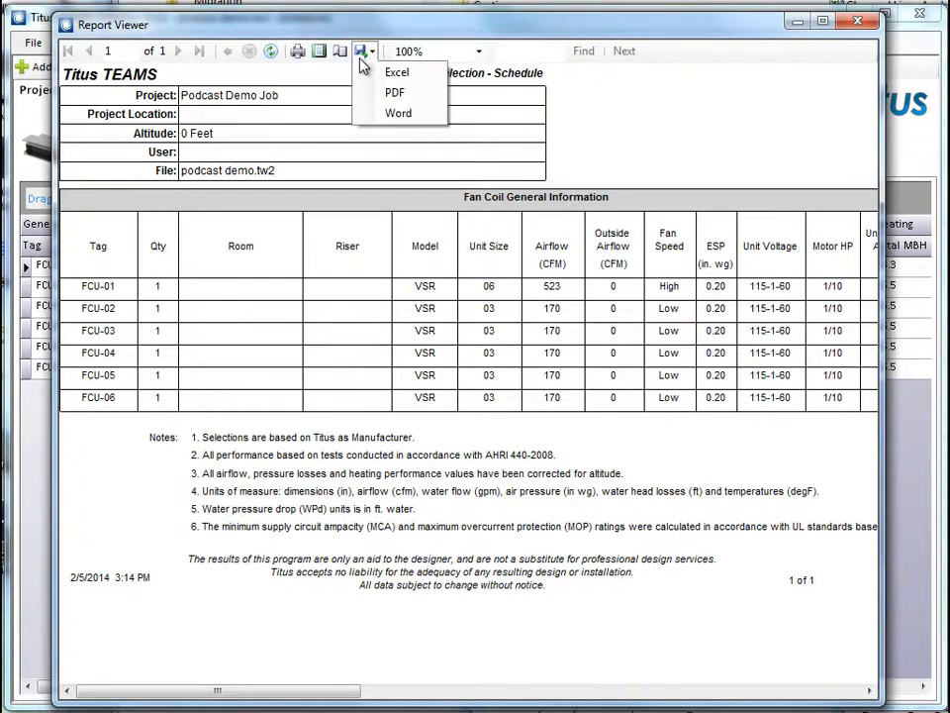
mouse_move(397, 73)
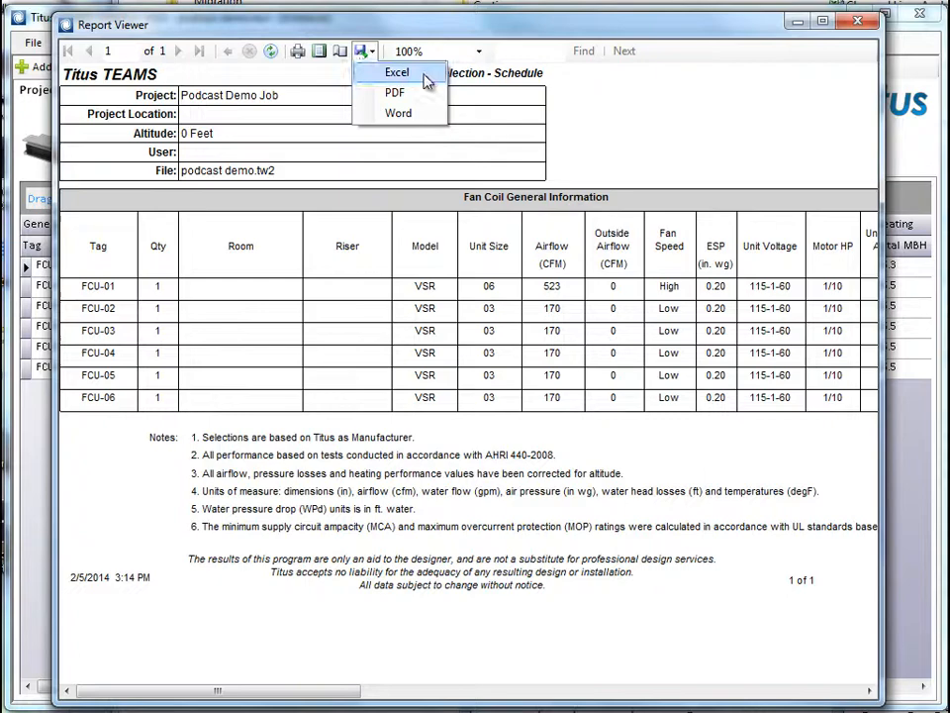
click(398, 71)
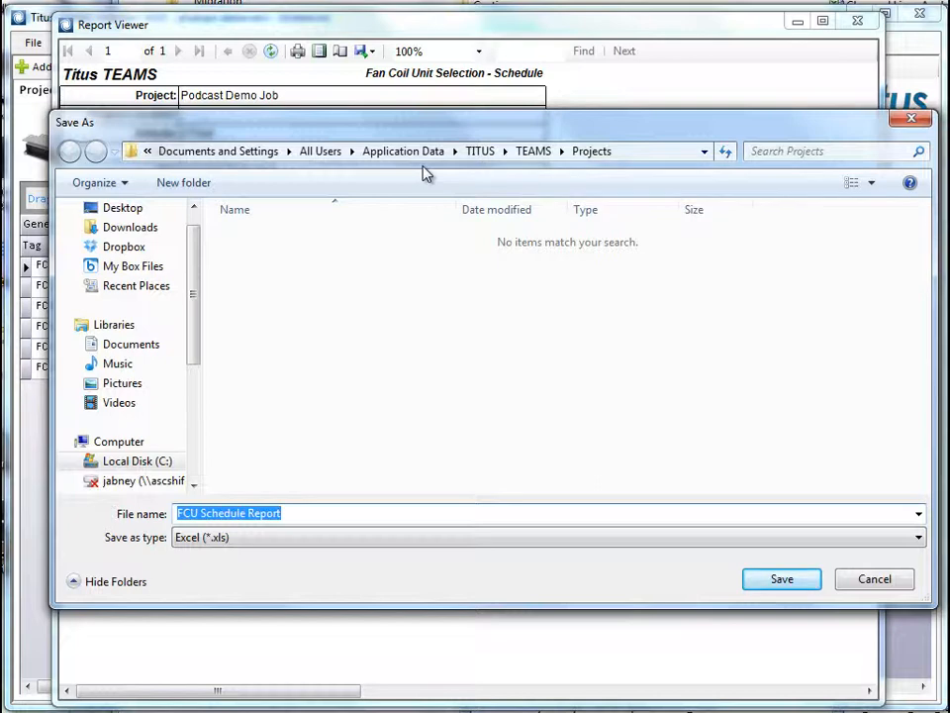
mouse_move(195, 335)
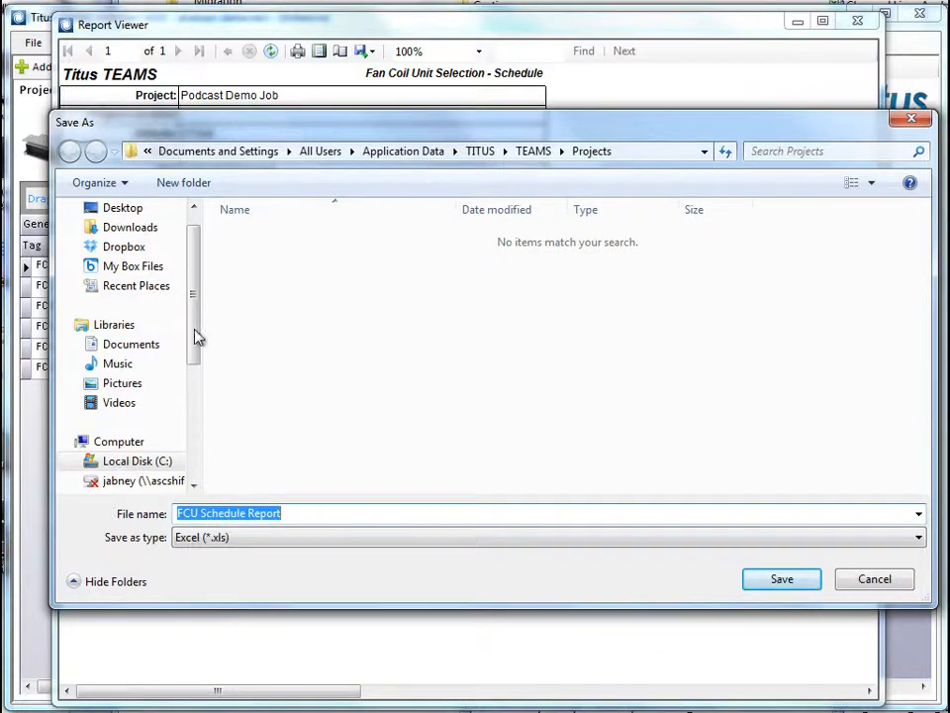
click(123, 207)
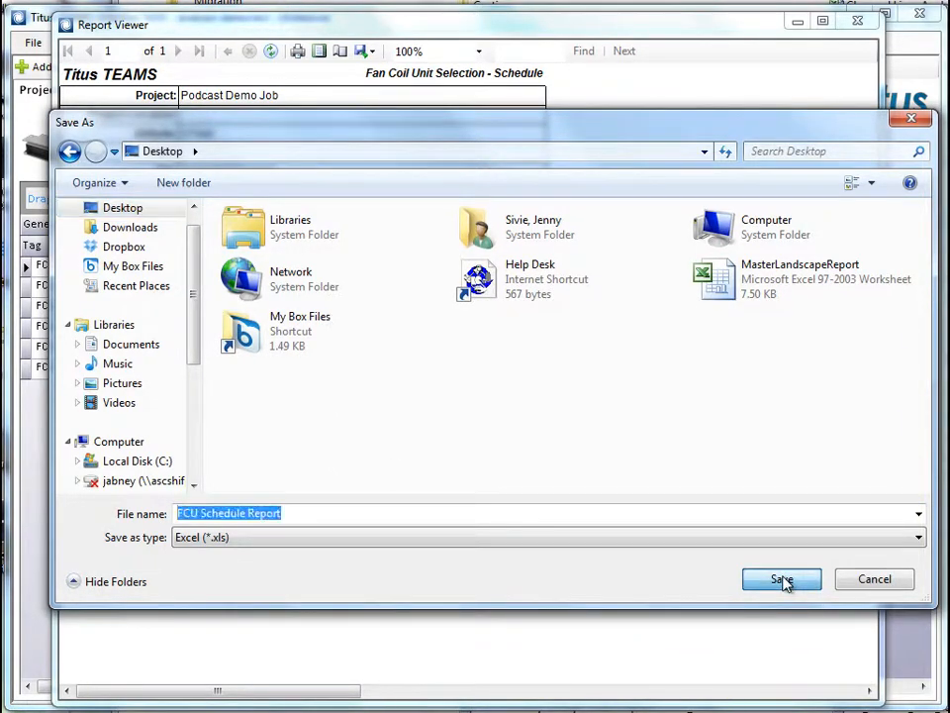
click(781, 578)
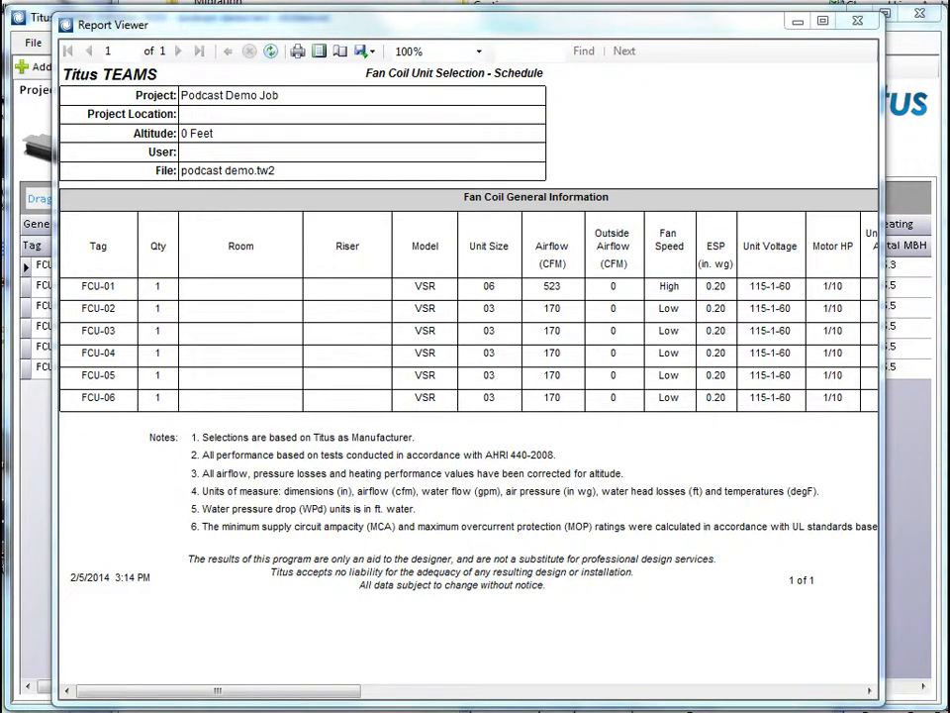
mouse_move(629, 396)
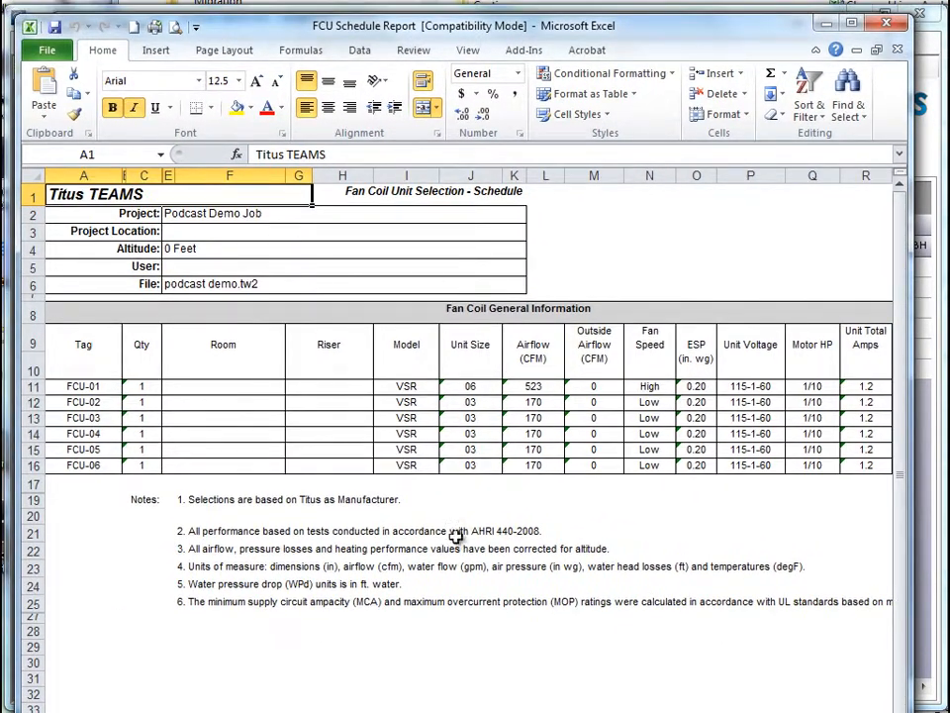
mouse_move(870, 571)
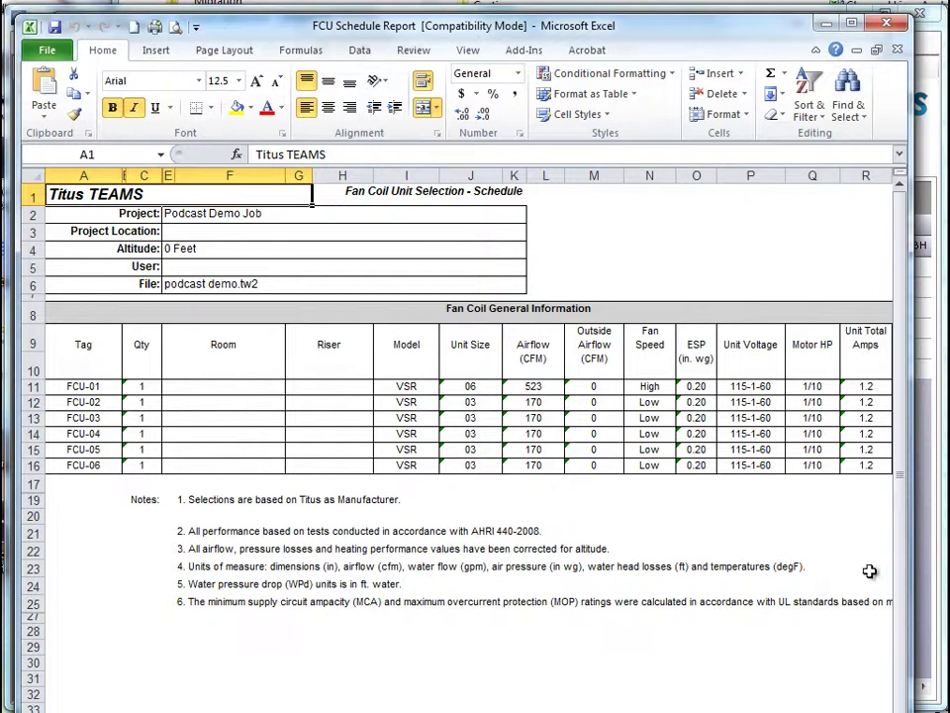
click(83, 386)
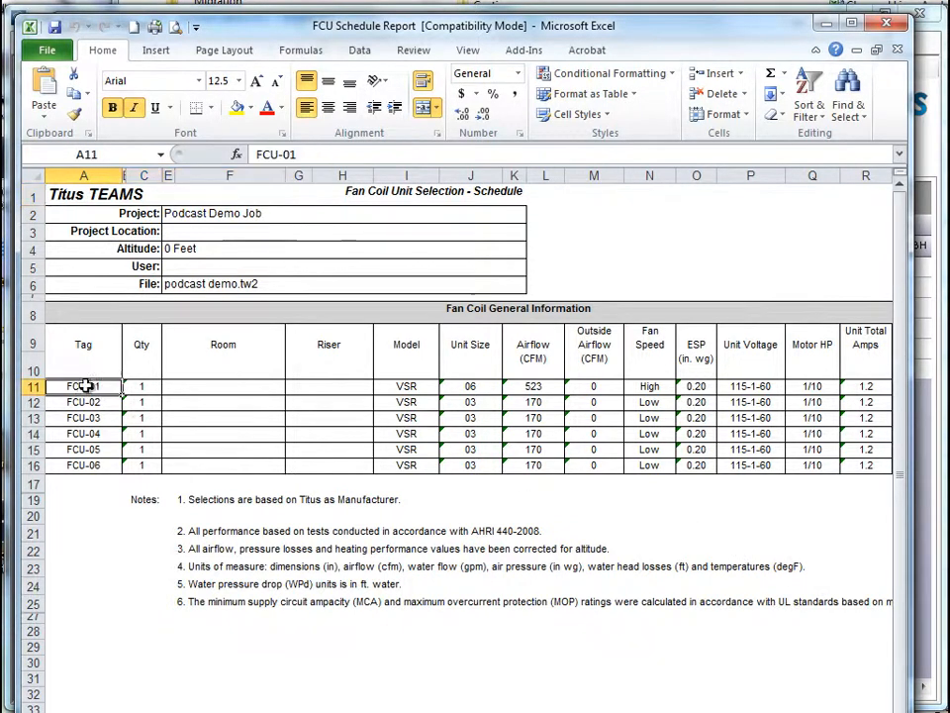
click(471, 386)
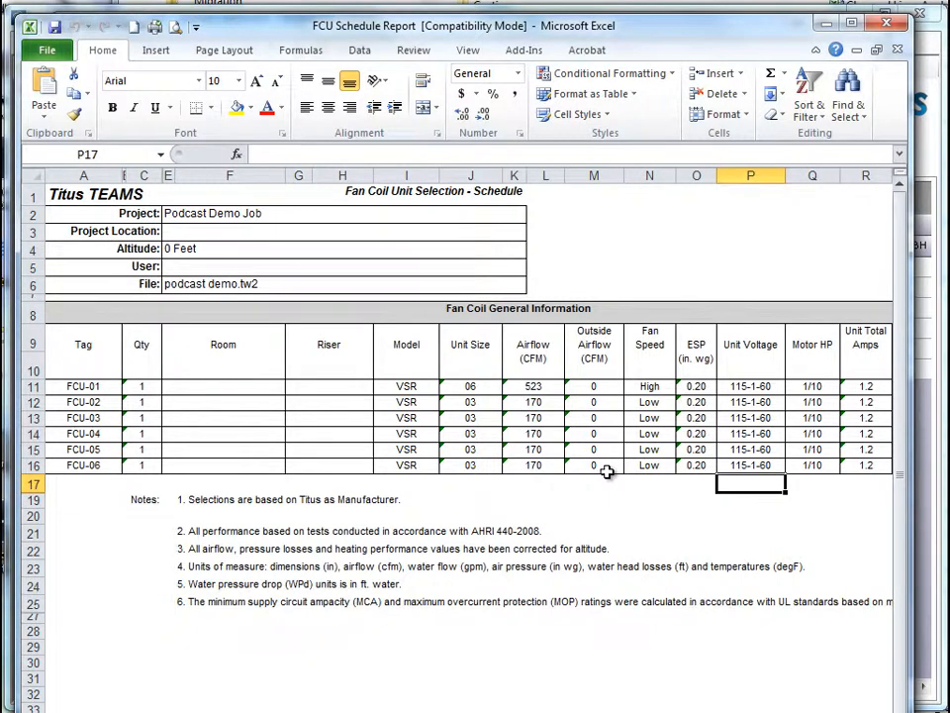
mouse_move(792, 36)
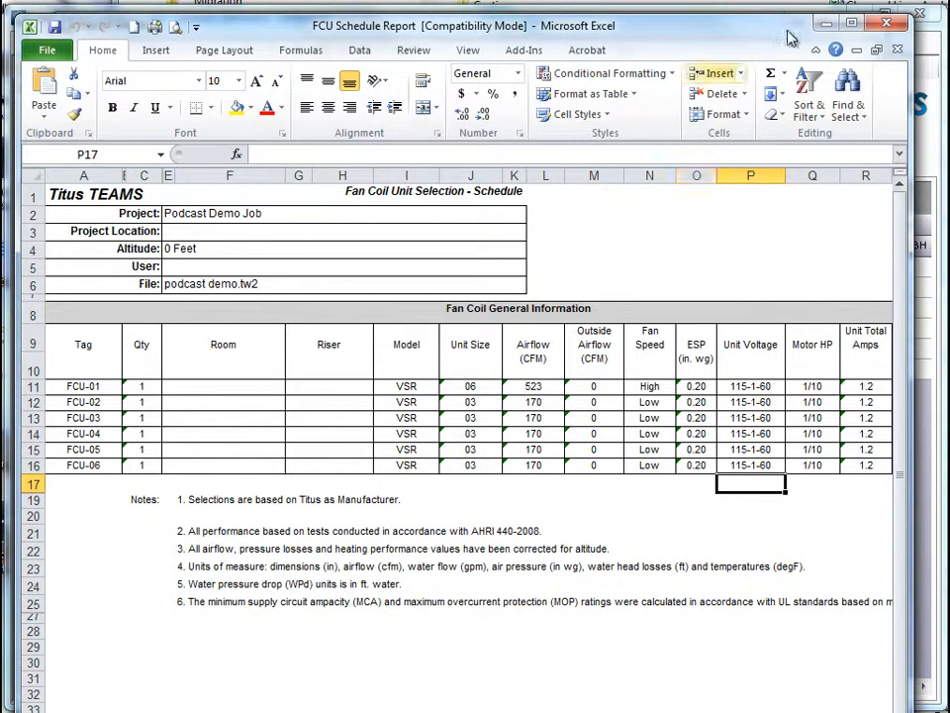
mouse_move(885, 24)
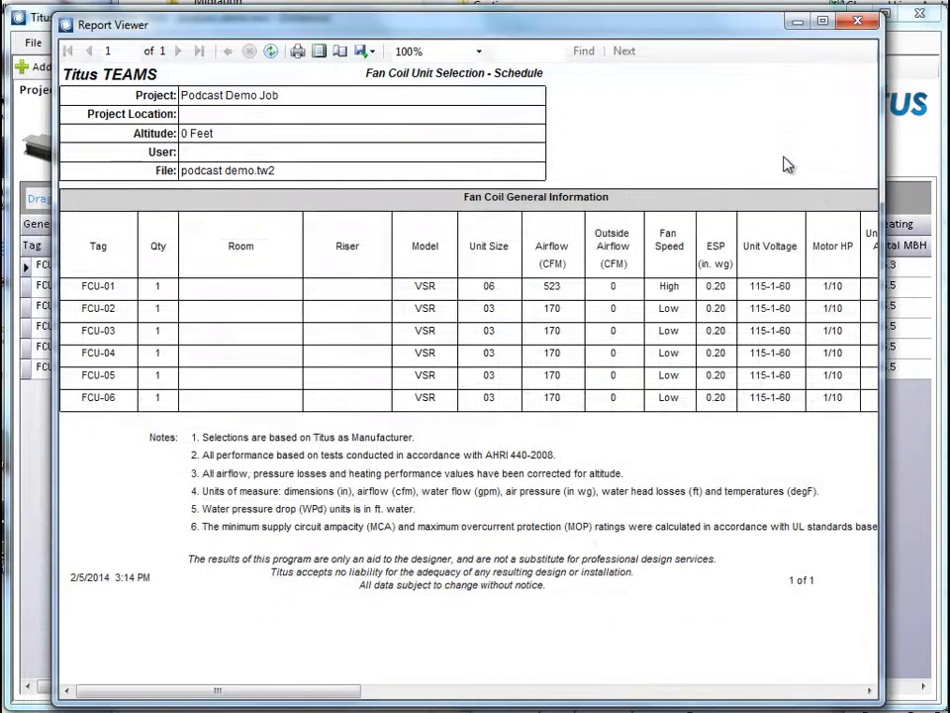
Step: Close the Report Viewer and show the Product Selection product type choices
click(857, 28)
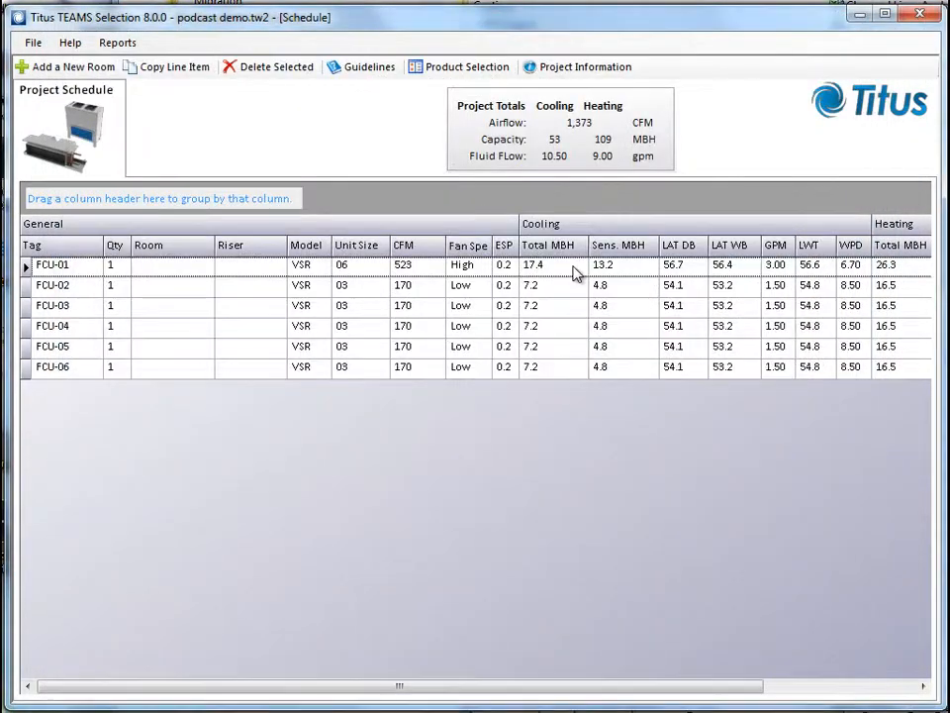
mouse_move(304, 161)
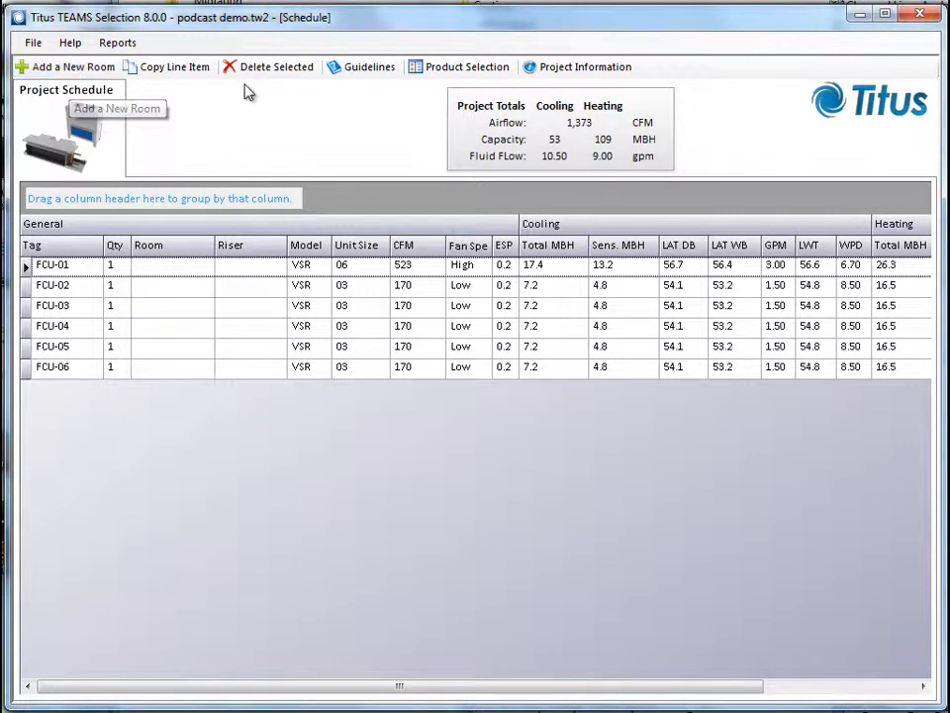
mouse_move(437, 66)
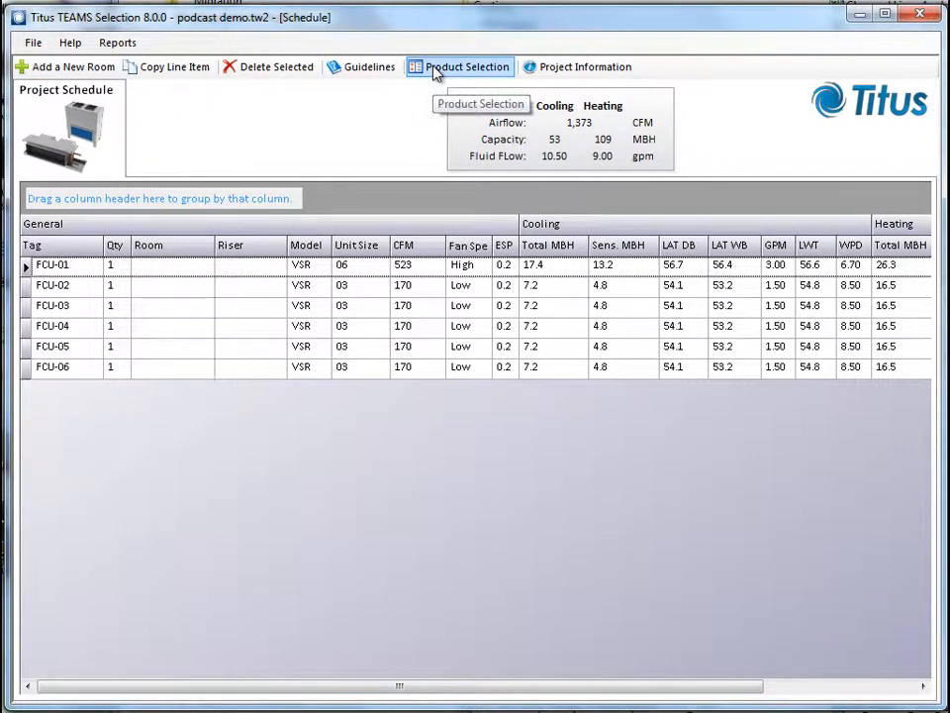
click(463, 66)
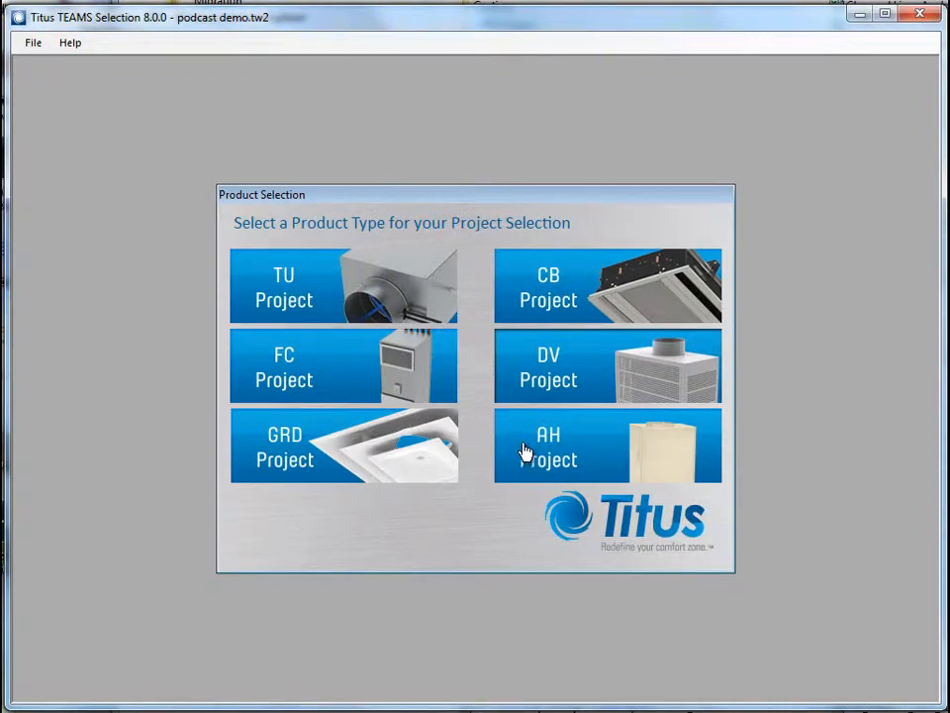